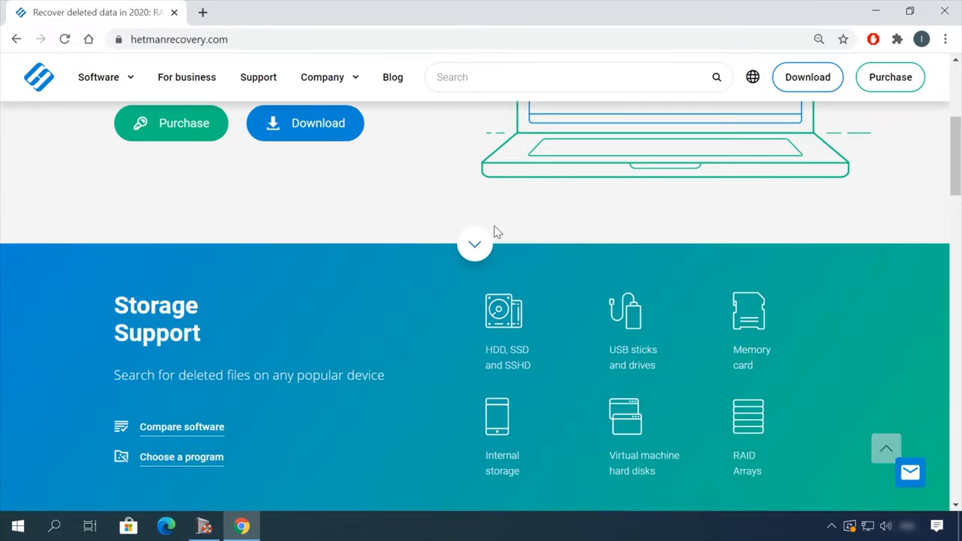
Go to the Hetman Partition Recovery page on hetmanrecovery.com and download the installer.
{"action": "scroll", "scroll_direction": "down", "scroll_amount": 3}
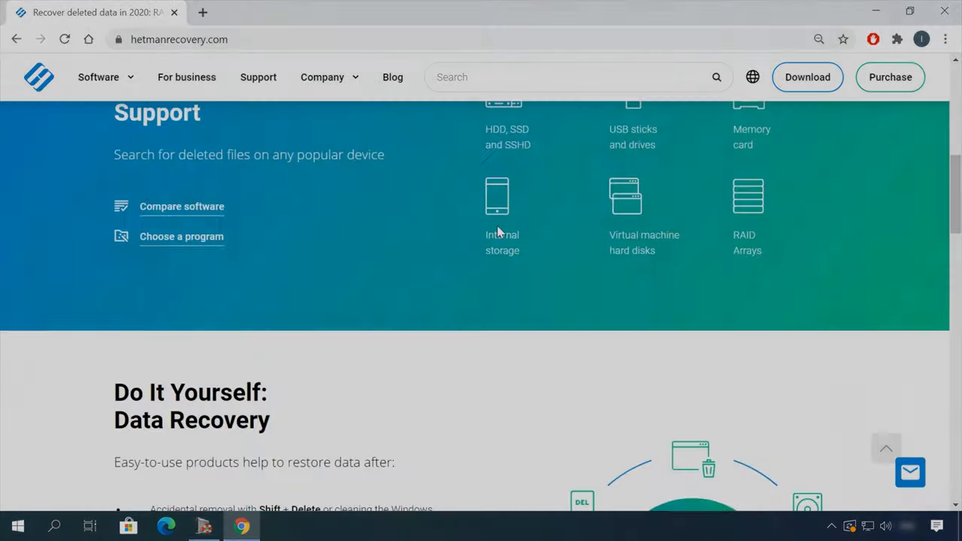
{"action": "left_click", "coordinate": [182, 236]}
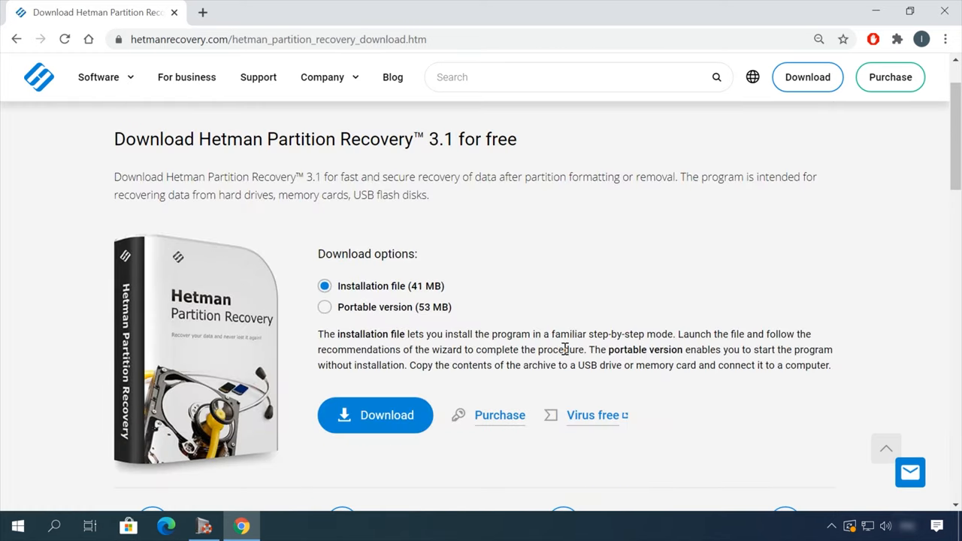
{"action": "left_click", "coordinate": [375, 415]}
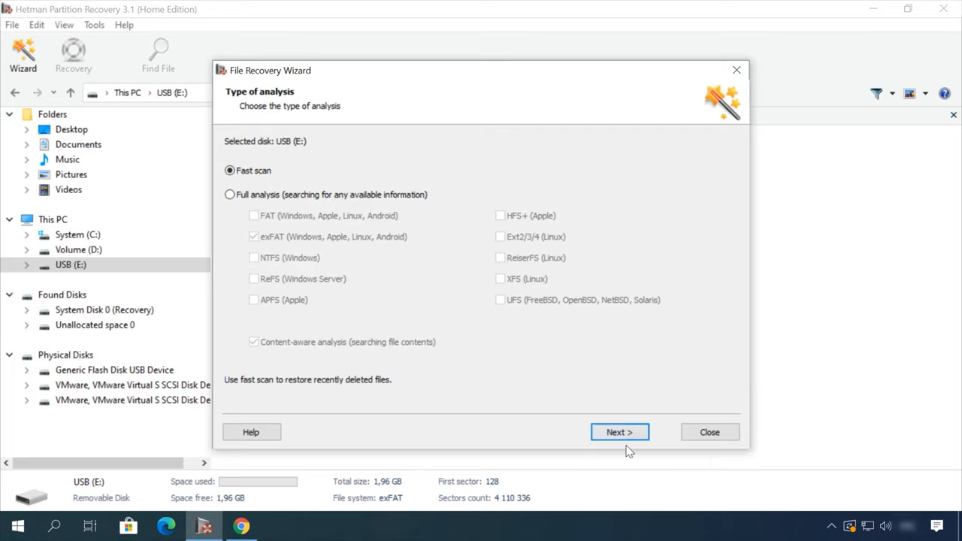
Fast-scan the USB (E:) drive and preview the deleted video 'Earth - 2611.mp4'.
{"action": "left_click", "coordinate": [619, 432]}
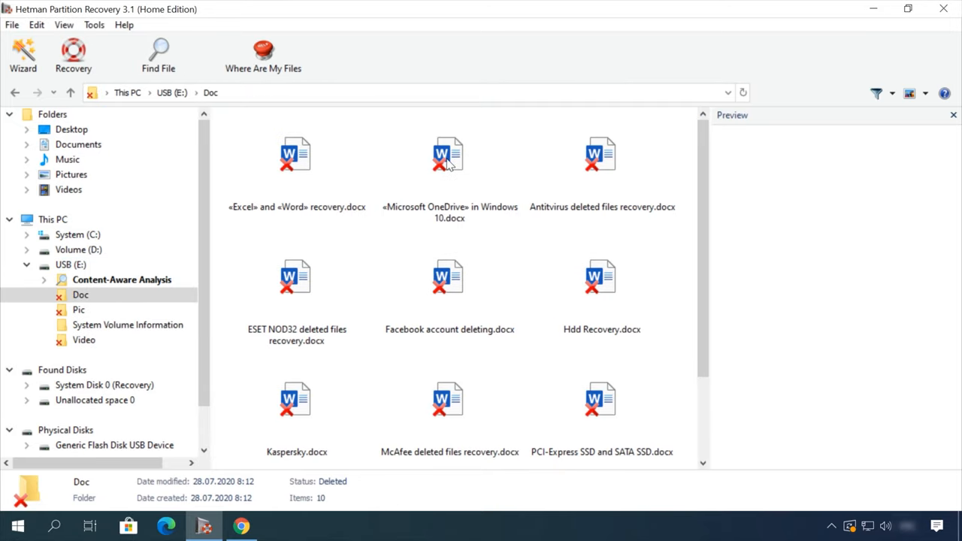
{"action": "left_click", "coordinate": [83, 340]}
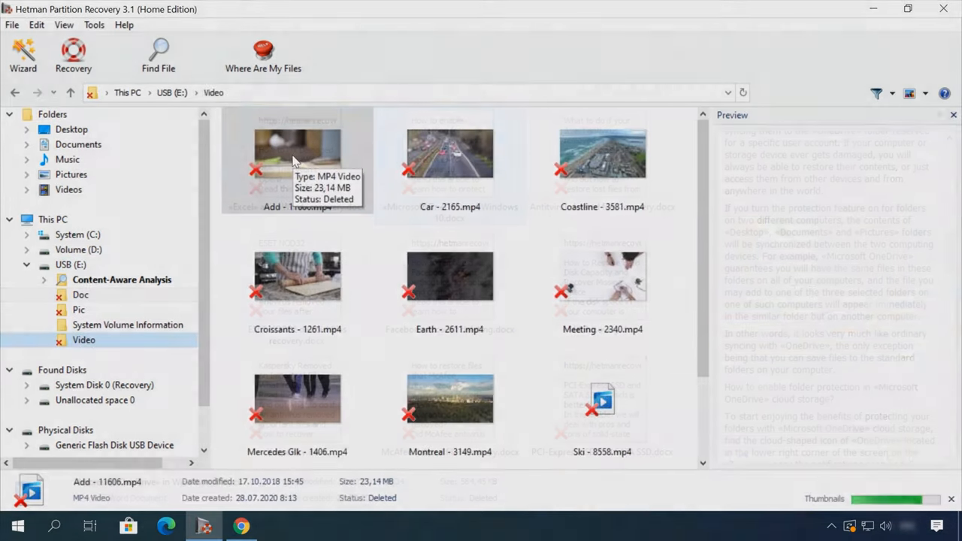
{"action": "left_click", "coordinate": [450, 276]}
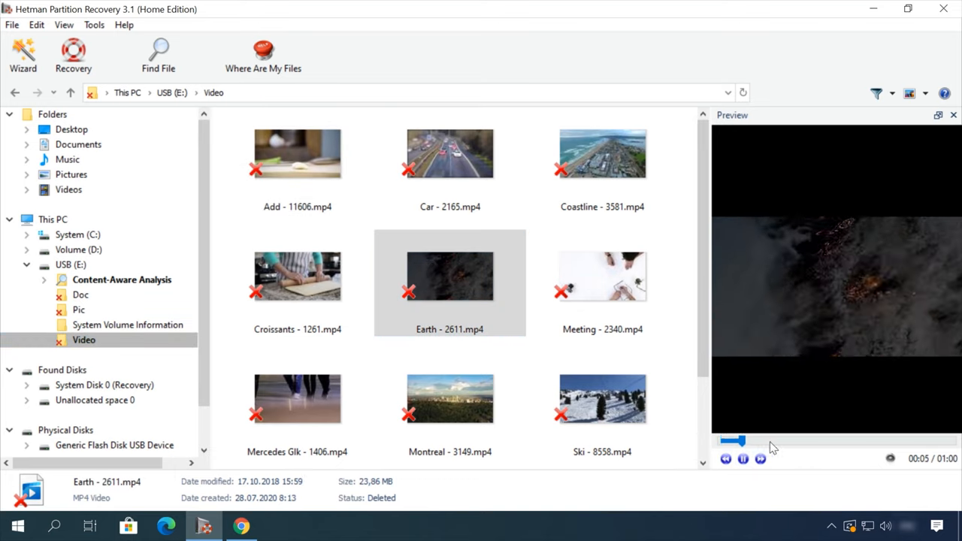
{"action": "left_click_drag", "start_coordinate": [737, 442], "coordinate": [842, 441]}
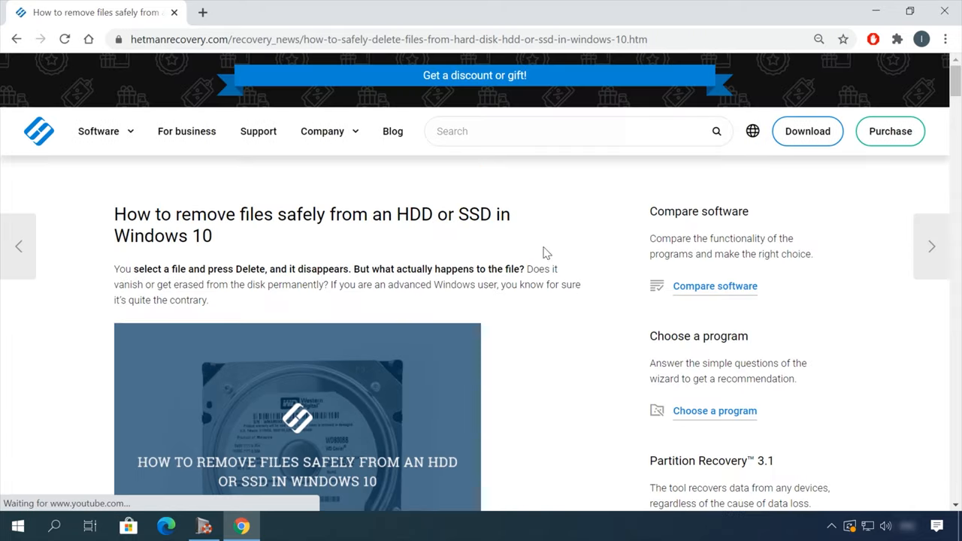
Scroll through the 'How to remove files safely from an HDD or SSD in Windows 10' article.
{"action": "scroll", "scroll_direction": "down", "scroll_amount": 3}
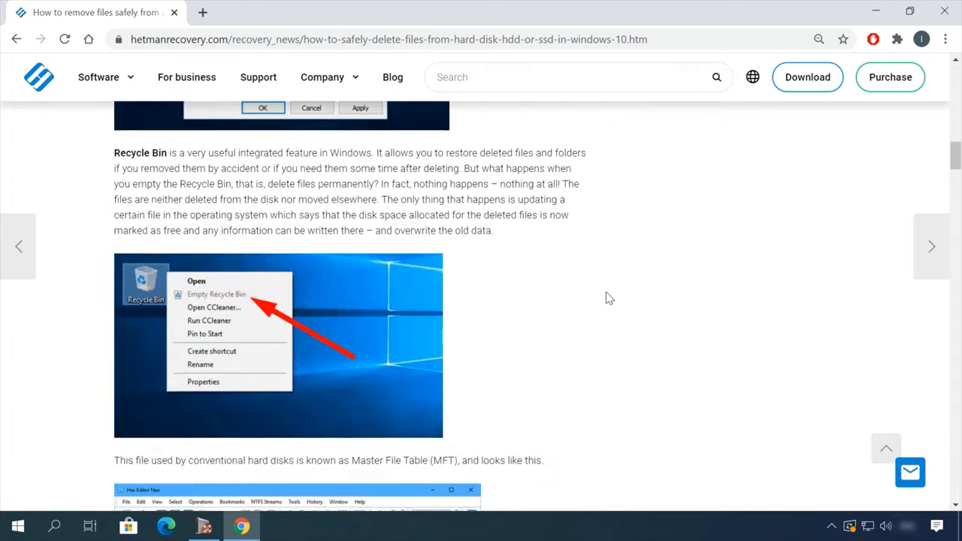
{"action": "scroll", "scroll_direction": "down", "scroll_amount": 3}
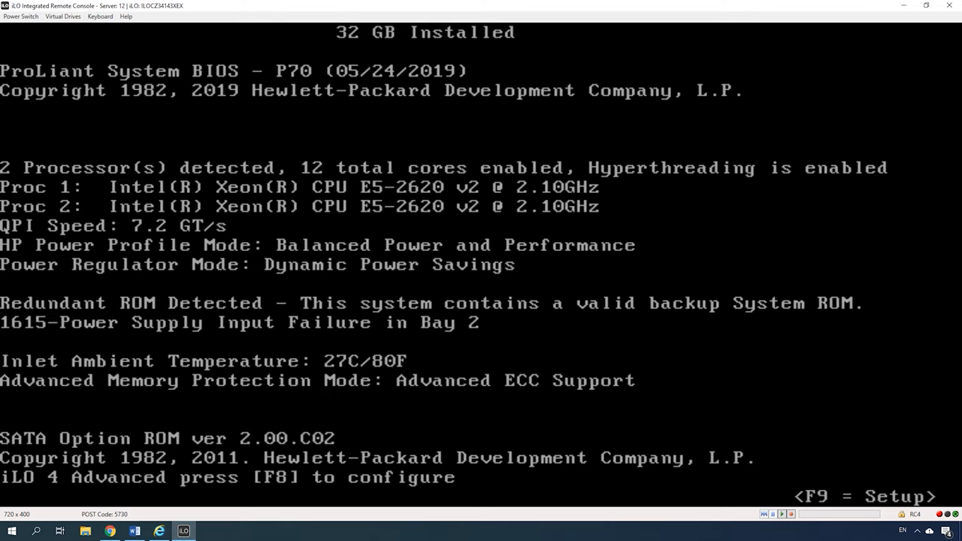
Let the ProLiant server POST until GRUB highlights Smart Storage Administrator.
{"action": "scroll", "scroll_direction": "down", "scroll_amount": 3}
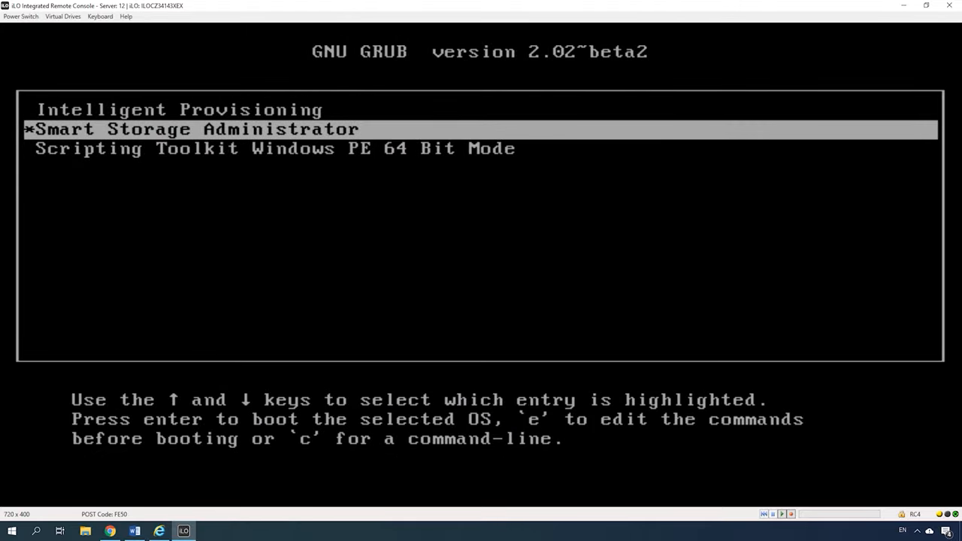
Boot the Smart Storage Administrator GRUB entry and wait for the P420i controller to appear.
{"action": "key", "text": "Return"}
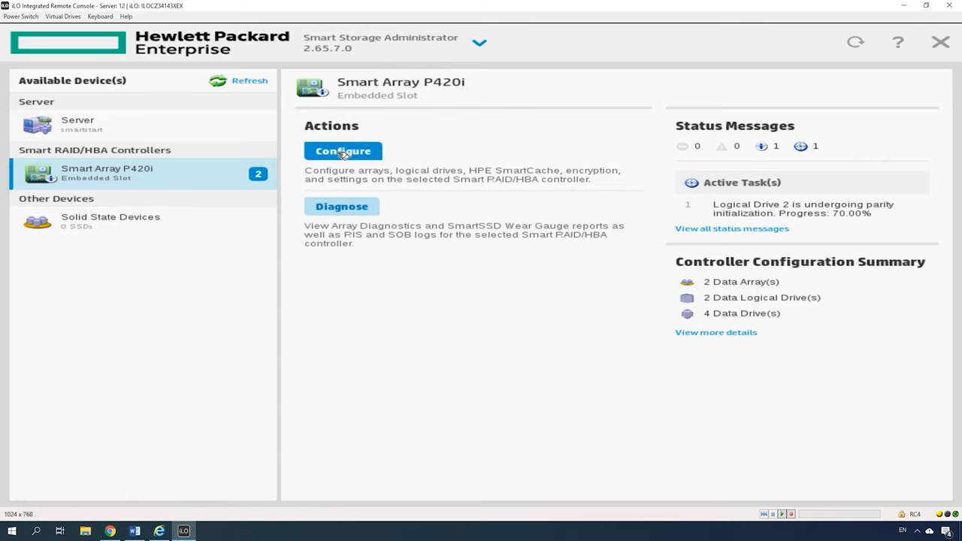
Open Configure for Smart Array P420i and browse its controller actions list.
{"action": "left_click", "coordinate": [342, 151]}
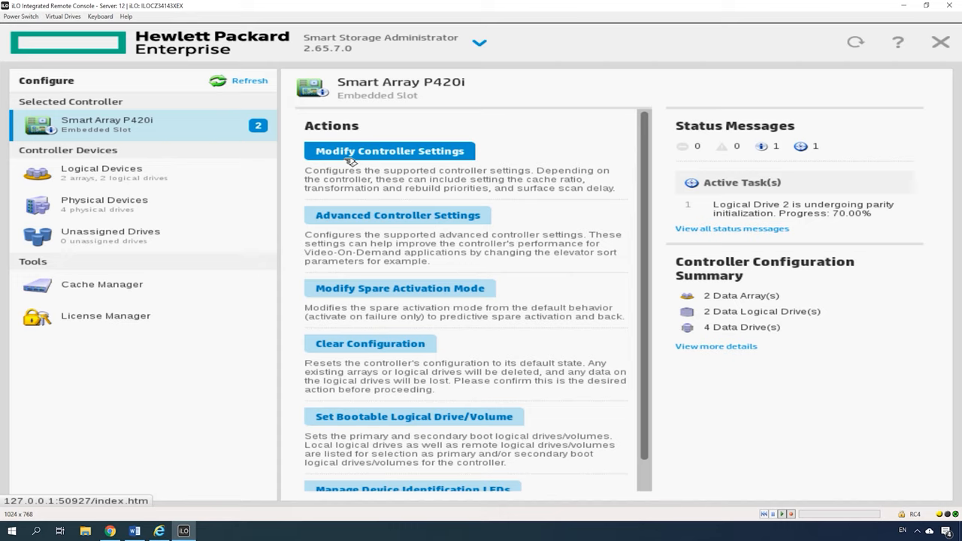
{"action": "mouse_move", "coordinate": [337, 184]}
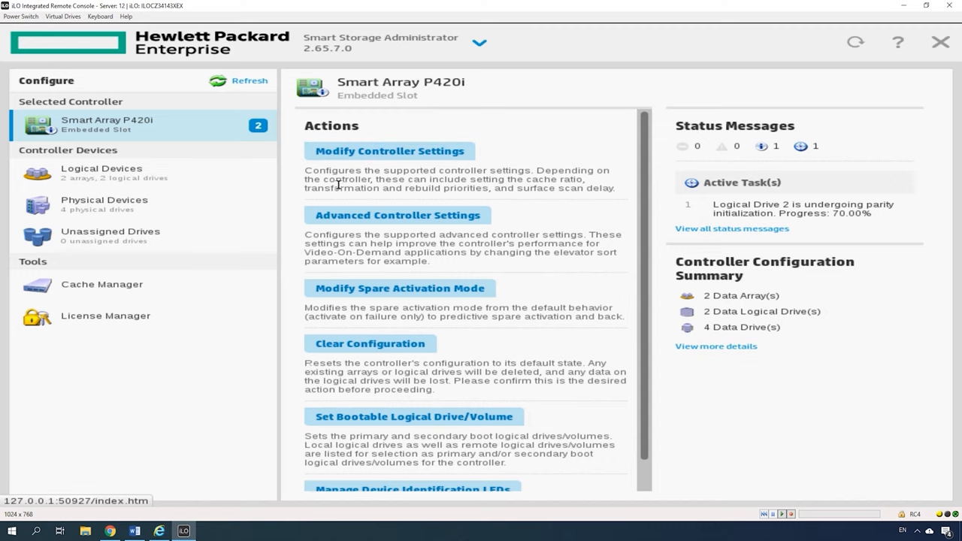
{"action": "scroll", "scroll_direction": "down", "scroll_amount": 3}
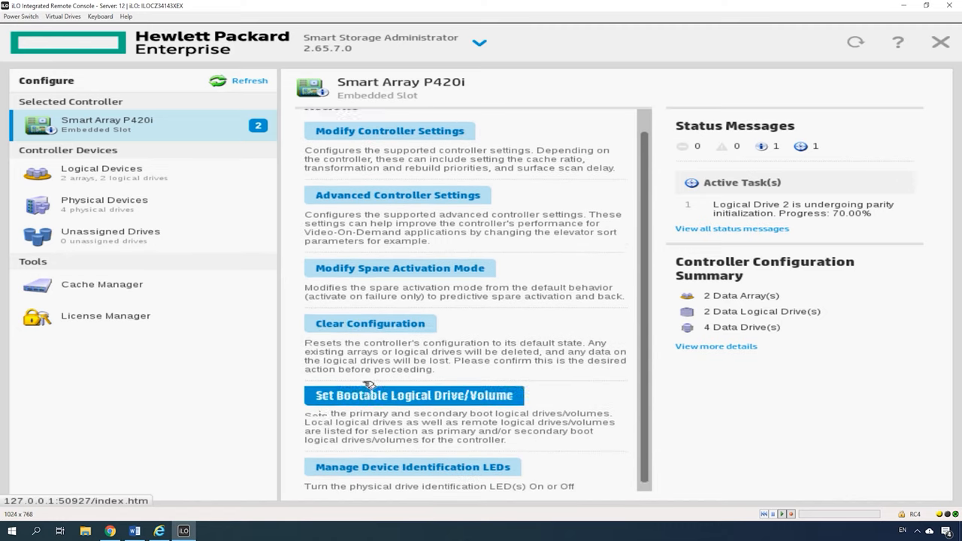
{"action": "scroll", "scroll_direction": "up", "scroll_amount": 3}
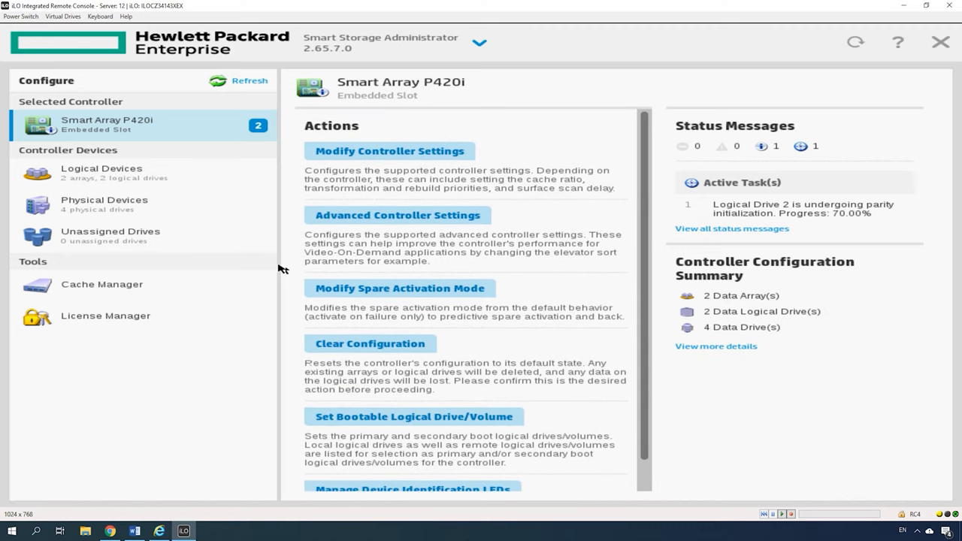
{"action": "mouse_move", "coordinate": [110, 236]}
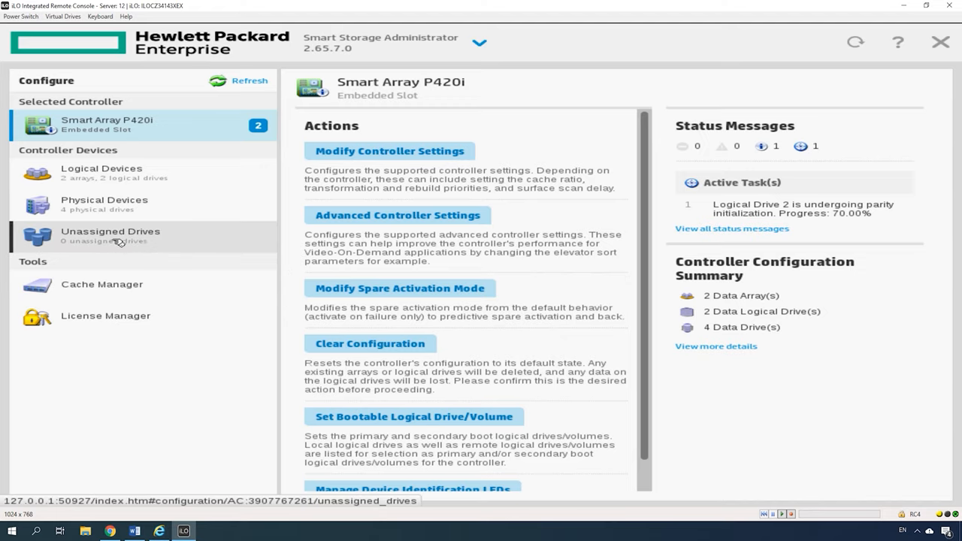
{"action": "left_click", "coordinate": [101, 173]}
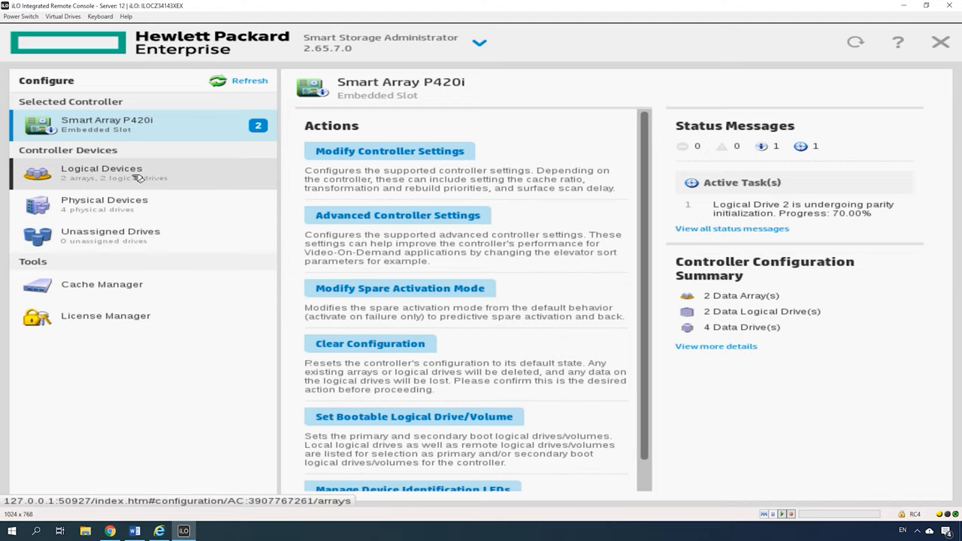
Delete Array B with its RAID 5 Logical Drive 2, confirming and finishing.
{"action": "left_click", "coordinate": [102, 173]}
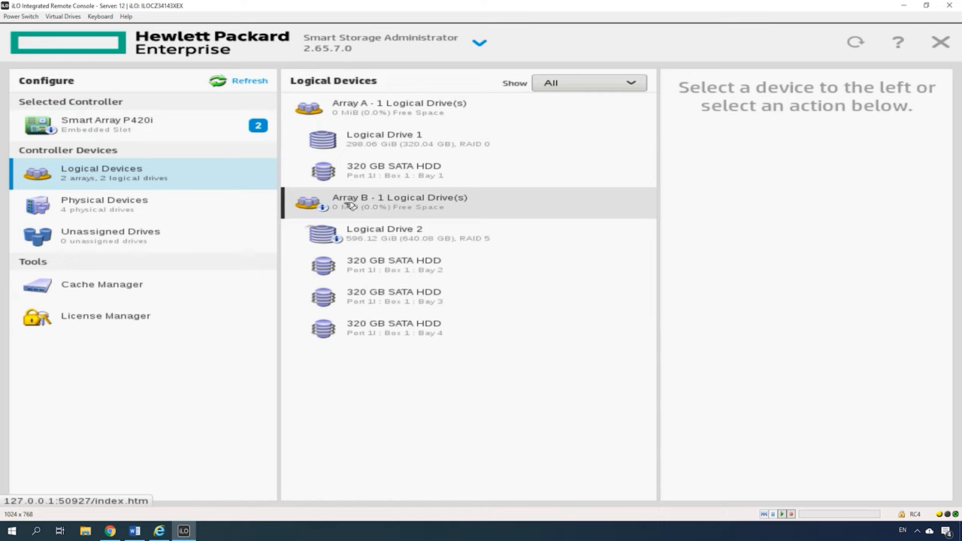
{"action": "left_click", "coordinate": [399, 202]}
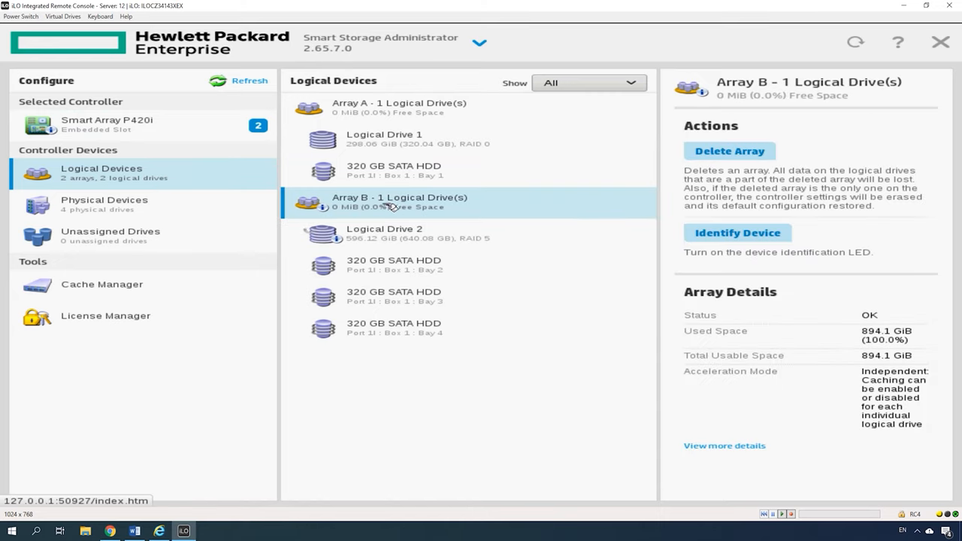
{"action": "mouse_move", "coordinate": [444, 209]}
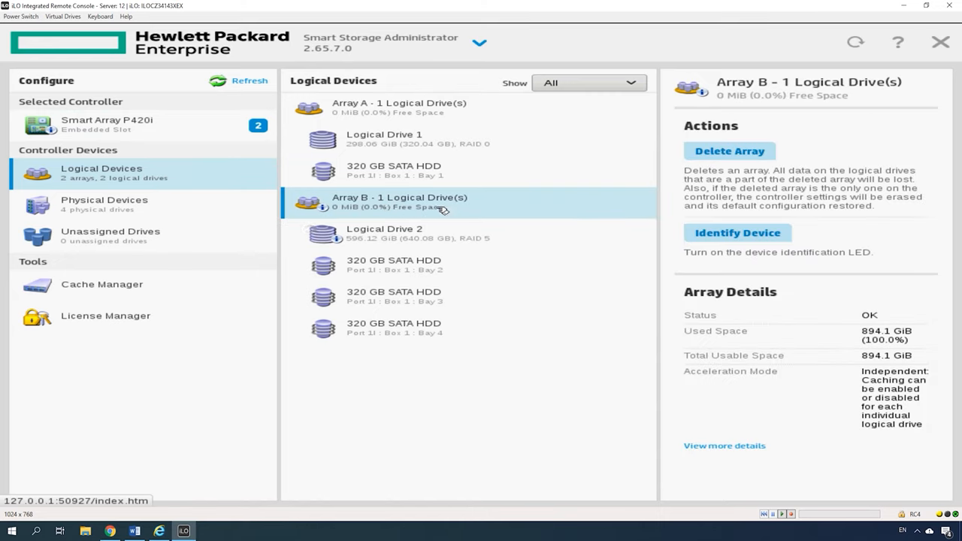
{"action": "mouse_move", "coordinate": [730, 151]}
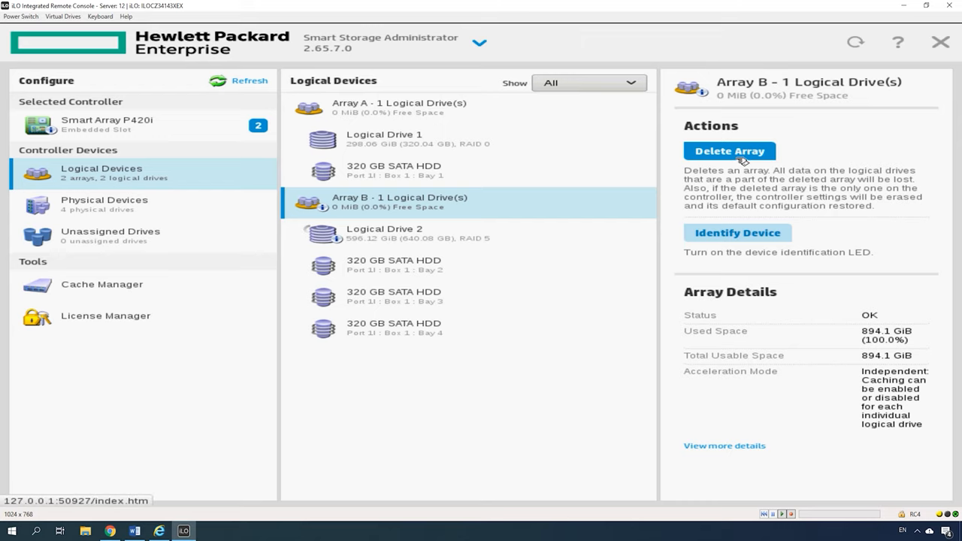
{"action": "left_click", "coordinate": [729, 151]}
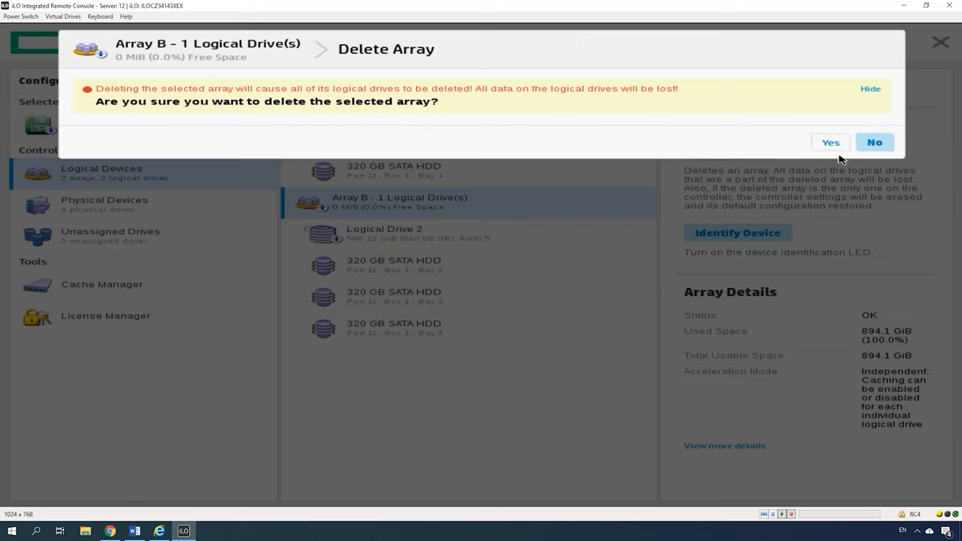
{"action": "left_click", "coordinate": [830, 142]}
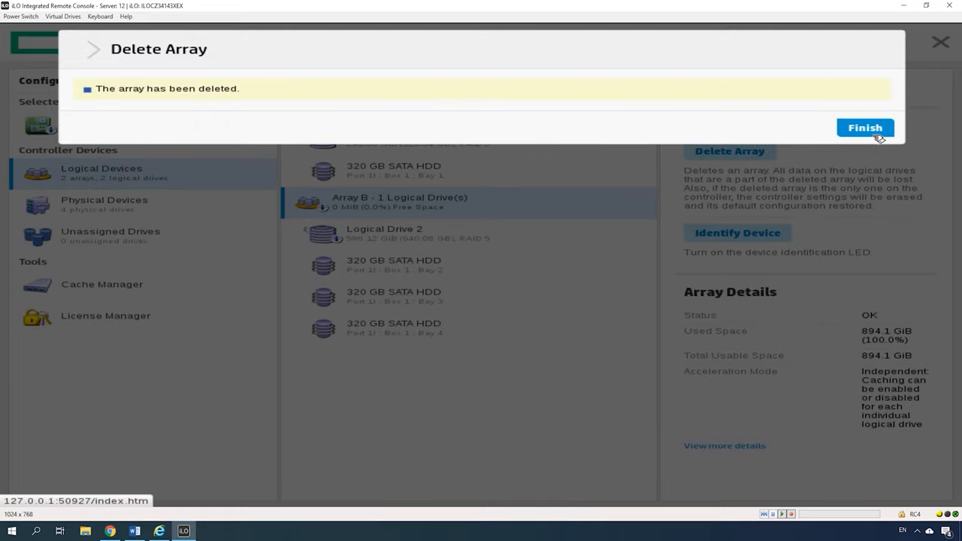
{"action": "left_click", "coordinate": [865, 127]}
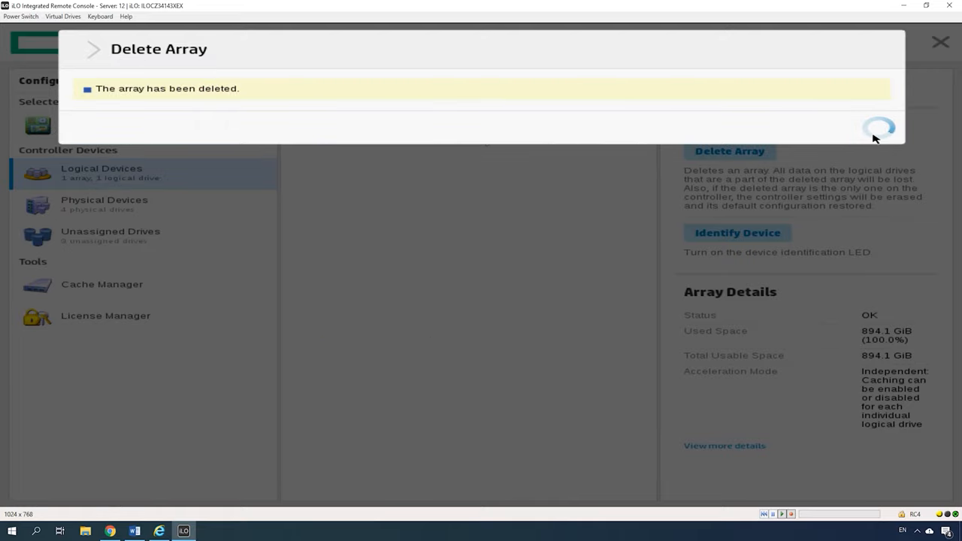
{"action": "left_click", "coordinate": [940, 42]}
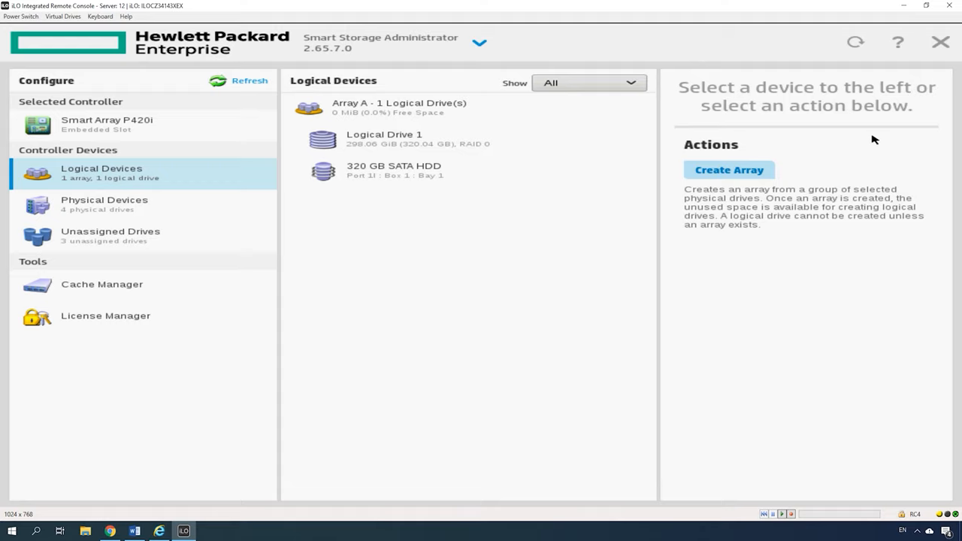
{"action": "mouse_move", "coordinate": [110, 236]}
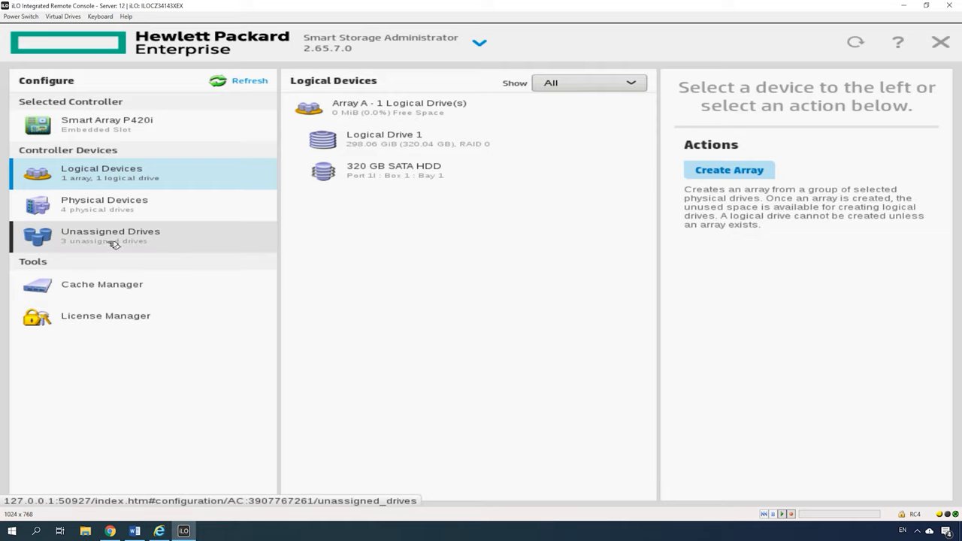
Erase the unassigned 320 GB Bay 2 drive using 'One-pass: Write all zeroes'.
{"action": "left_click", "coordinate": [111, 236]}
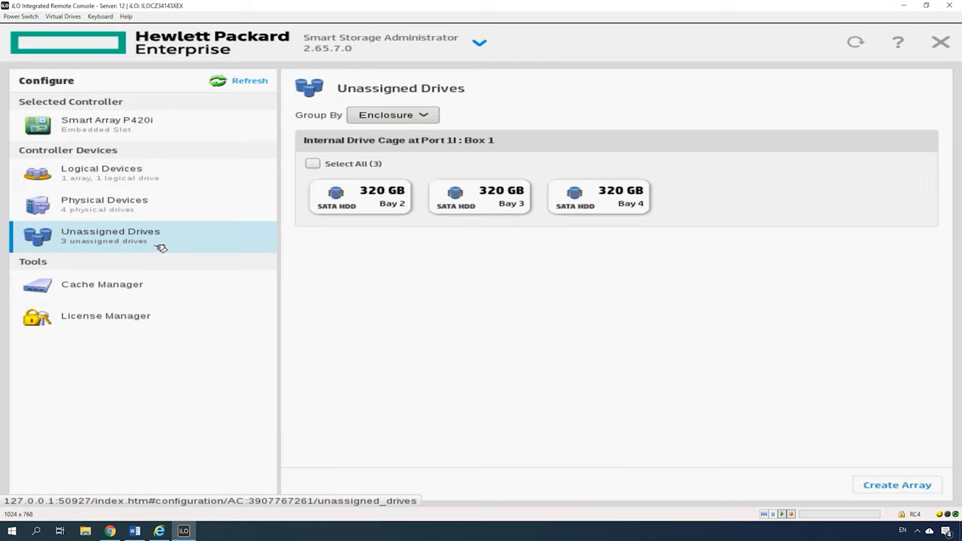
{"action": "mouse_move", "coordinate": [379, 207]}
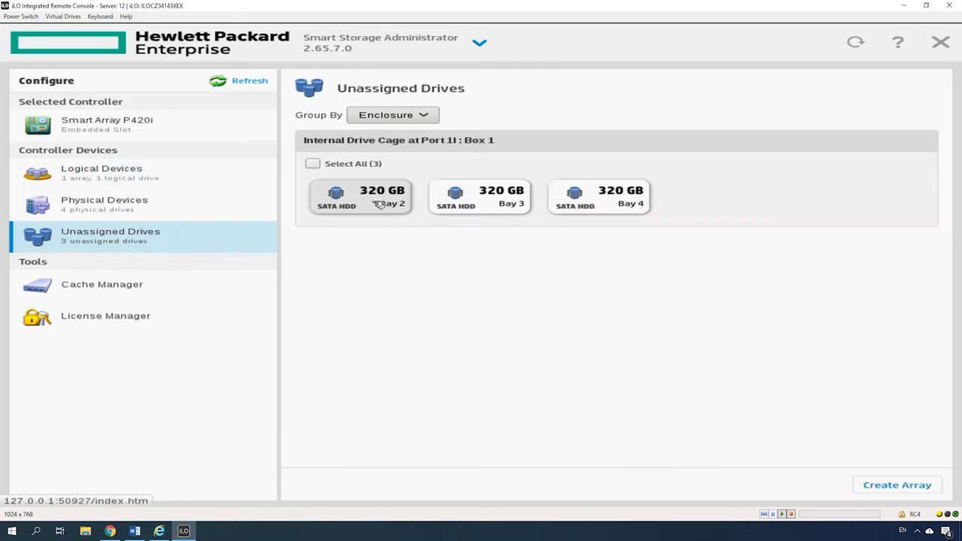
{"action": "left_click", "coordinate": [359, 197]}
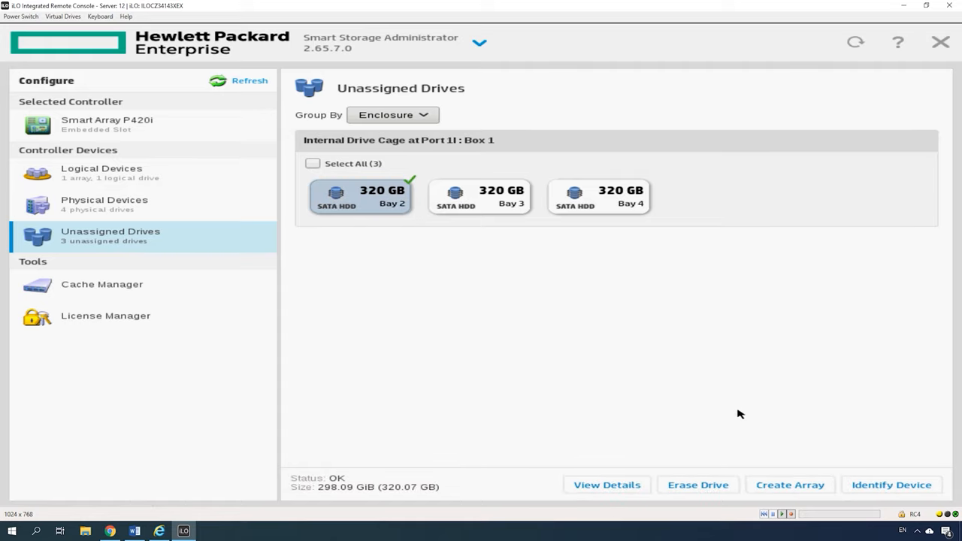
{"action": "left_click", "coordinate": [698, 485]}
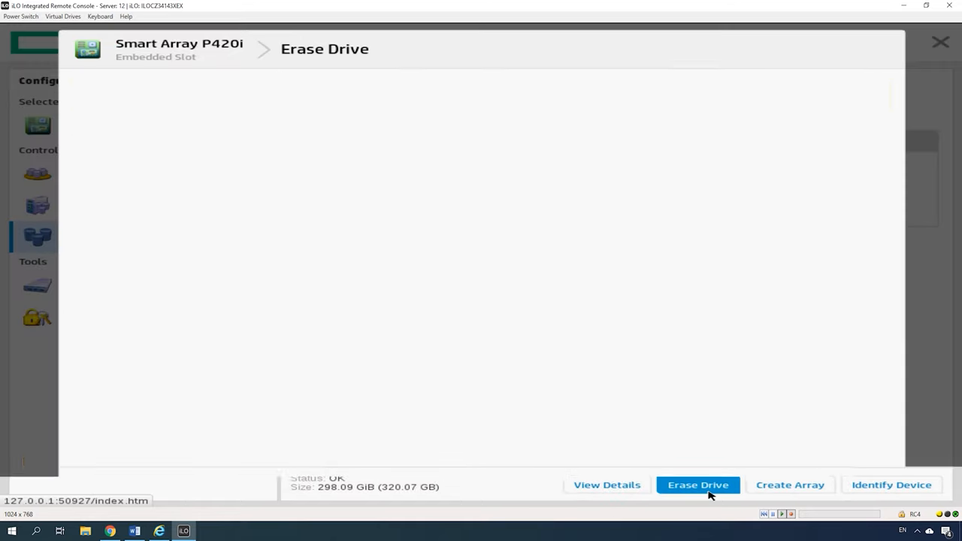
{"action": "left_click", "coordinate": [697, 485]}
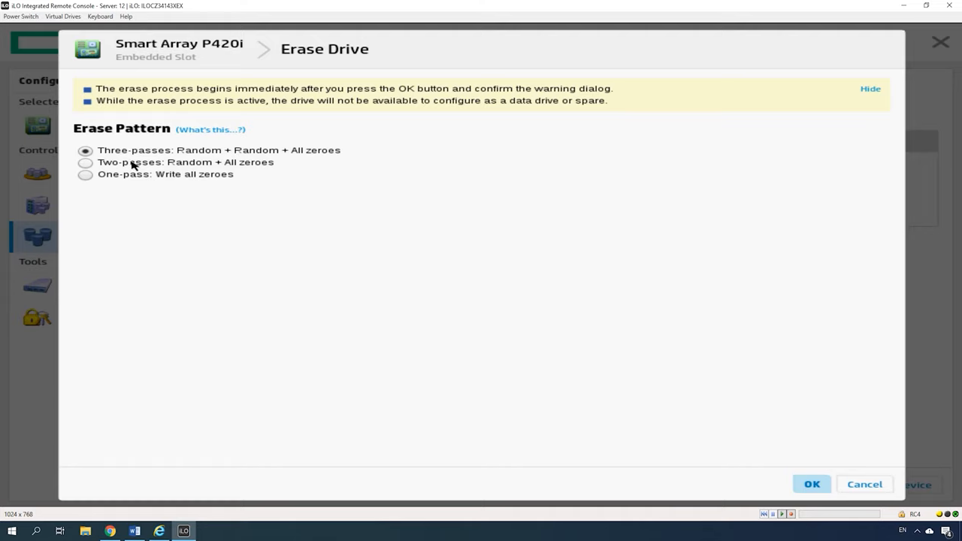
{"action": "left_click", "coordinate": [85, 174]}
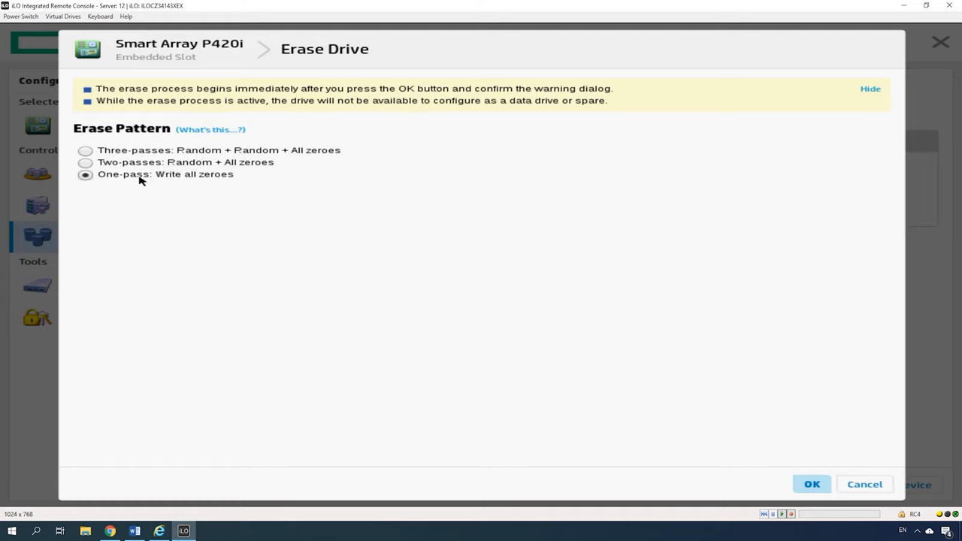
{"action": "mouse_move", "coordinate": [799, 475]}
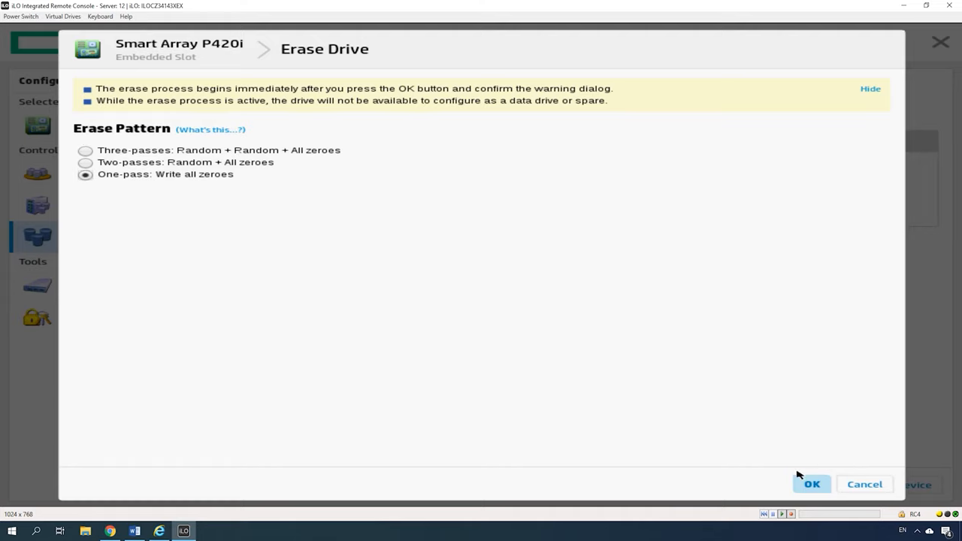
{"action": "left_click", "coordinate": [811, 485]}
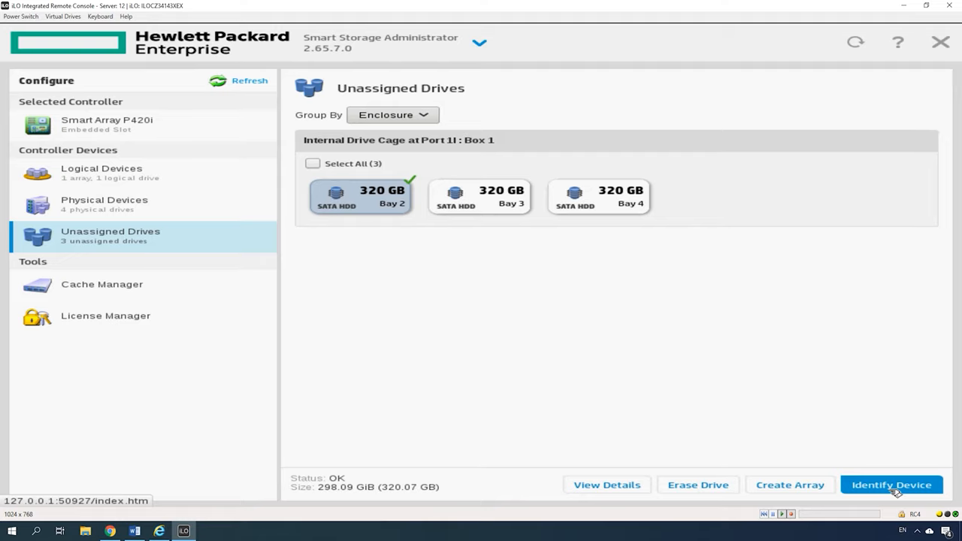
{"action": "mouse_move", "coordinate": [664, 396]}
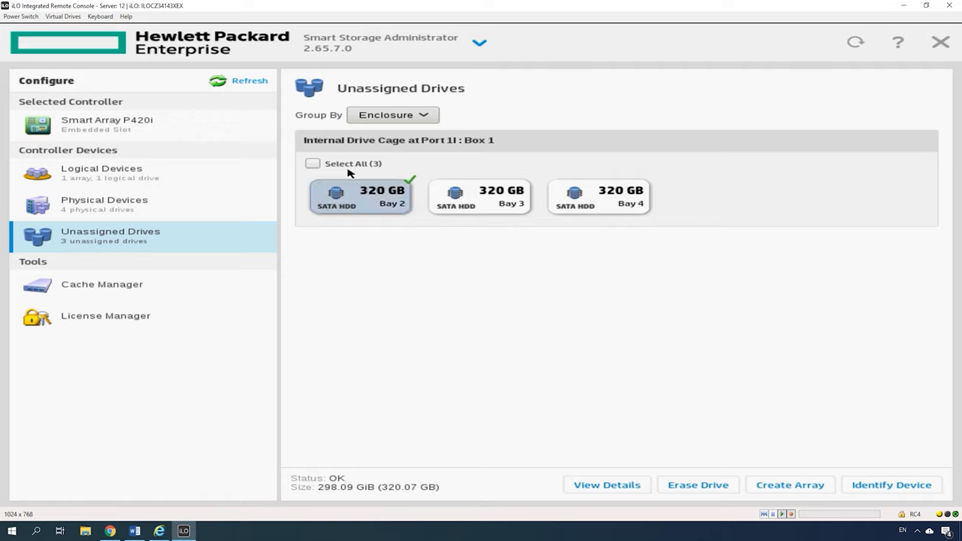
Select all three unassigned drives for a new array and open the Smart Array P420i actions page.
{"action": "left_click", "coordinate": [312, 163]}
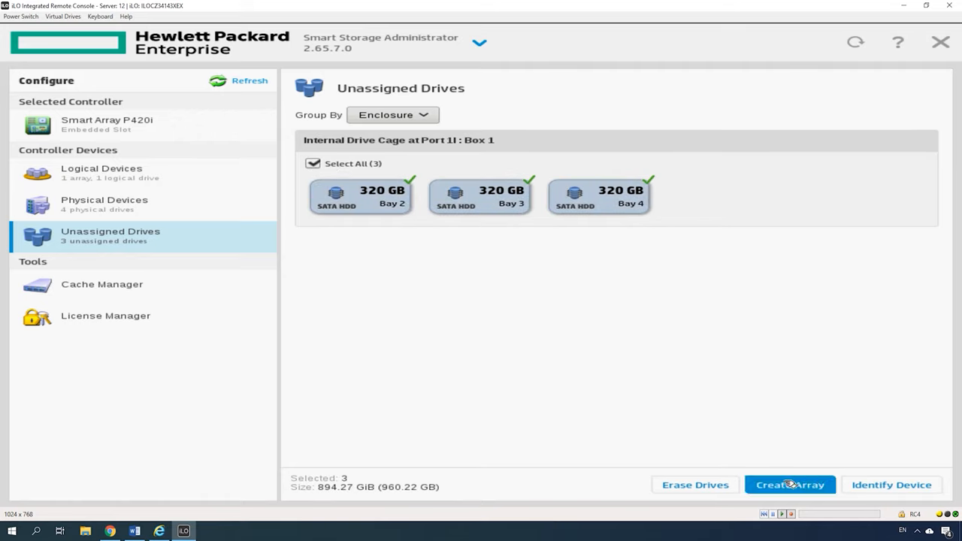
{"action": "left_click", "coordinate": [313, 163]}
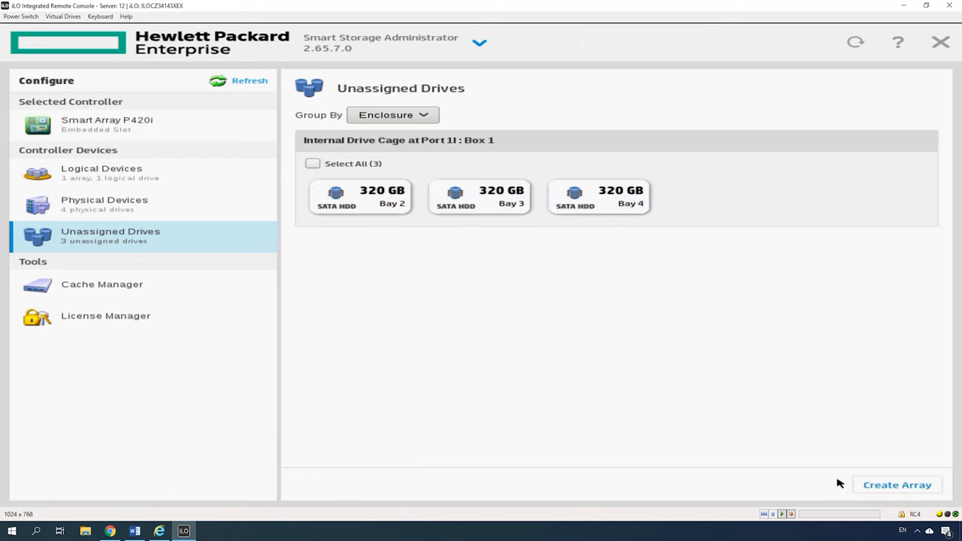
{"action": "mouse_move", "coordinate": [107, 124]}
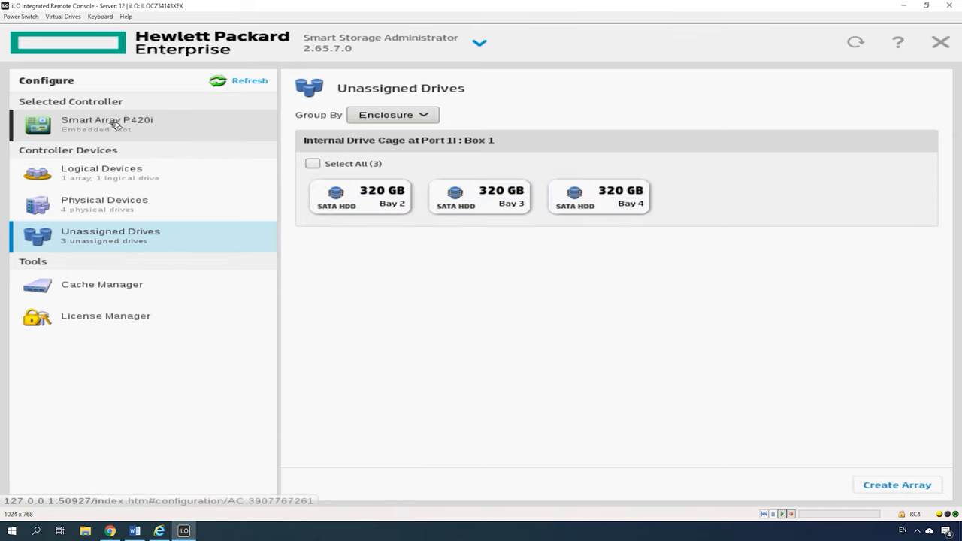
{"action": "left_click", "coordinate": [107, 124]}
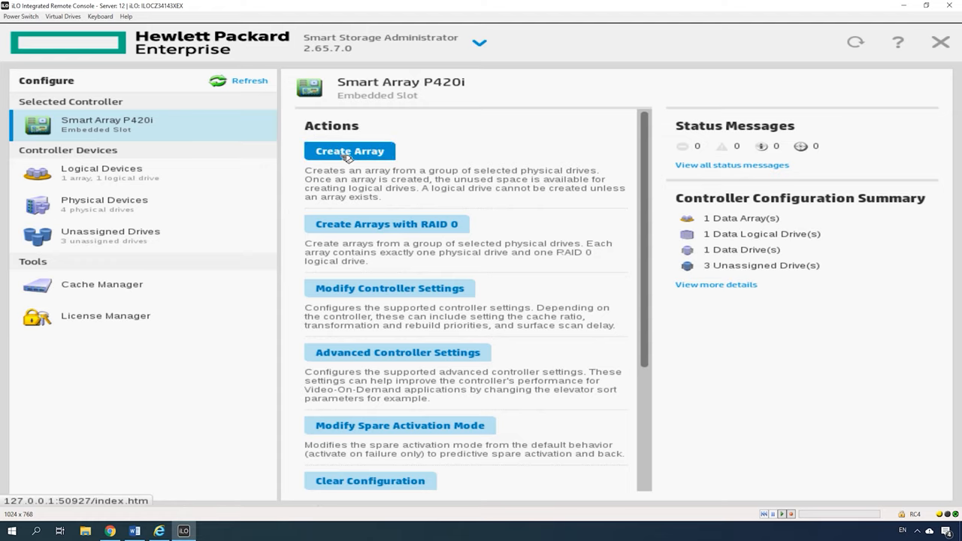
Start Create Array and select all three 320 GB drives, totaling 894.27 GiB.
{"action": "left_click", "coordinate": [349, 151]}
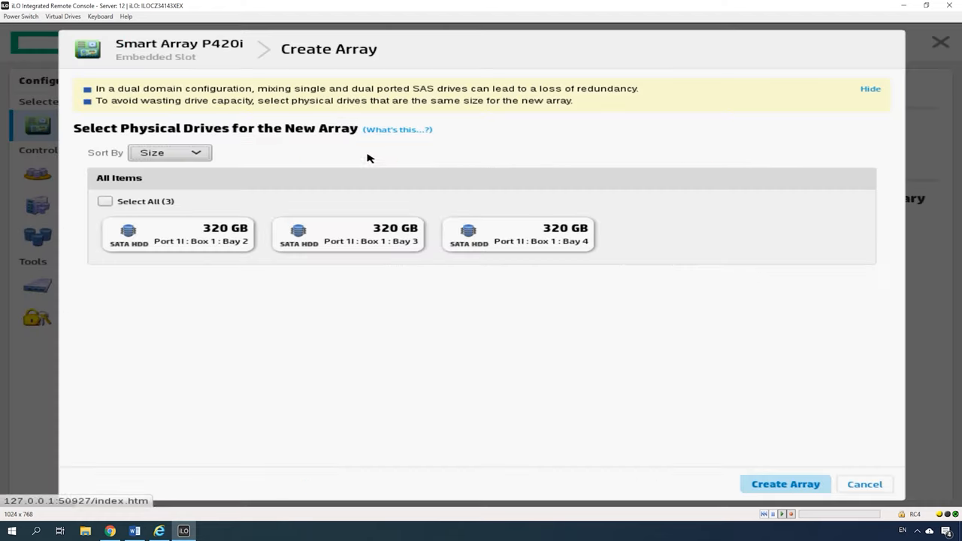
{"action": "mouse_move", "coordinate": [195, 171]}
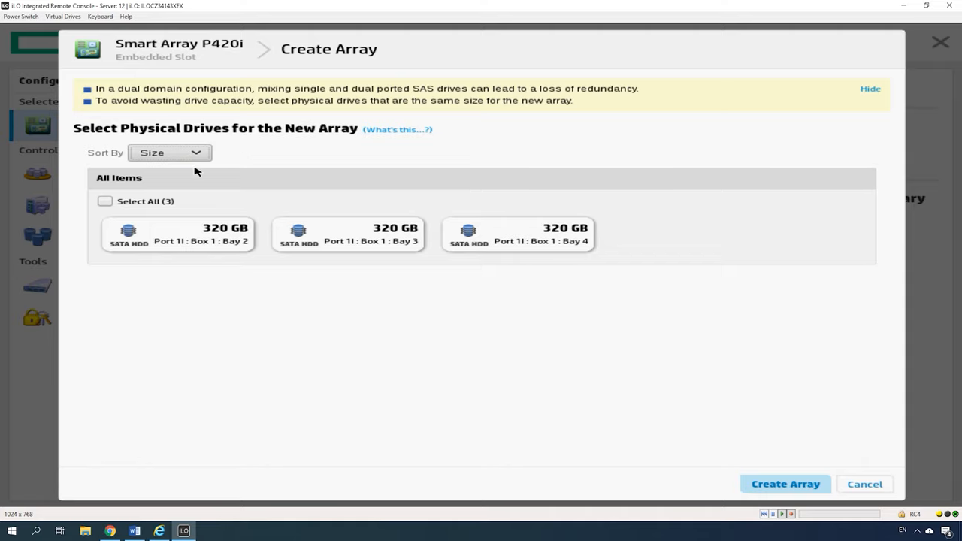
{"action": "left_click", "coordinate": [105, 200]}
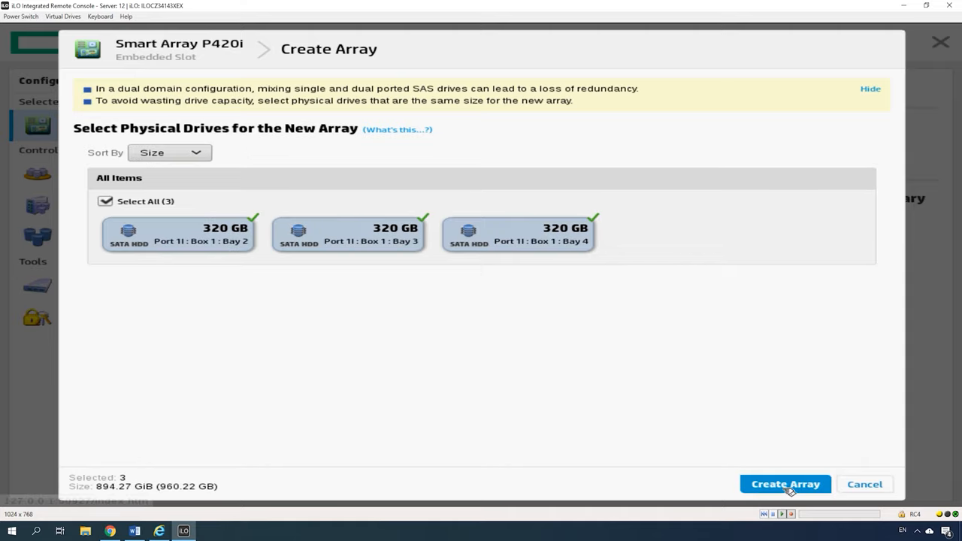
Create an array from the three drives as RAID 5 with a 1024 KiB / 2 MiB strip size.
{"action": "left_click", "coordinate": [785, 484]}
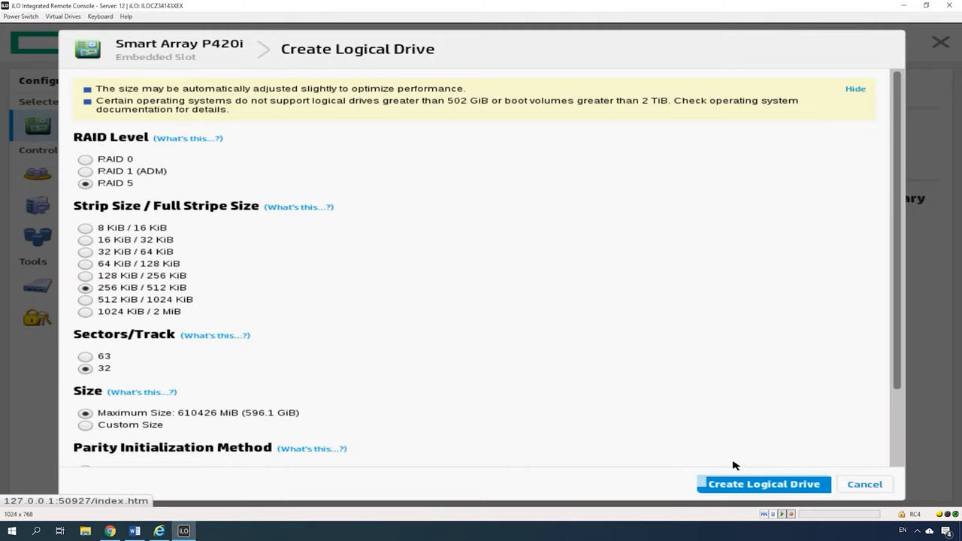
{"action": "mouse_move", "coordinate": [115, 180]}
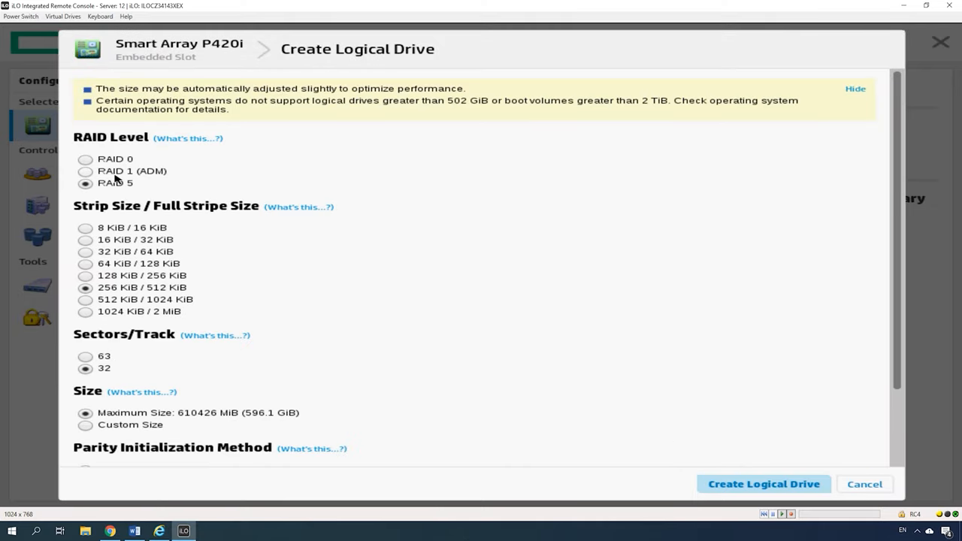
{"action": "mouse_move", "coordinate": [96, 209]}
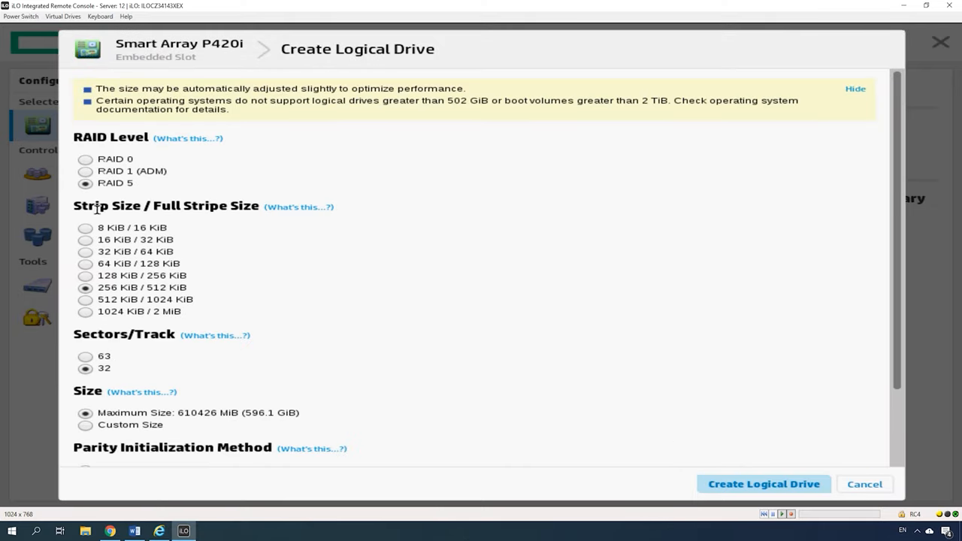
{"action": "mouse_move", "coordinate": [85, 311]}
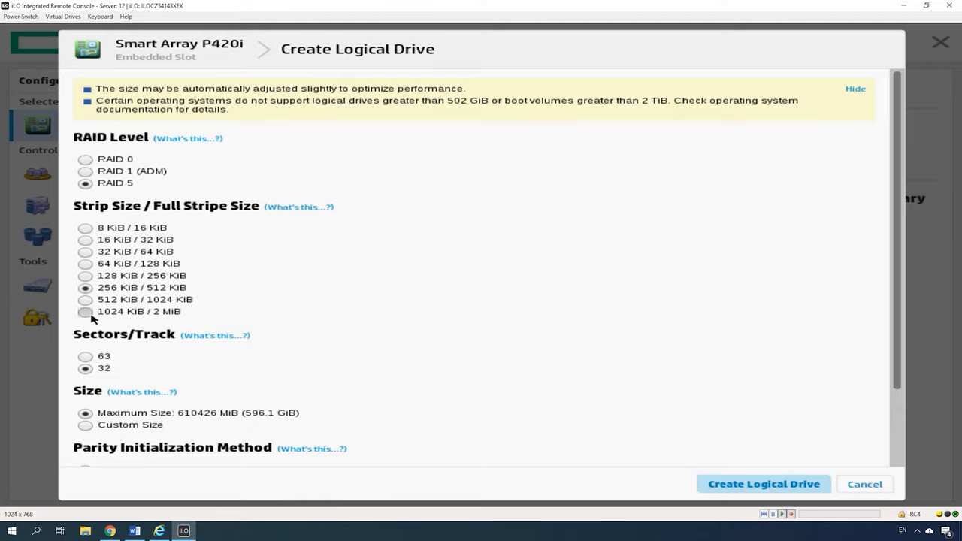
{"action": "left_click", "coordinate": [85, 311]}
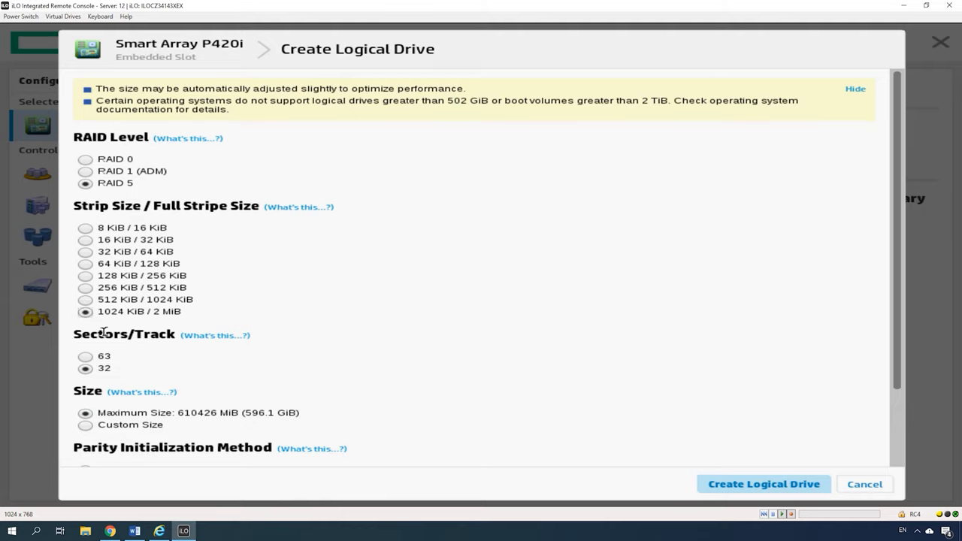
{"action": "mouse_move", "coordinate": [188, 424]}
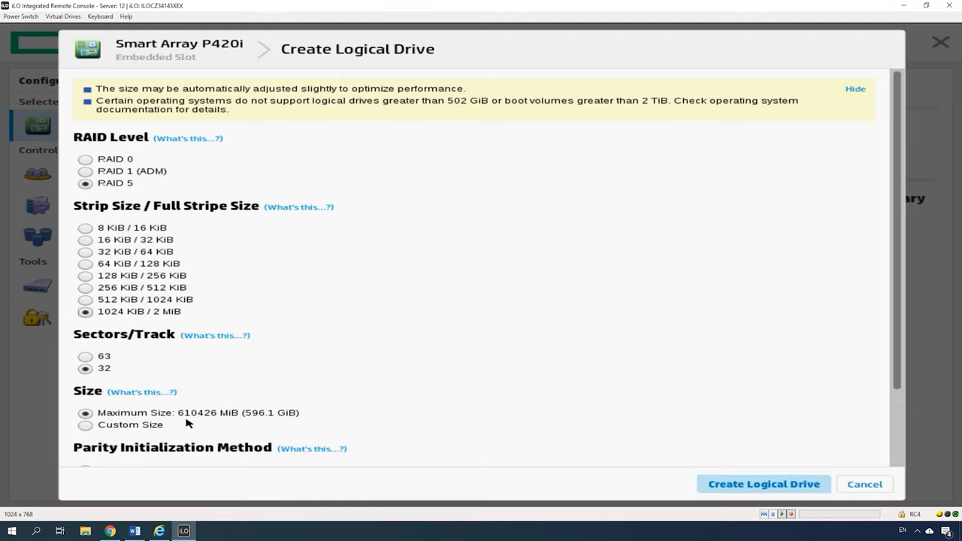
{"action": "mouse_move", "coordinate": [106, 429]}
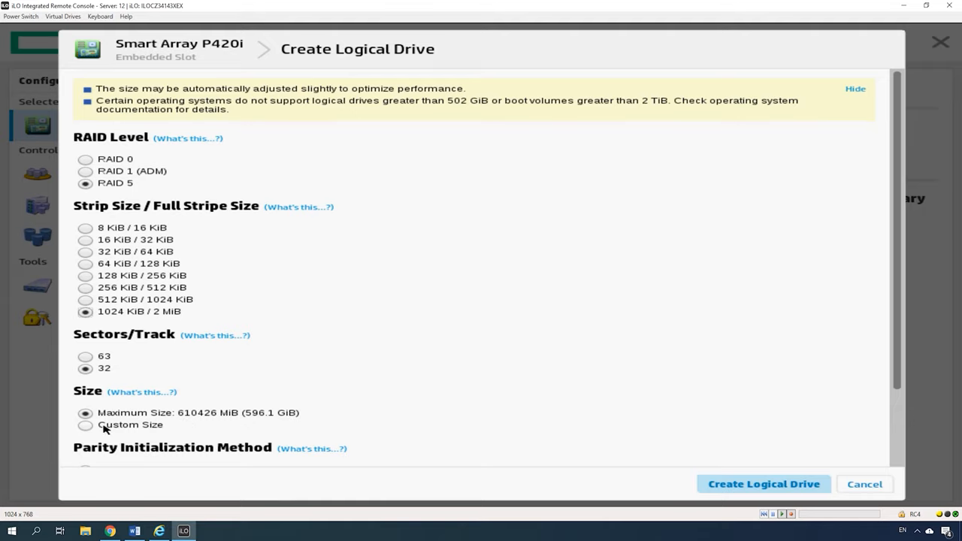
{"action": "mouse_move", "coordinate": [147, 436]}
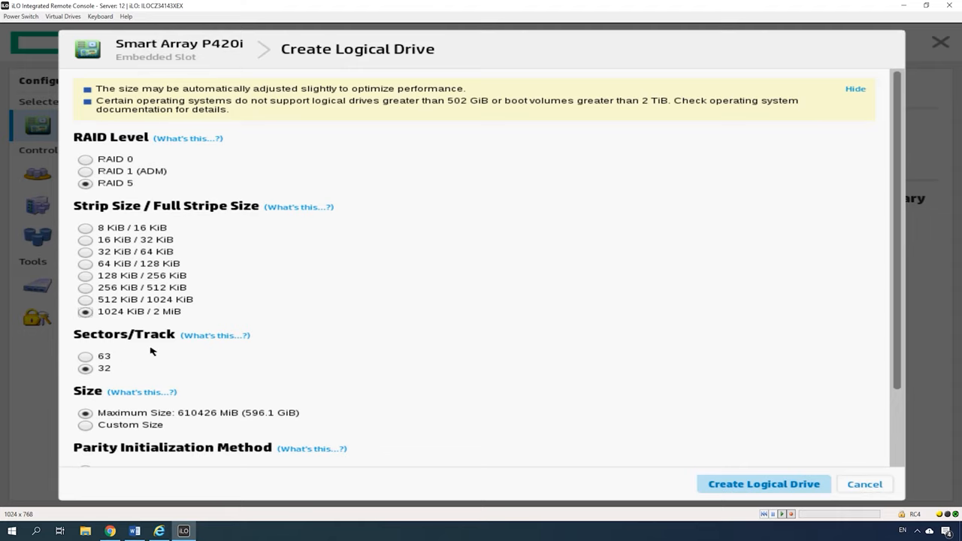
{"action": "mouse_move", "coordinate": [176, 348]}
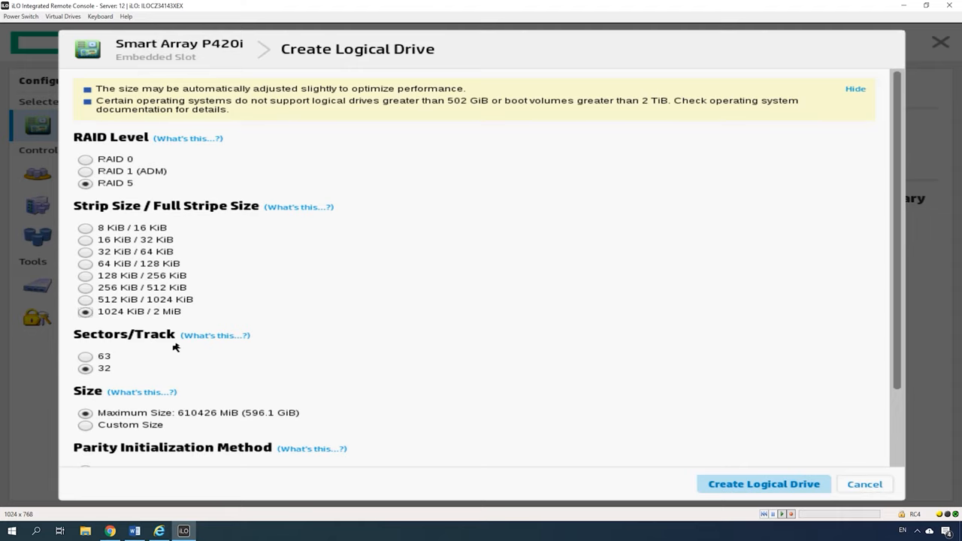
{"action": "mouse_move", "coordinate": [214, 335]}
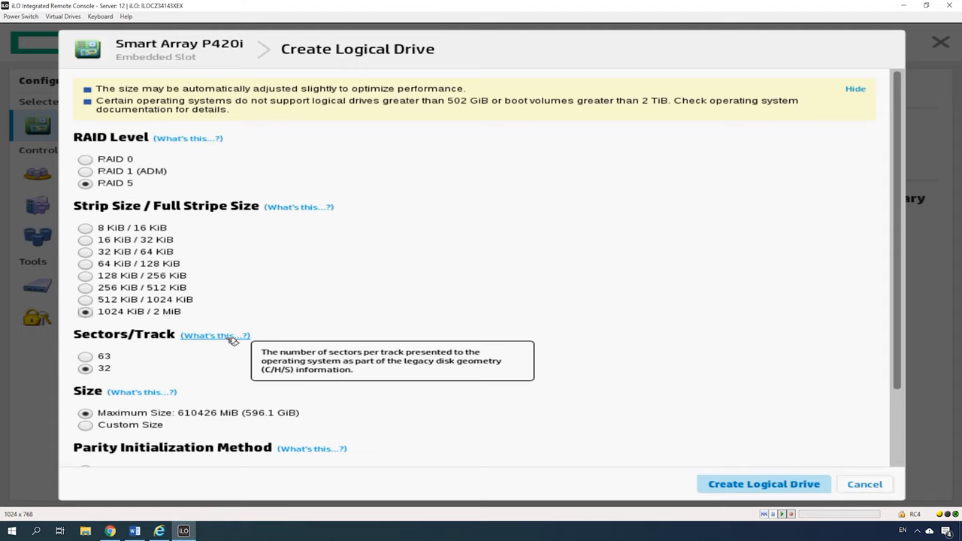
Create the maximum-size RAID 5 Logical Drive 2 (596.12 GiB) with default online parity initialization.
{"action": "scroll", "scroll_direction": "down", "scroll_amount": 3}
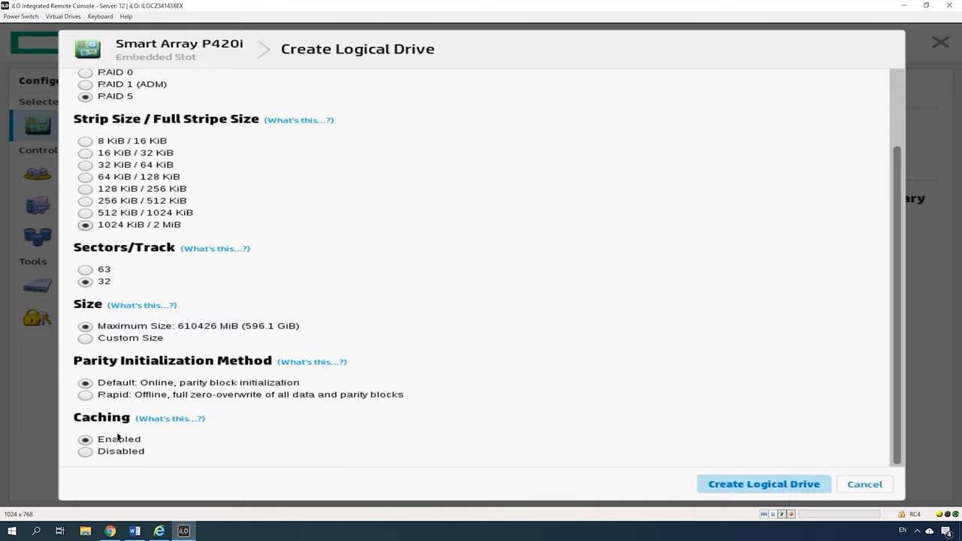
{"action": "mouse_move", "coordinate": [169, 419]}
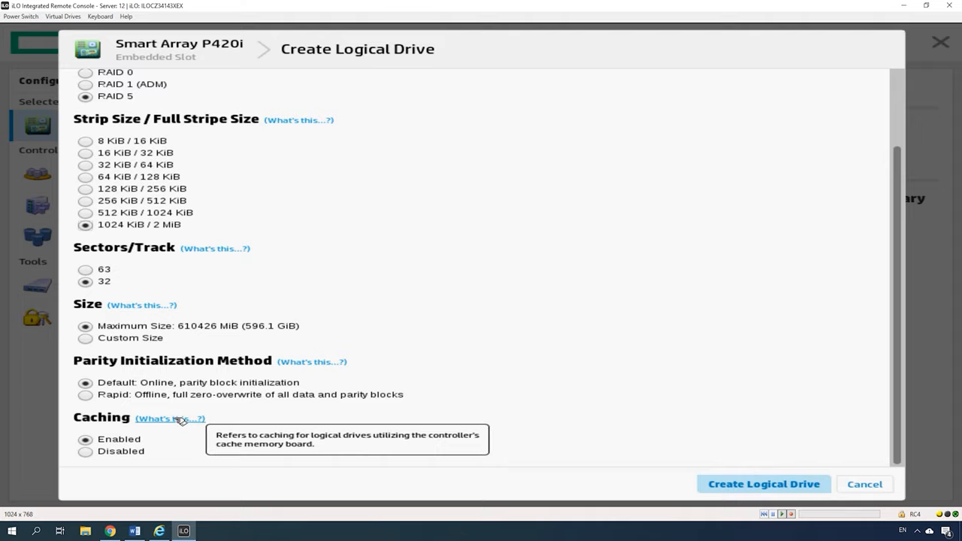
{"action": "mouse_move", "coordinate": [211, 376]}
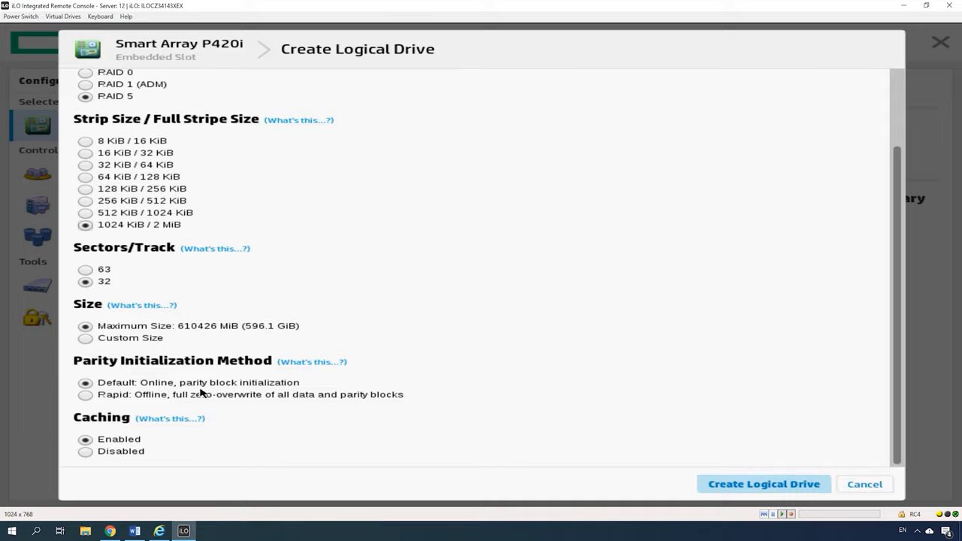
{"action": "mouse_move", "coordinate": [102, 390]}
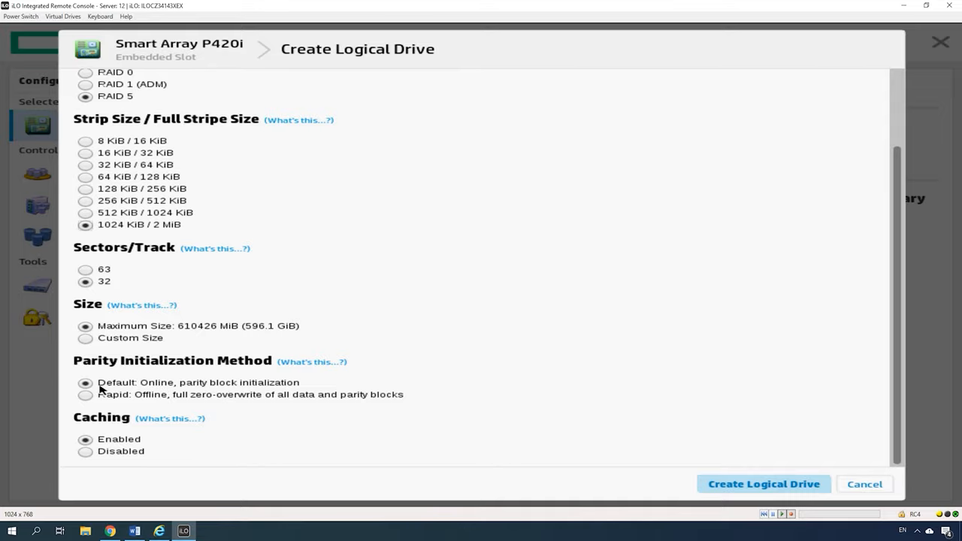
{"action": "left_click", "coordinate": [84, 395]}
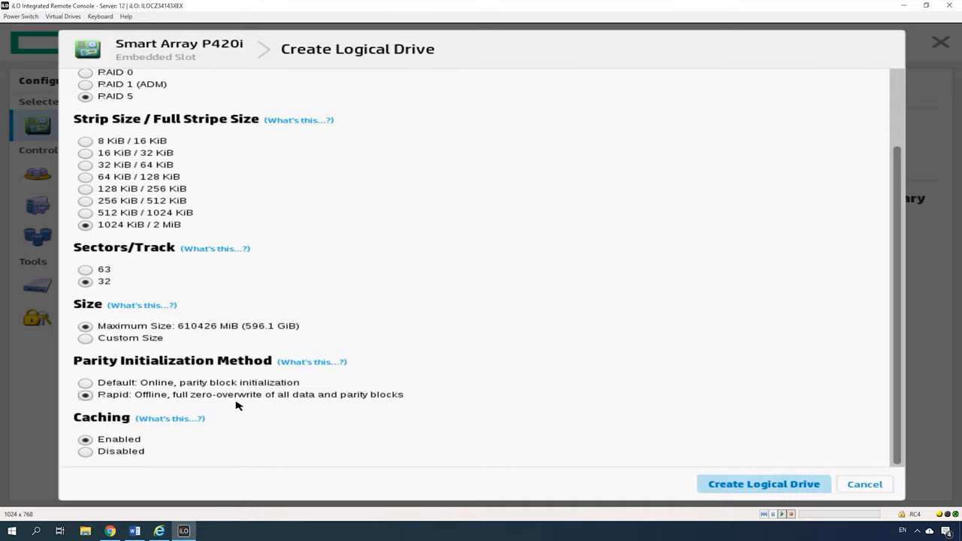
{"action": "left_click", "coordinate": [85, 383]}
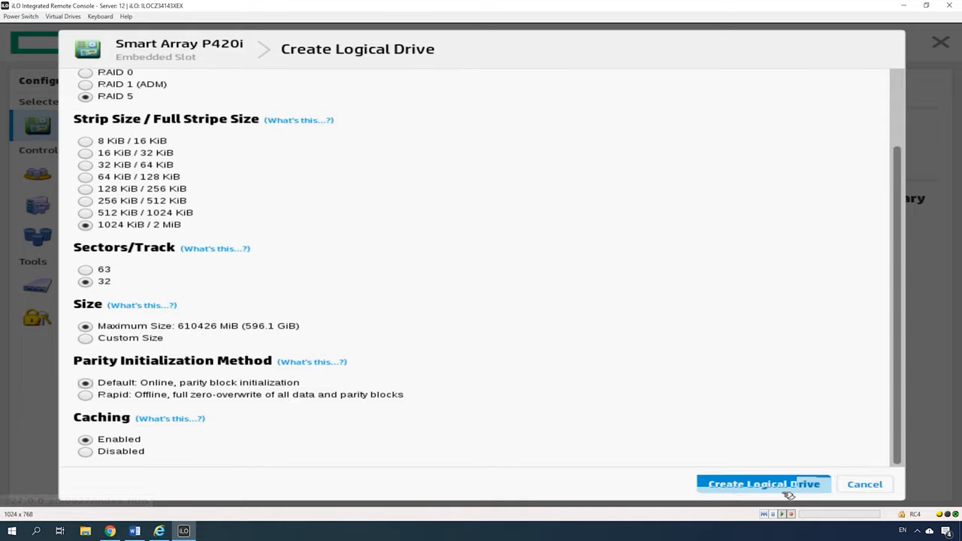
{"action": "left_click", "coordinate": [764, 484]}
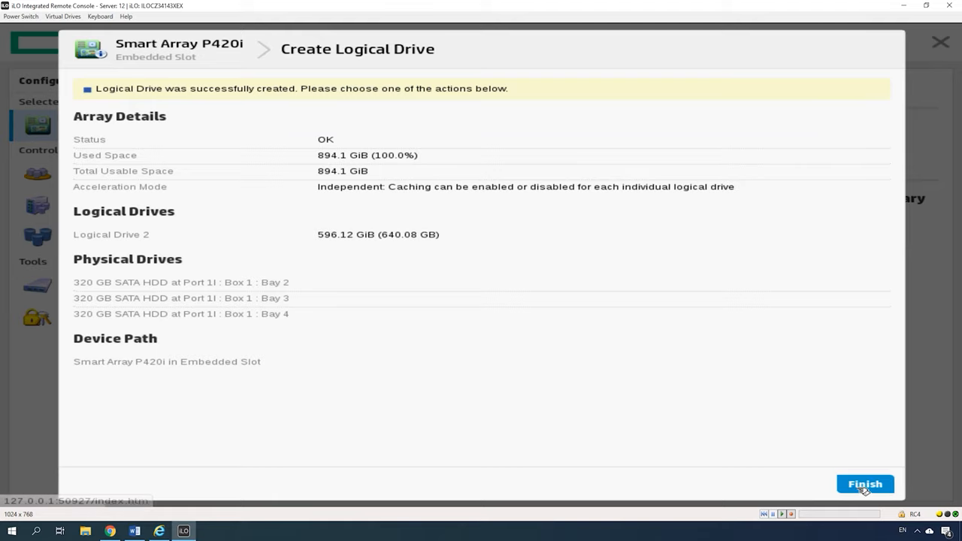
Close the creation summary and select Array A, holding Logical Drive 2, under Logical Devices.
{"action": "left_click", "coordinate": [865, 484]}
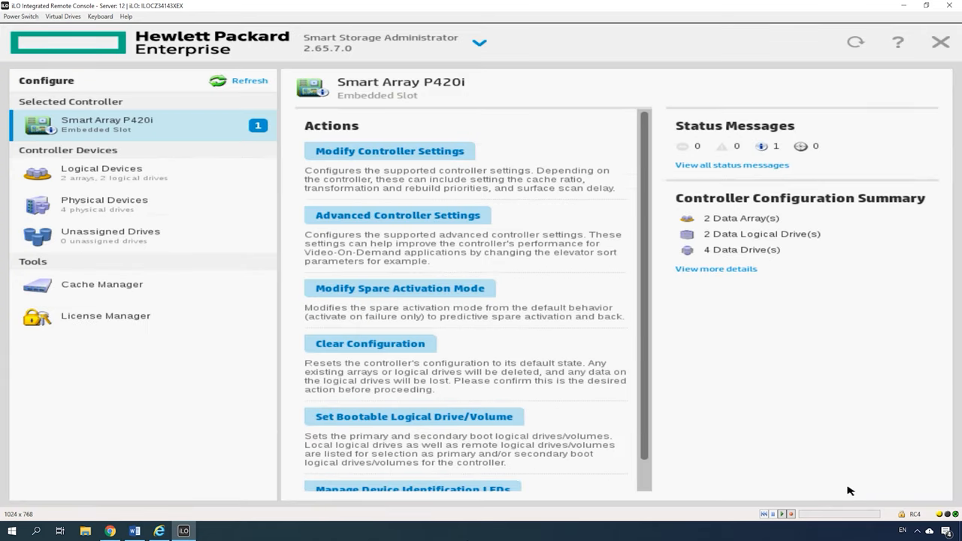
{"action": "mouse_move", "coordinate": [337, 239]}
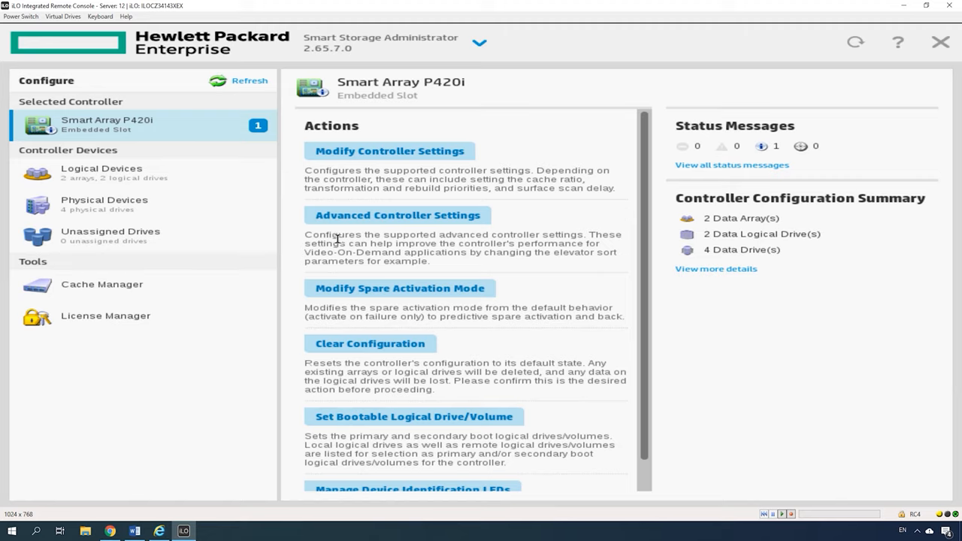
{"action": "left_click", "coordinate": [101, 173]}
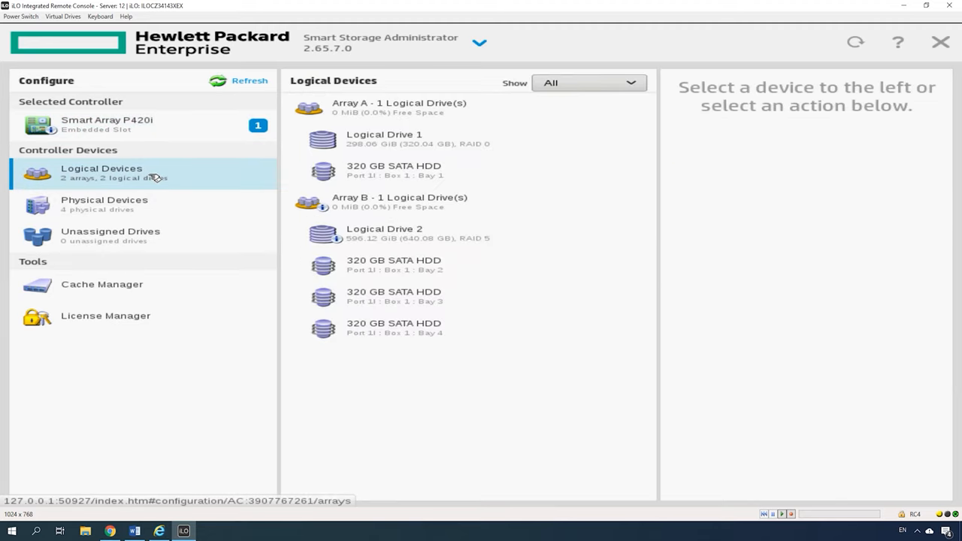
{"action": "left_click", "coordinate": [398, 203]}
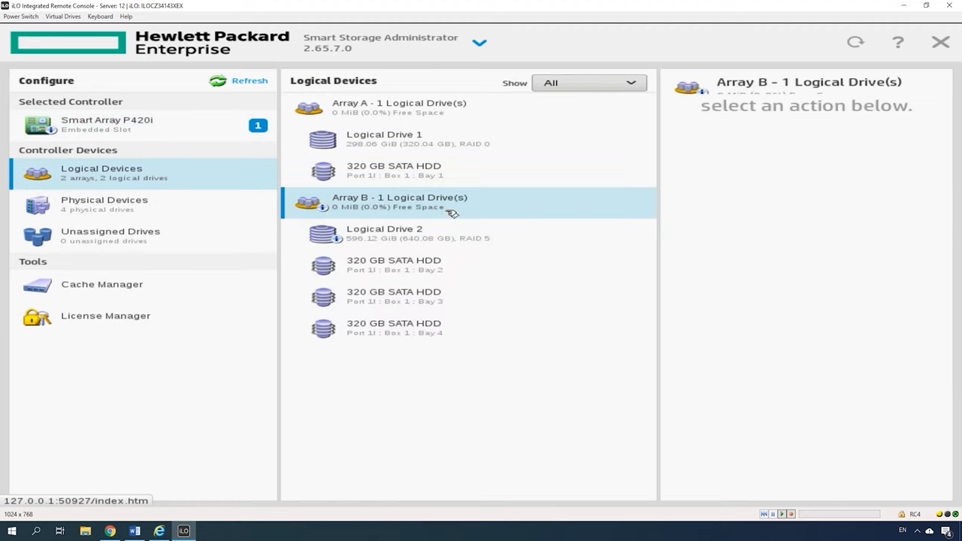
{"action": "left_click", "coordinate": [399, 108]}
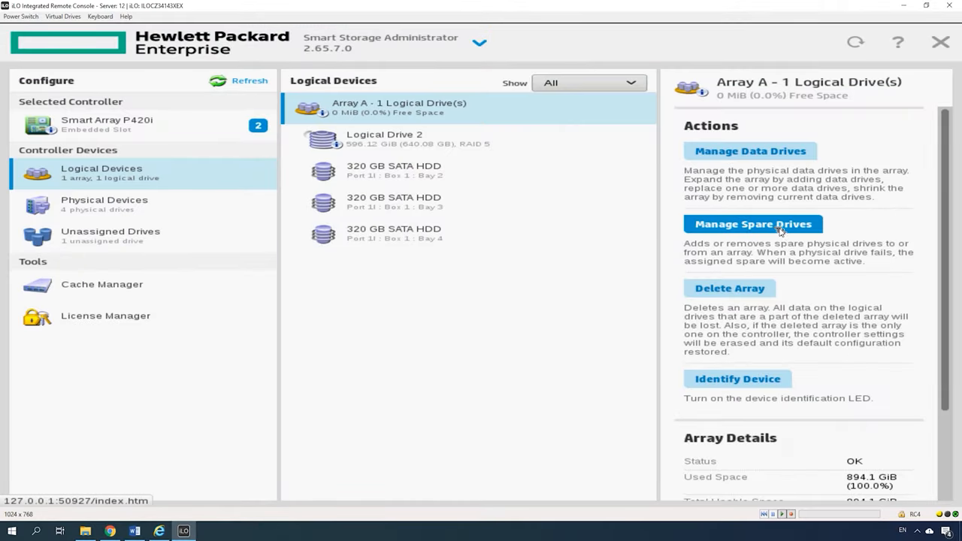
Save the Bay 1 320 GB drive as an auto-replace spare for Array A.
{"action": "left_click", "coordinate": [753, 224]}
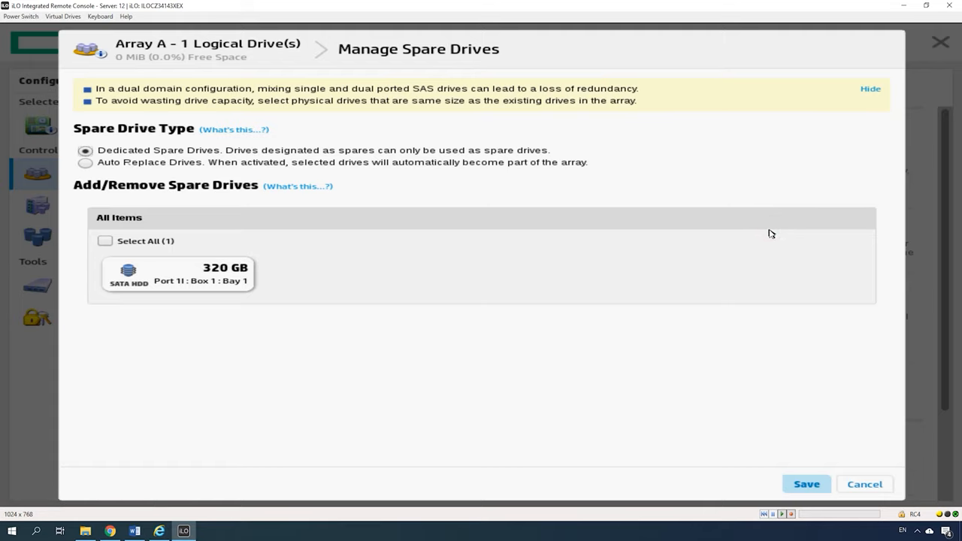
{"action": "mouse_move", "coordinate": [427, 156]}
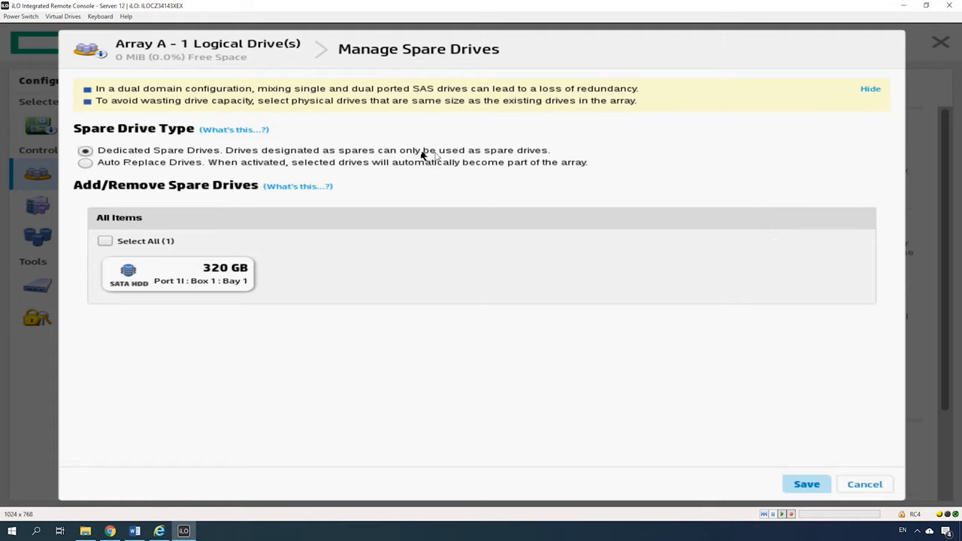
{"action": "left_click", "coordinate": [85, 163]}
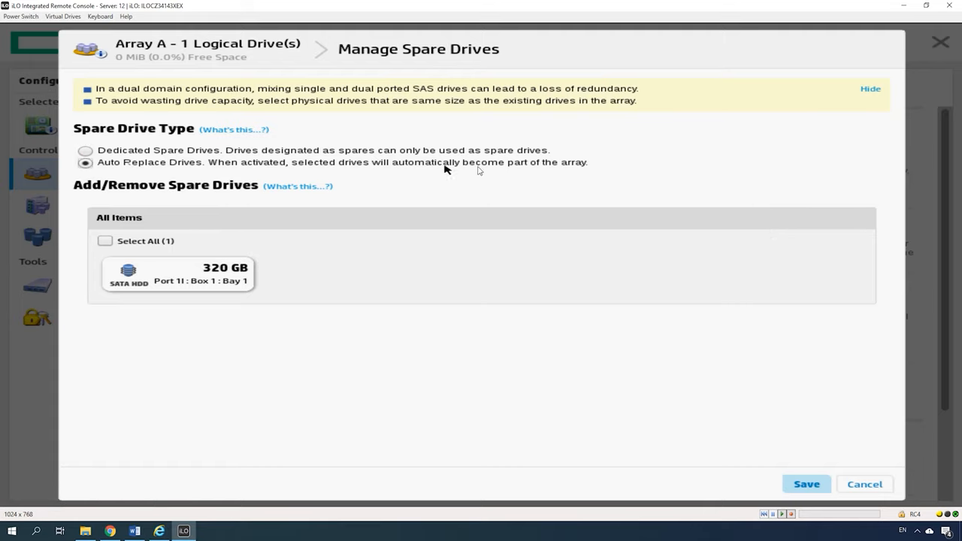
{"action": "left_click", "coordinate": [104, 240]}
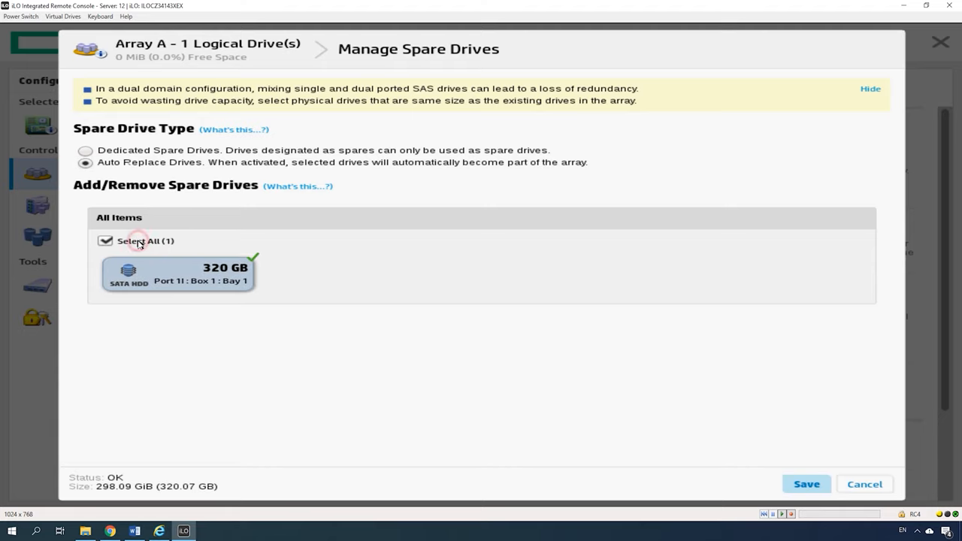
{"action": "mouse_move", "coordinate": [786, 479]}
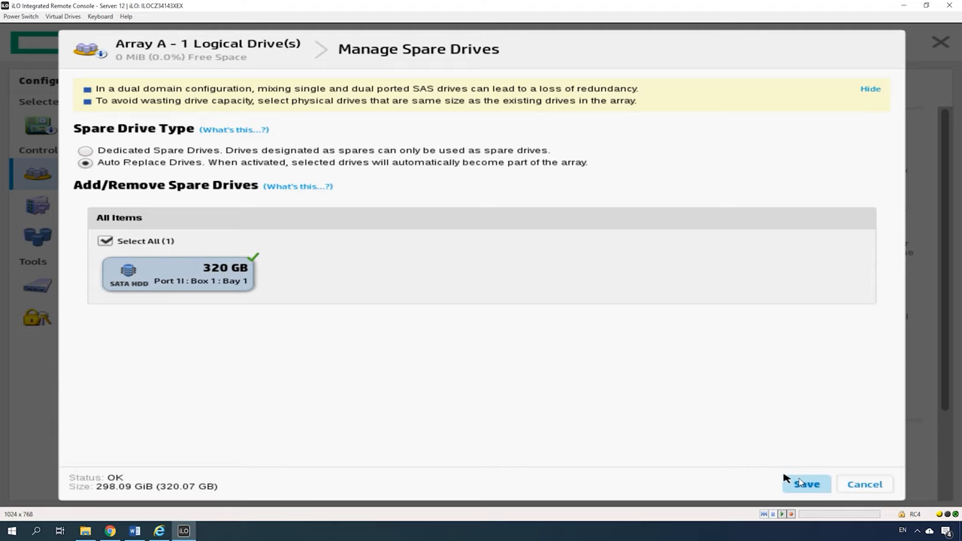
{"action": "left_click", "coordinate": [806, 484]}
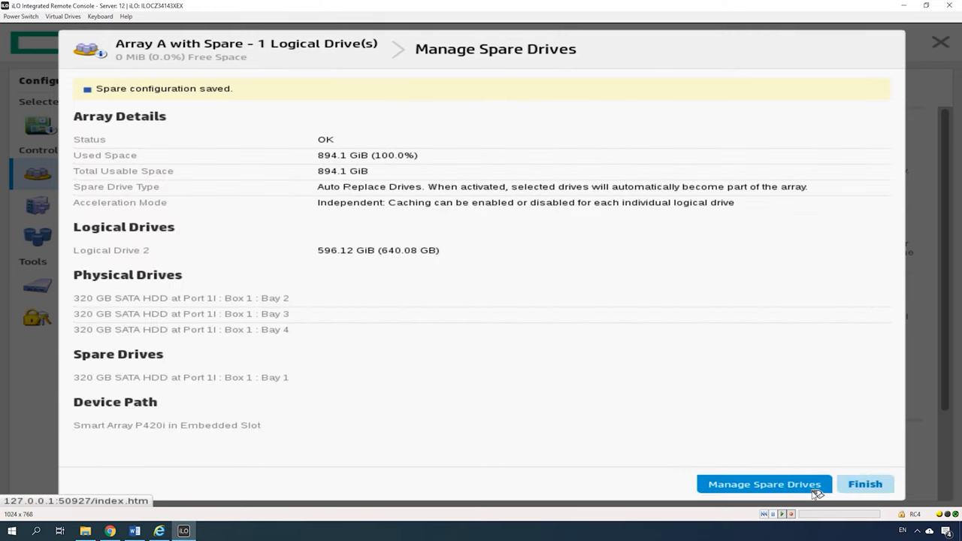
{"action": "mouse_move", "coordinate": [866, 484]}
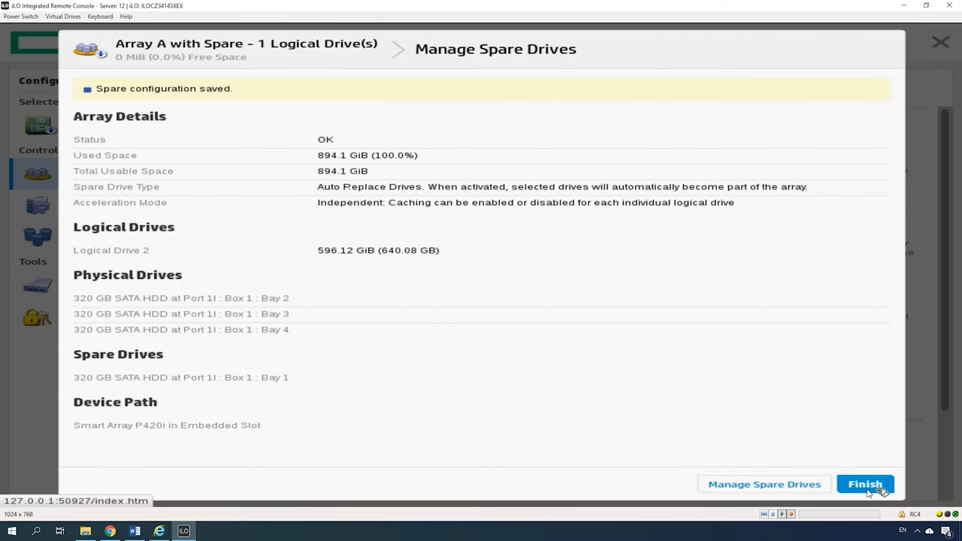
{"action": "left_click", "coordinate": [866, 484]}
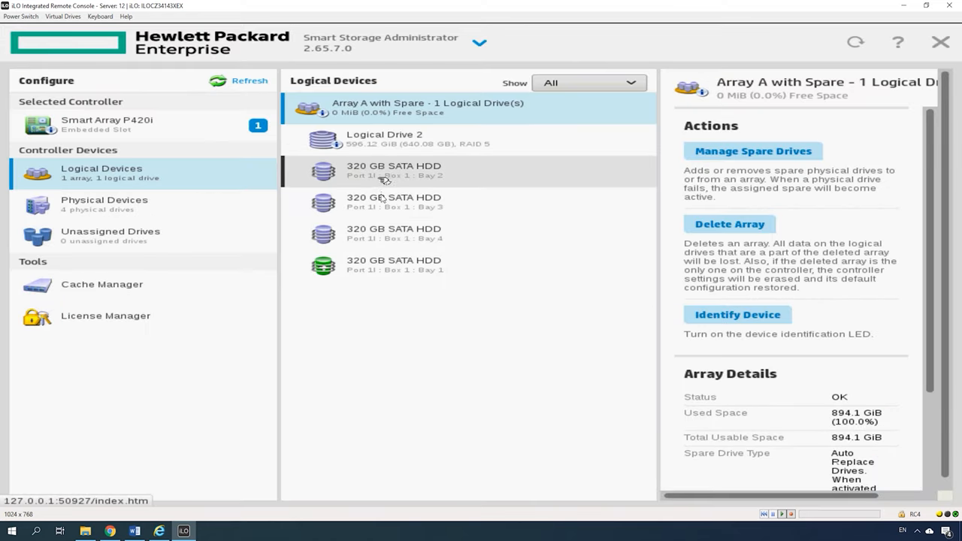
{"action": "left_click", "coordinate": [393, 265]}
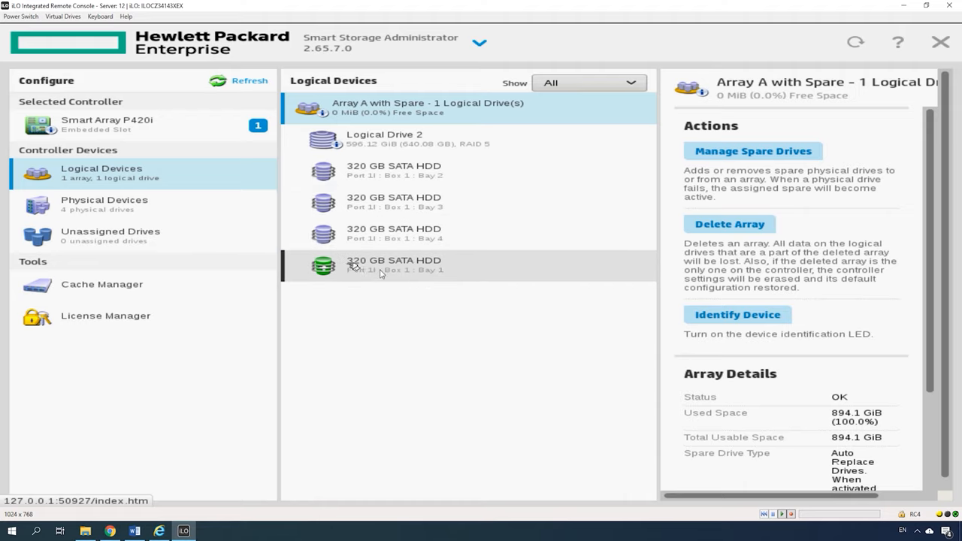
{"action": "mouse_move", "coordinate": [389, 276]}
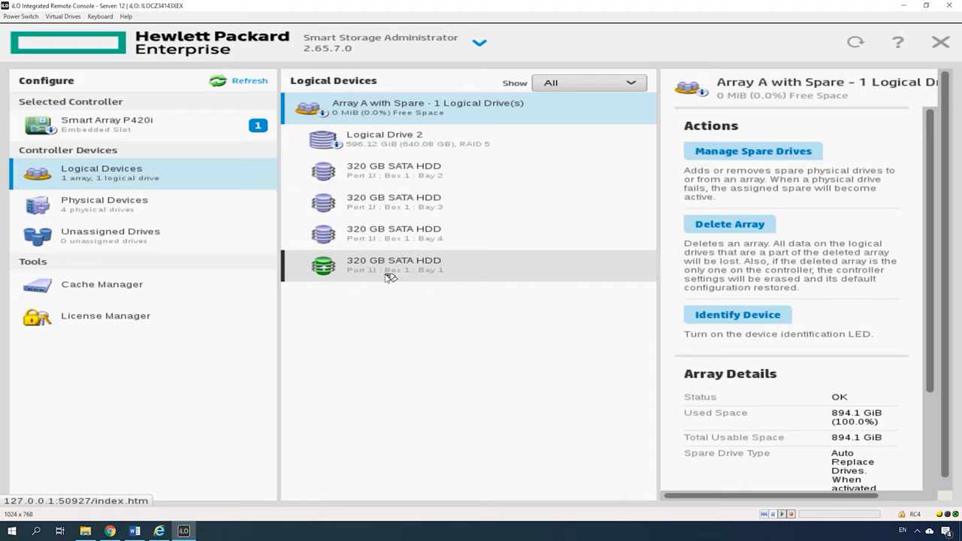
{"action": "left_click", "coordinate": [104, 204]}
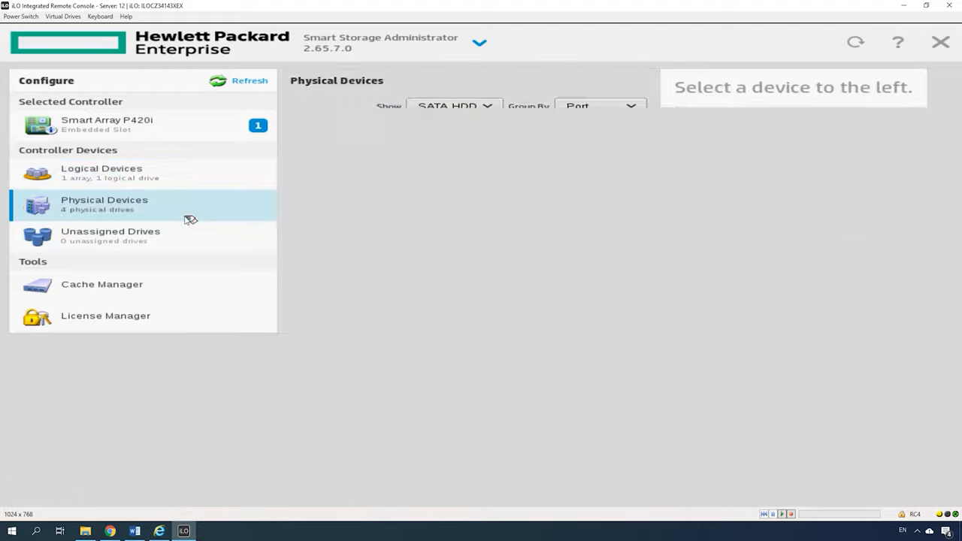
{"action": "left_click", "coordinate": [104, 203]}
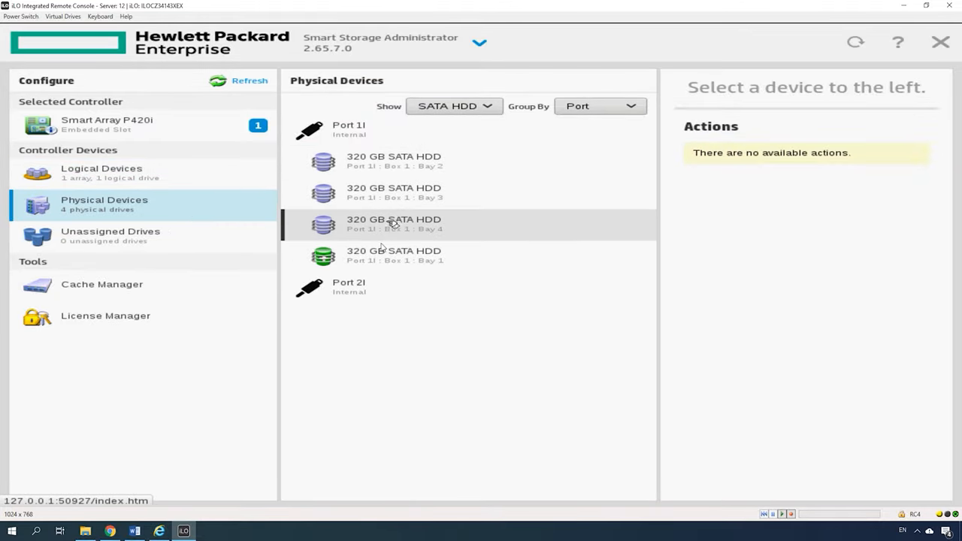
{"action": "left_click", "coordinate": [110, 236]}
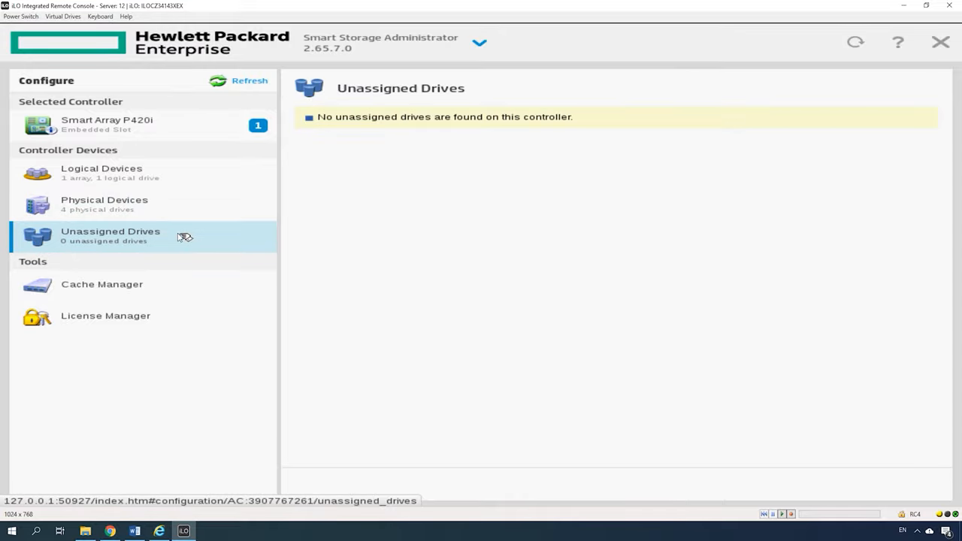
{"action": "left_click", "coordinate": [102, 173]}
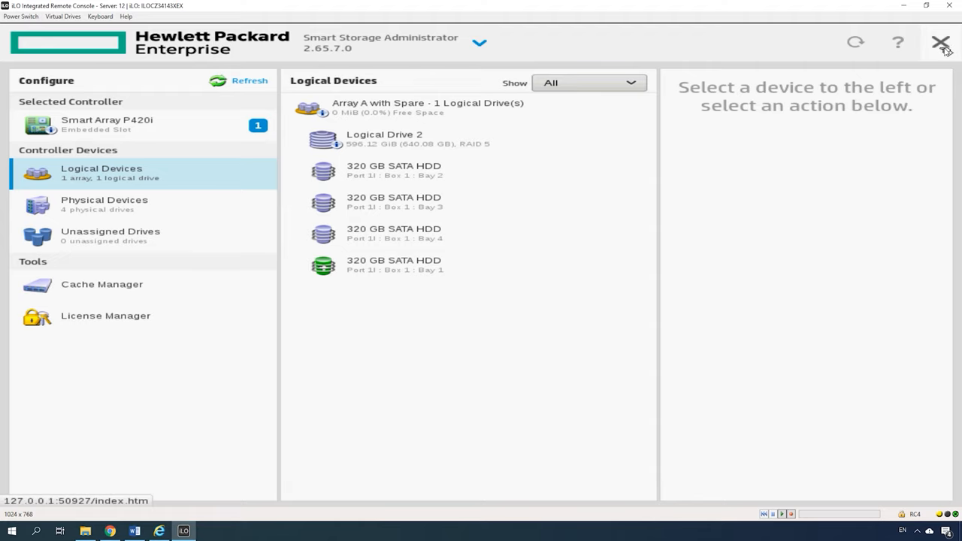
Quit Smart Storage Administrator and confirm the exit.
{"action": "left_click", "coordinate": [941, 42]}
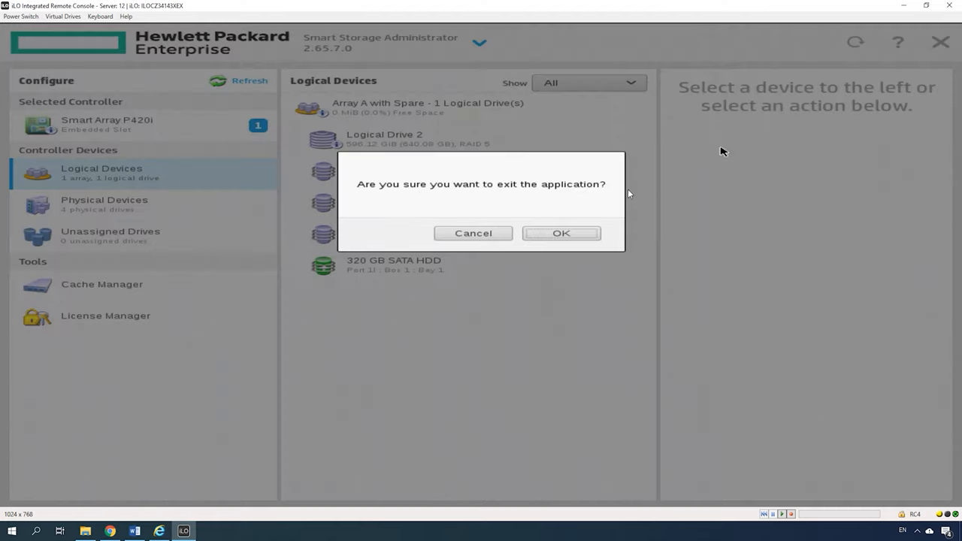
{"action": "left_click", "coordinate": [561, 233]}
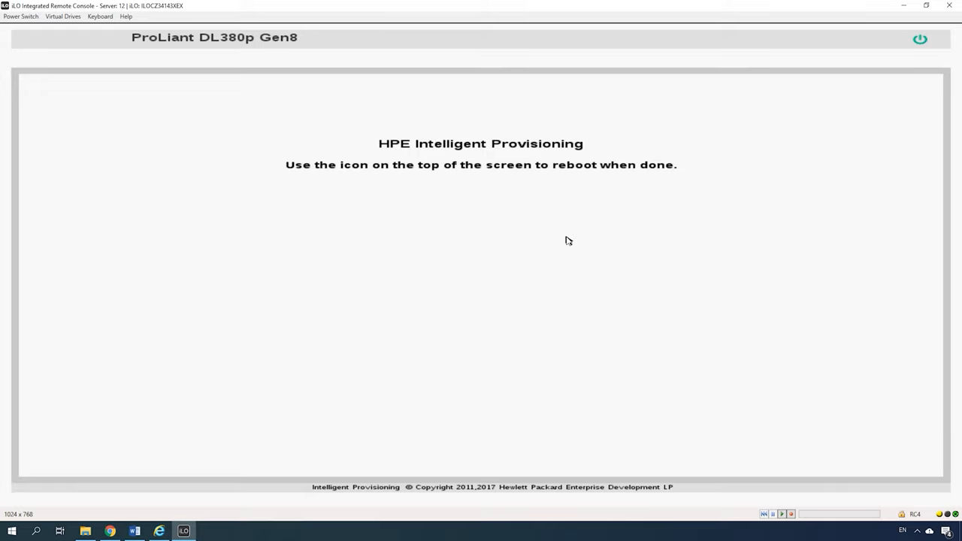
{"action": "mouse_move", "coordinate": [924, 46]}
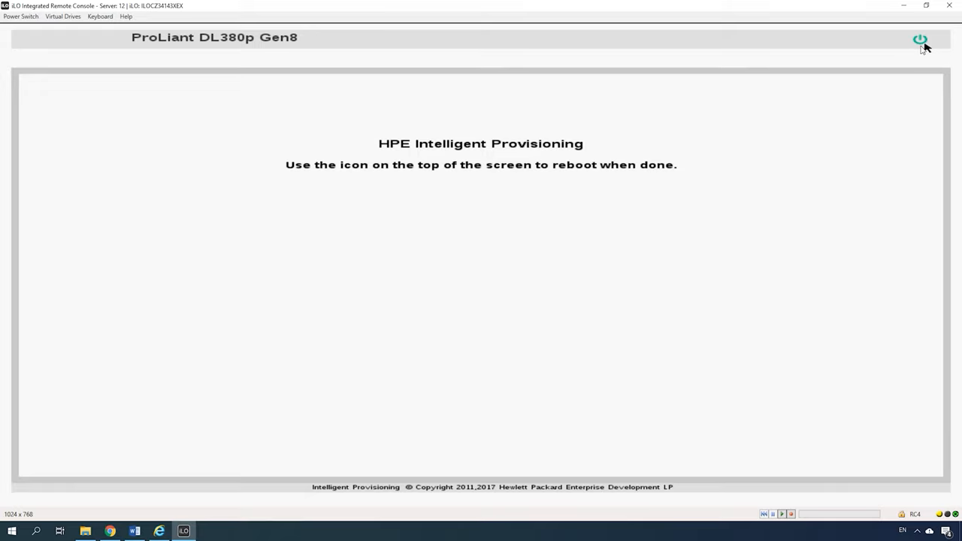
Reboot the ProLiant DL380p Gen8 from the power options menu.
{"action": "left_click", "coordinate": [920, 39]}
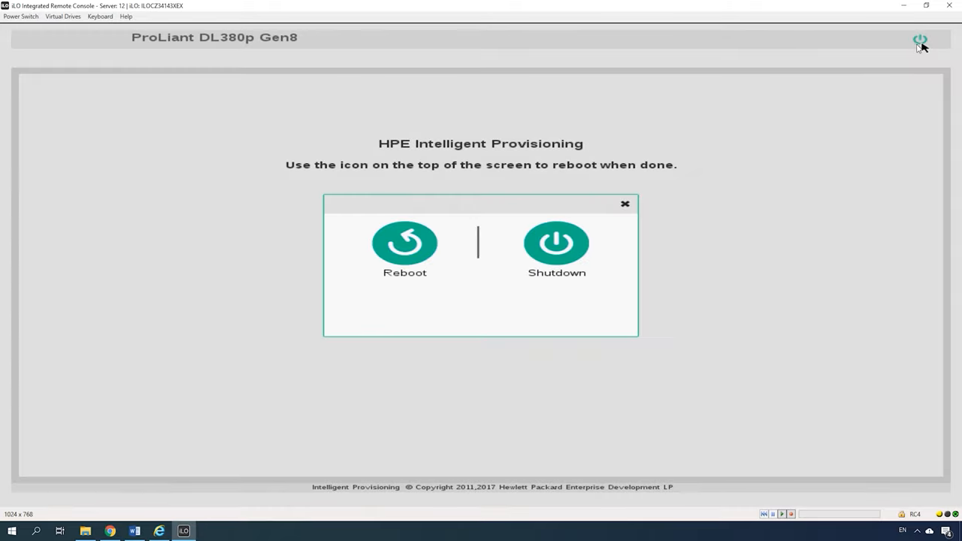
{"action": "mouse_move", "coordinate": [406, 265]}
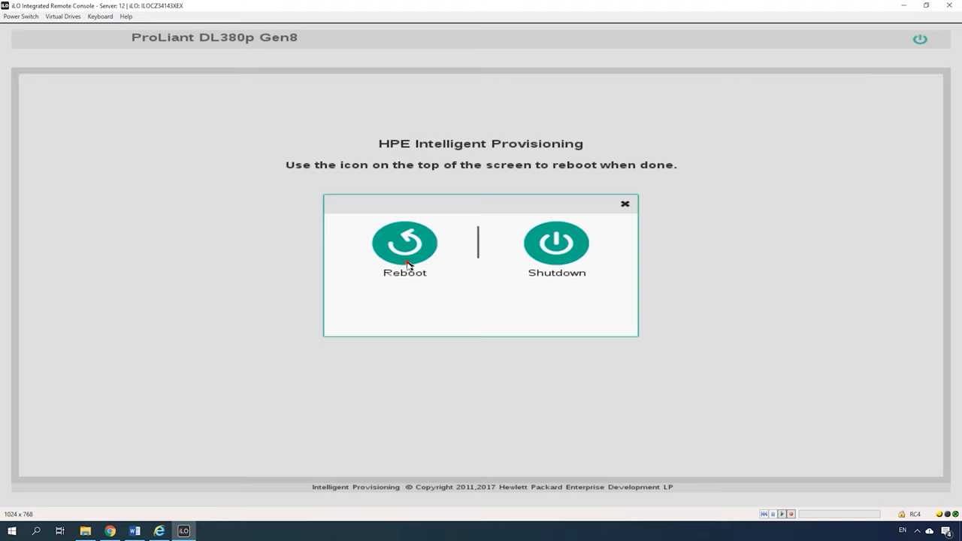
{"action": "left_click", "coordinate": [404, 243]}
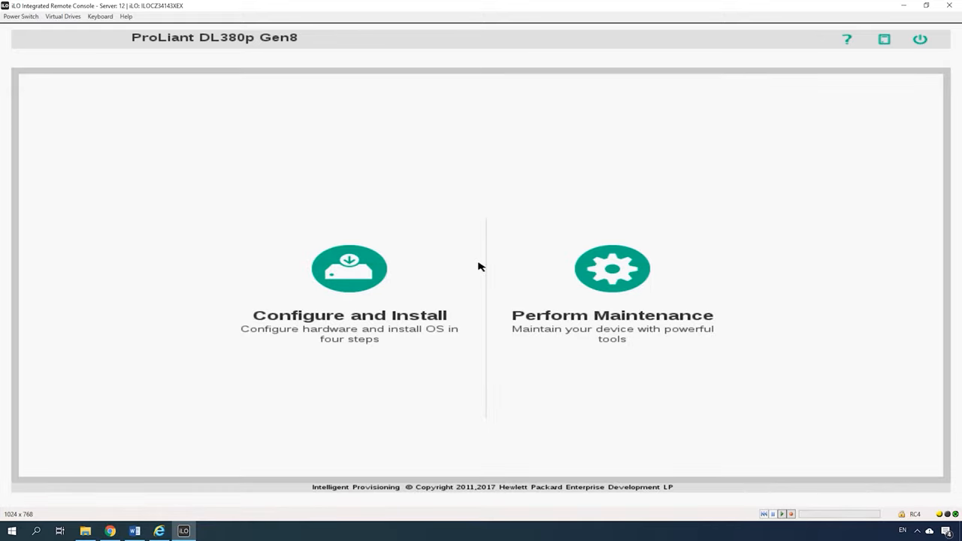
{"action": "mouse_move", "coordinate": [363, 285]}
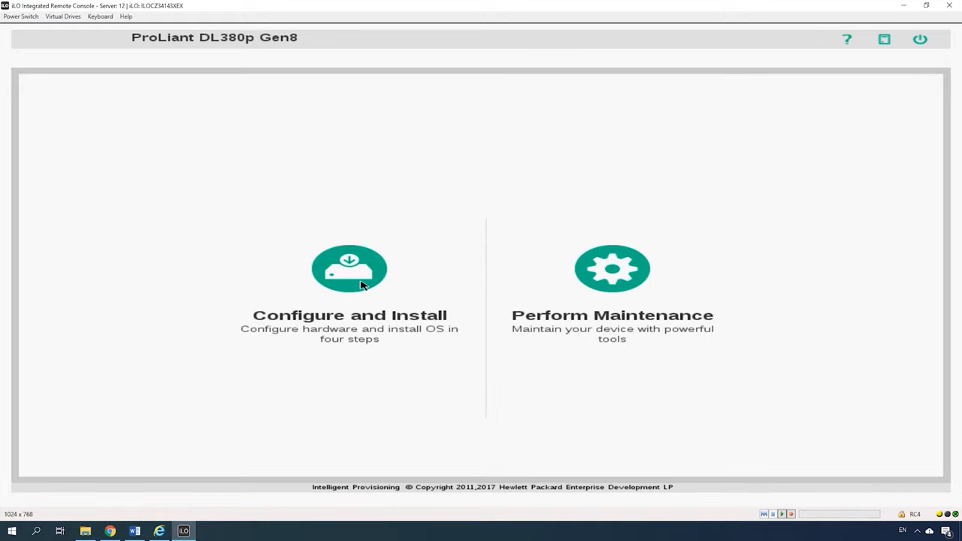
Start Configure and Install and accept the default Step 1 hardware settings.
{"action": "left_click", "coordinate": [349, 268]}
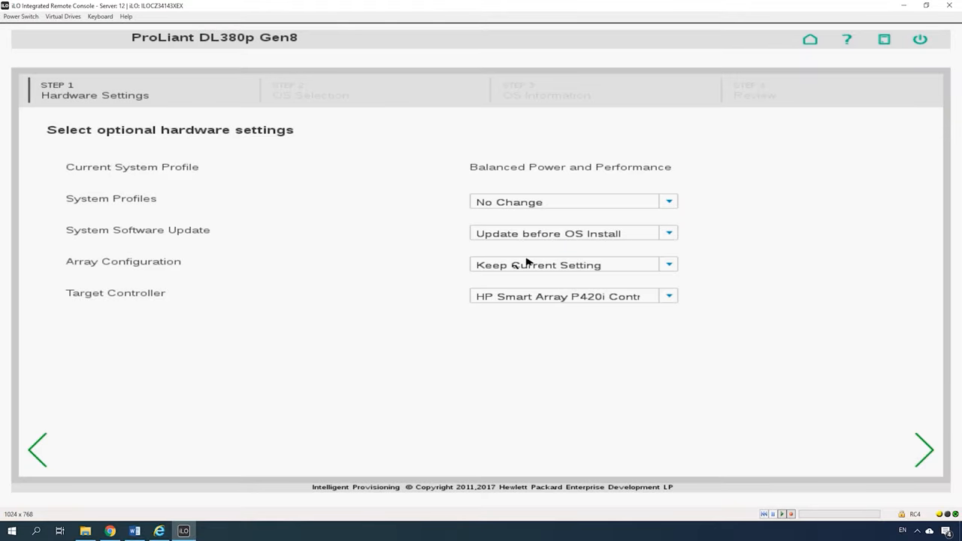
{"action": "mouse_move", "coordinate": [724, 216]}
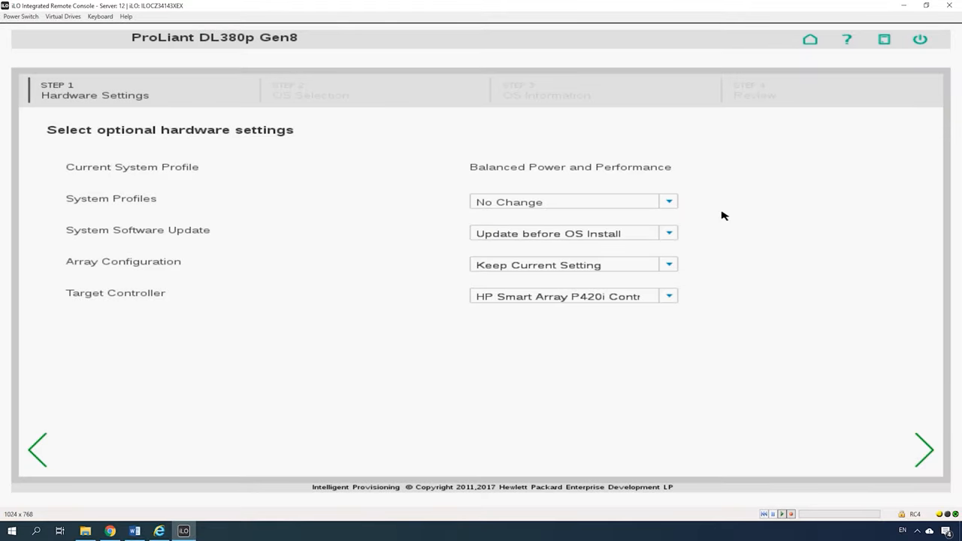
{"action": "left_click", "coordinate": [924, 450]}
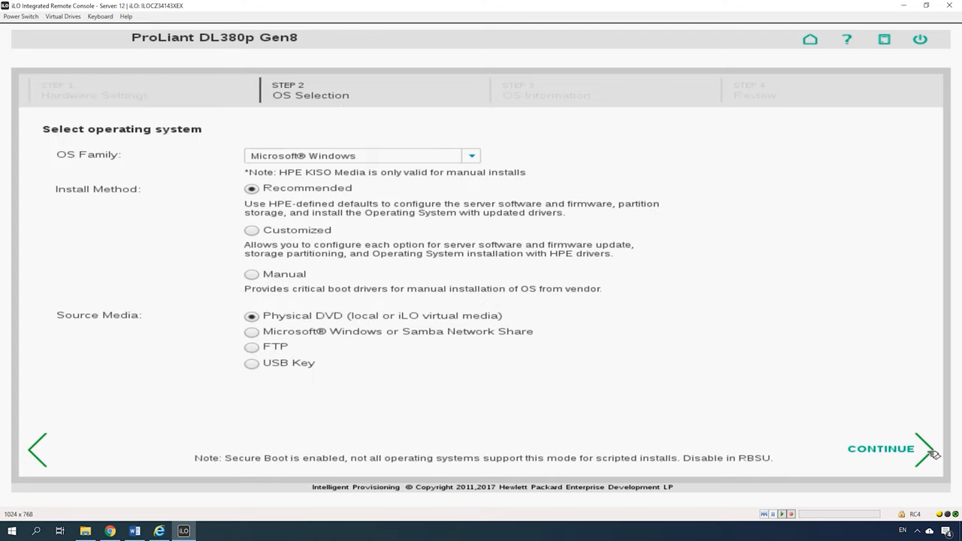
Choose Microsoft Windows, Recommended install method and USB Key source media.
{"action": "left_click", "coordinate": [252, 347]}
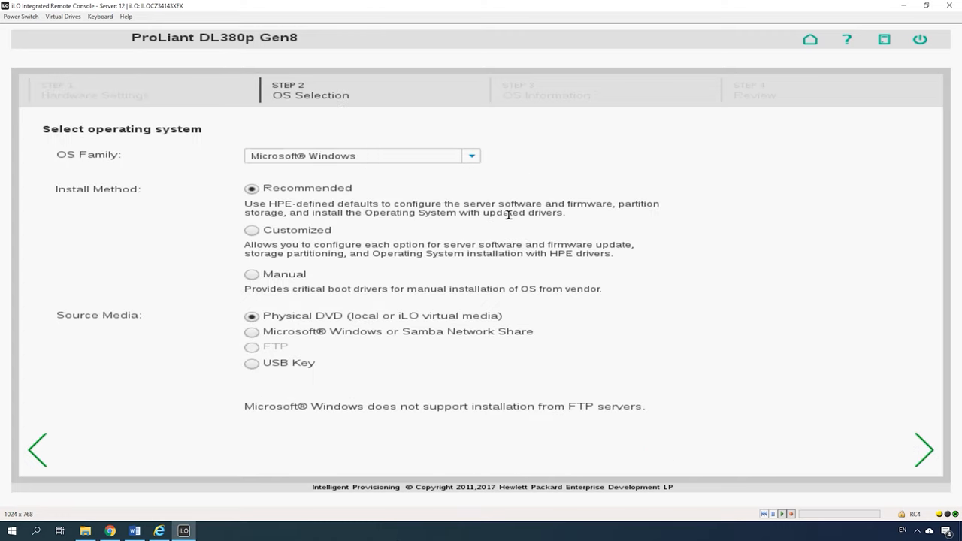
{"action": "left_click", "coordinate": [472, 155]}
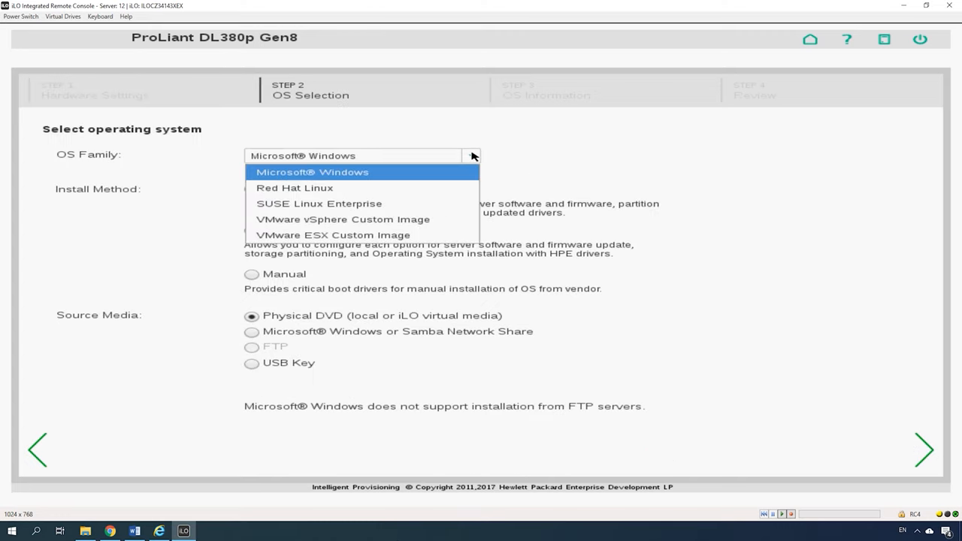
{"action": "mouse_move", "coordinate": [376, 171]}
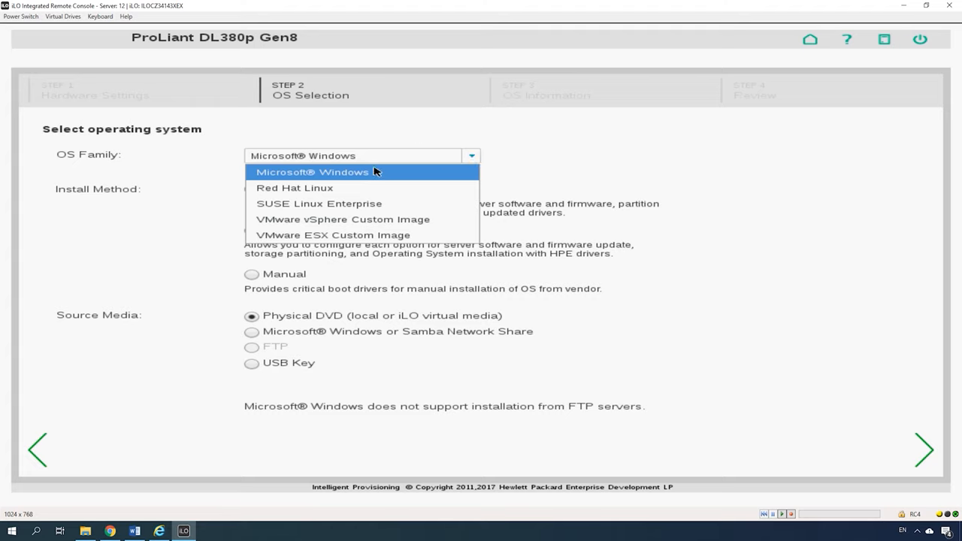
{"action": "left_click", "coordinate": [316, 171]}
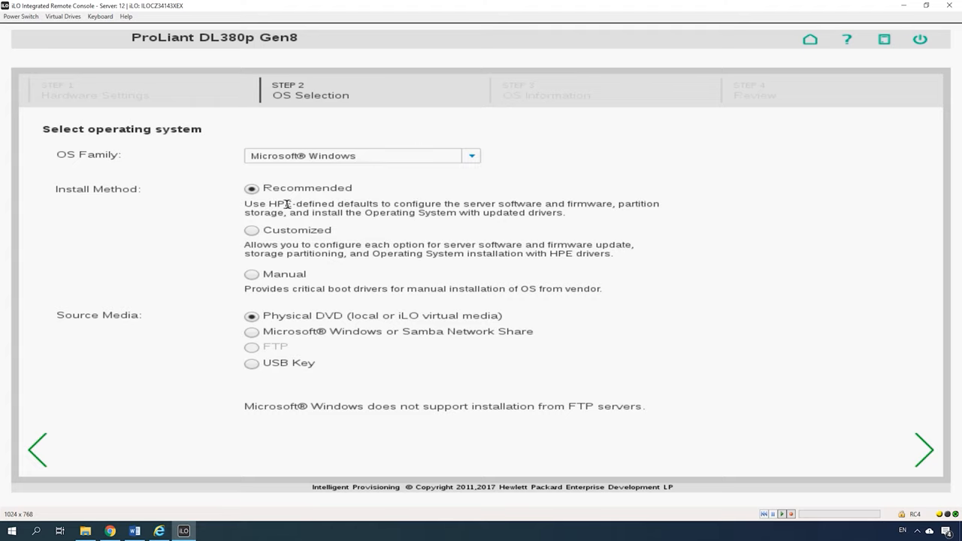
{"action": "mouse_move", "coordinate": [269, 269]}
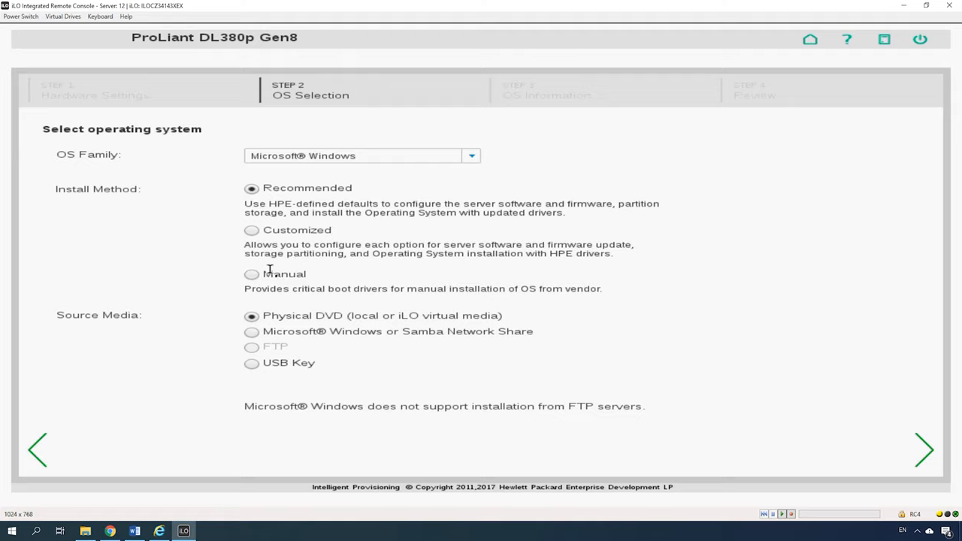
{"action": "left_click", "coordinate": [252, 364]}
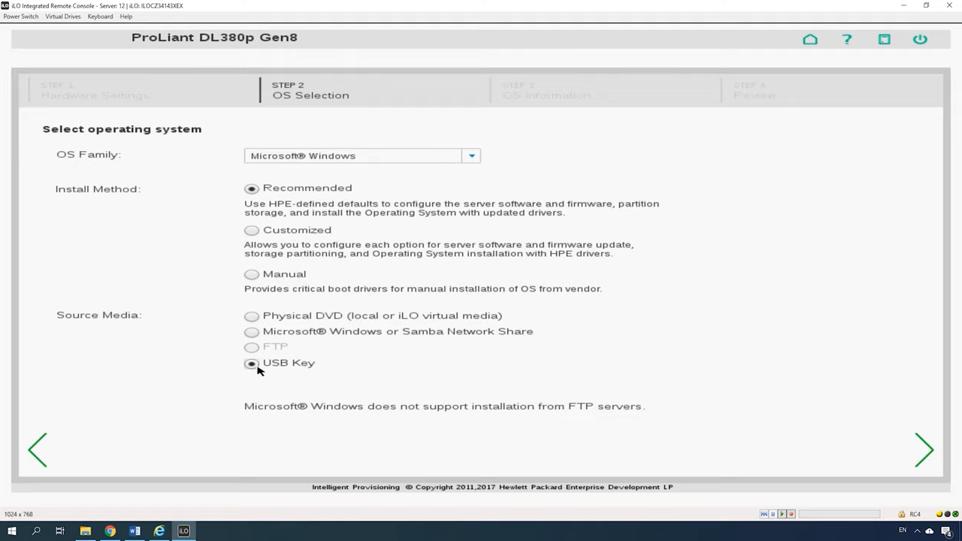
{"action": "mouse_move", "coordinate": [810, 426]}
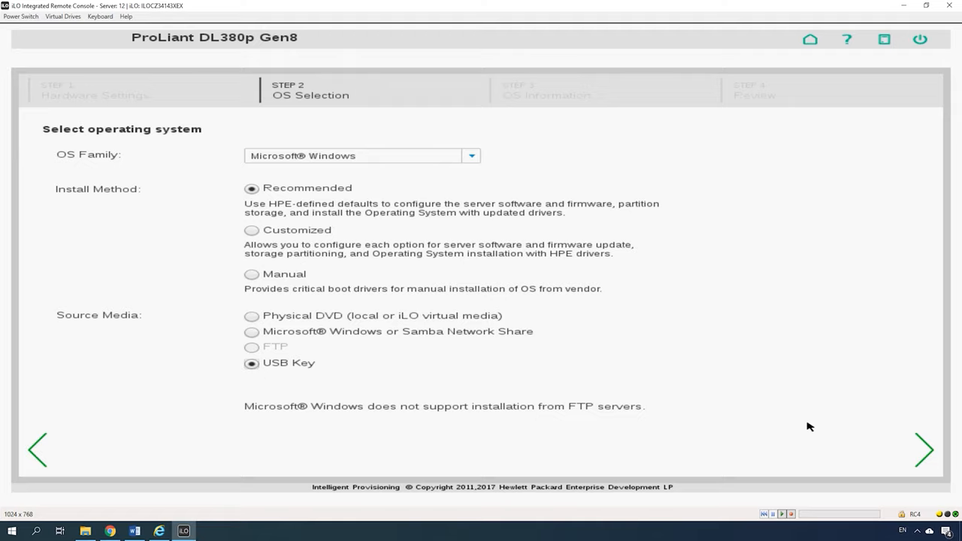
{"action": "left_click", "coordinate": [925, 450]}
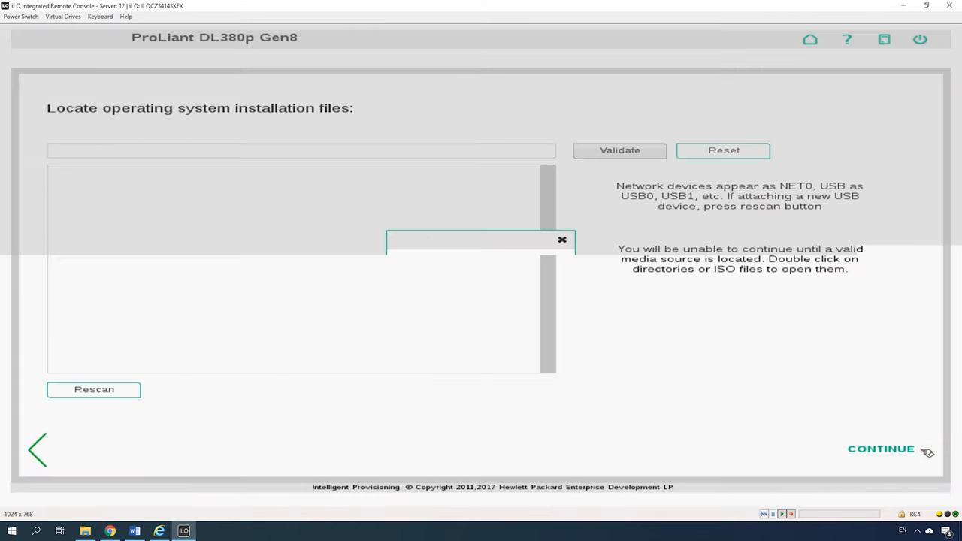
Pick the Windows Server ISO from the ESD-USB drive to reach Step 3 OS Information.
{"action": "left_click", "coordinate": [562, 240]}
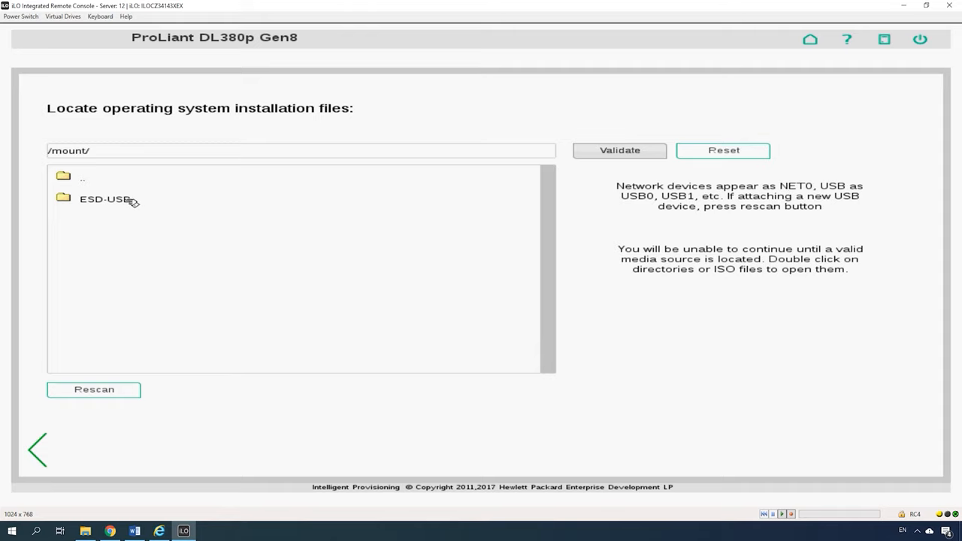
{"action": "double_click", "coordinate": [106, 200]}
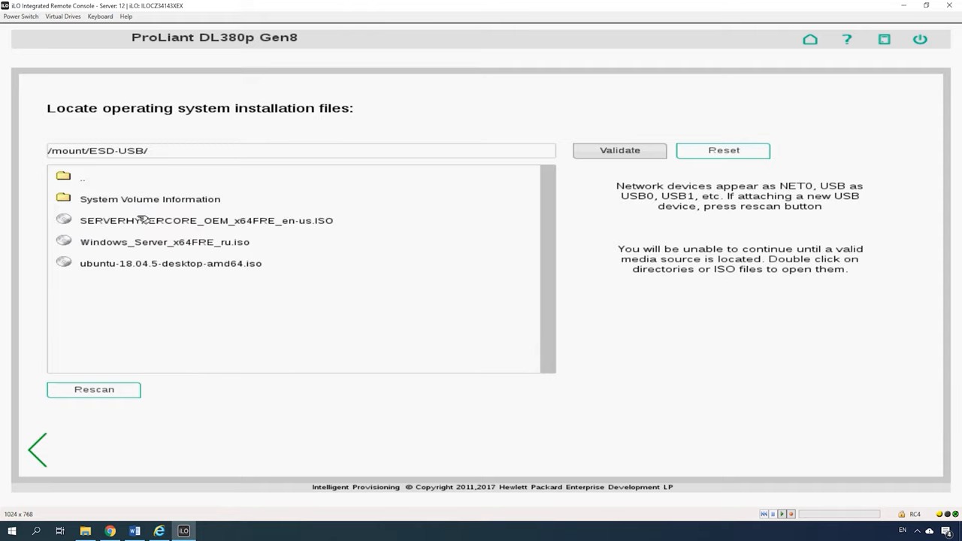
{"action": "left_click", "coordinate": [164, 241]}
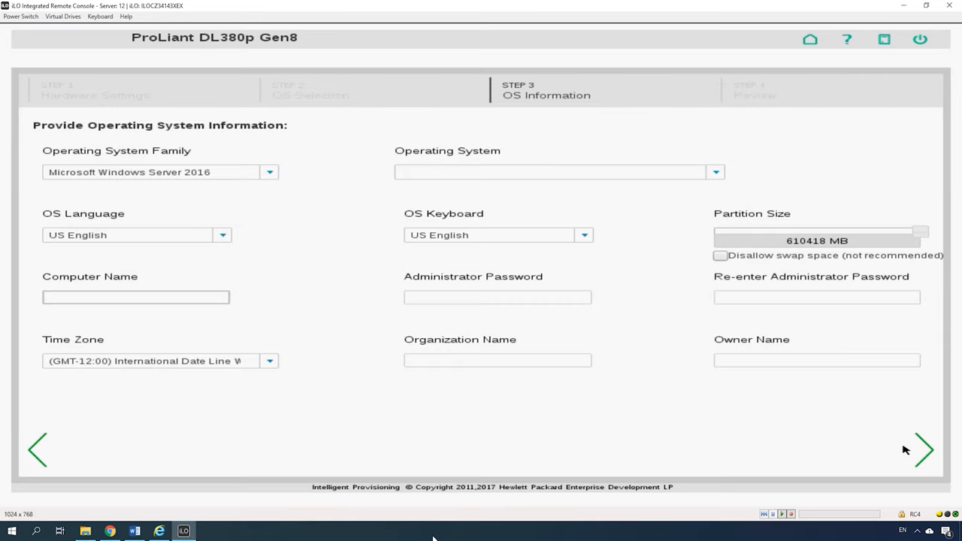
{"action": "mouse_move", "coordinate": [394, 264]}
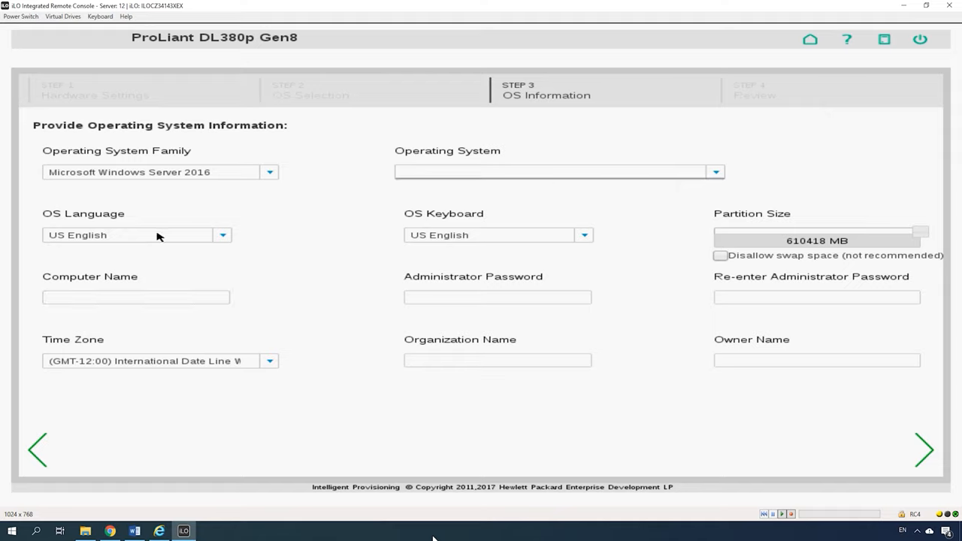
{"action": "mouse_move", "coordinate": [489, 237]}
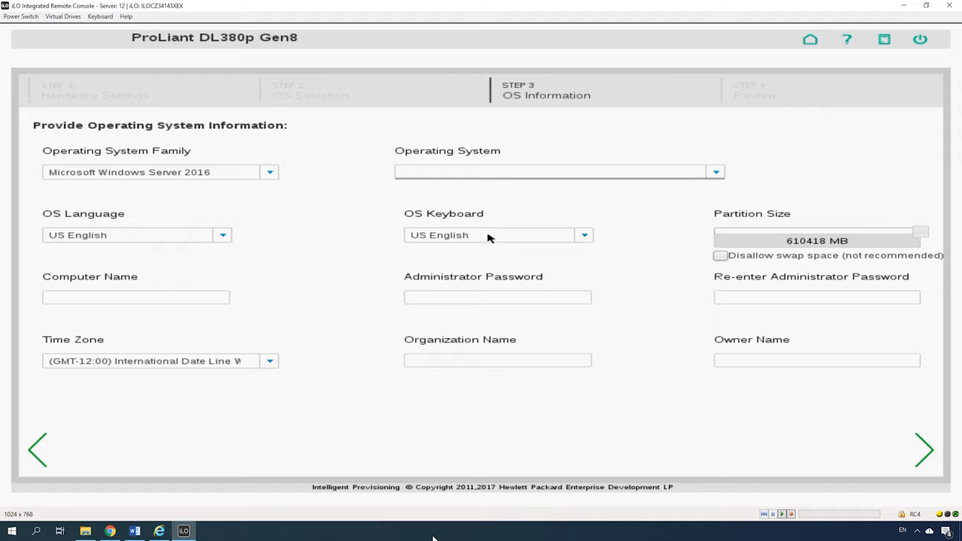
Enter computer name 'Server' and the administrator password, then continue to Step 4 Review.
{"action": "left_click", "coordinate": [135, 297]}
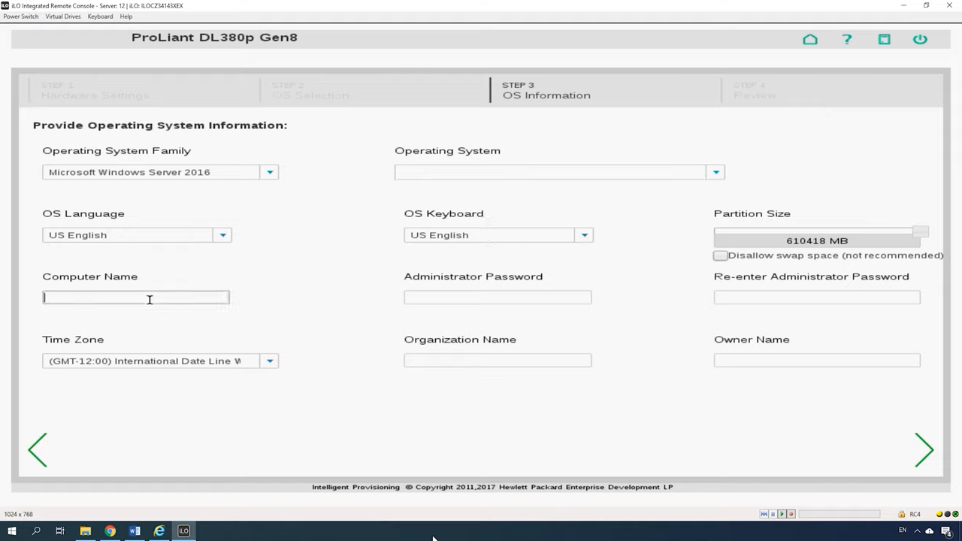
{"action": "type", "text": "Ser"}
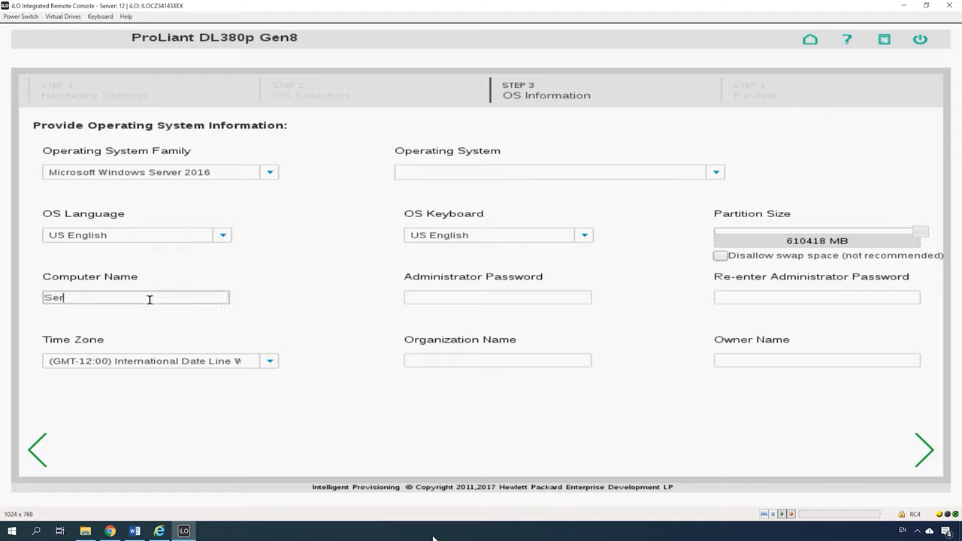
{"action": "type", "text": "ve"}
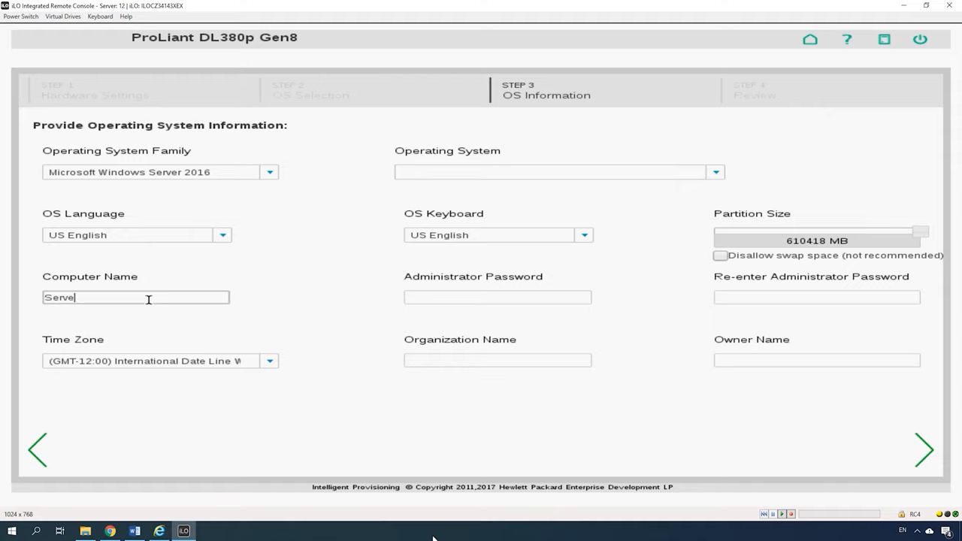
{"action": "left_click", "coordinate": [497, 297]}
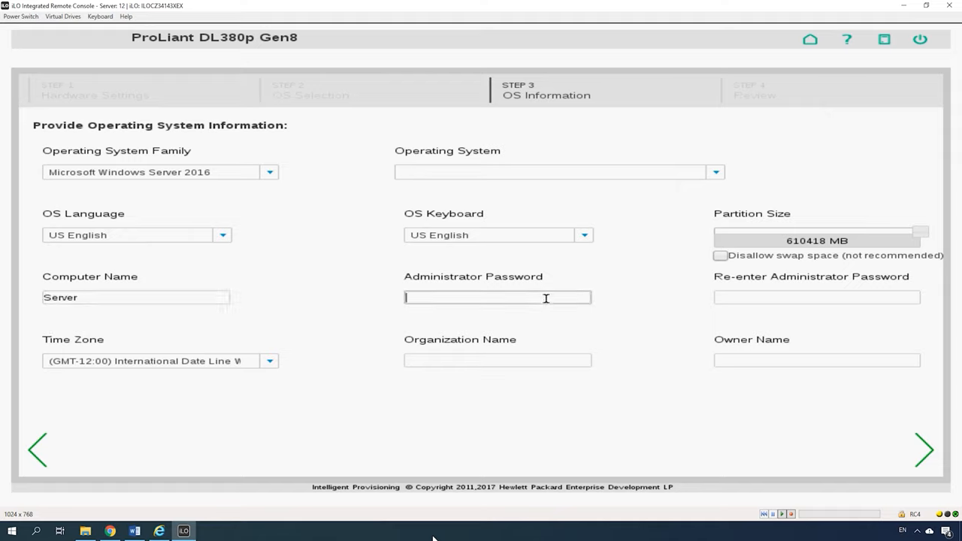
{"action": "type", "text": "password"}
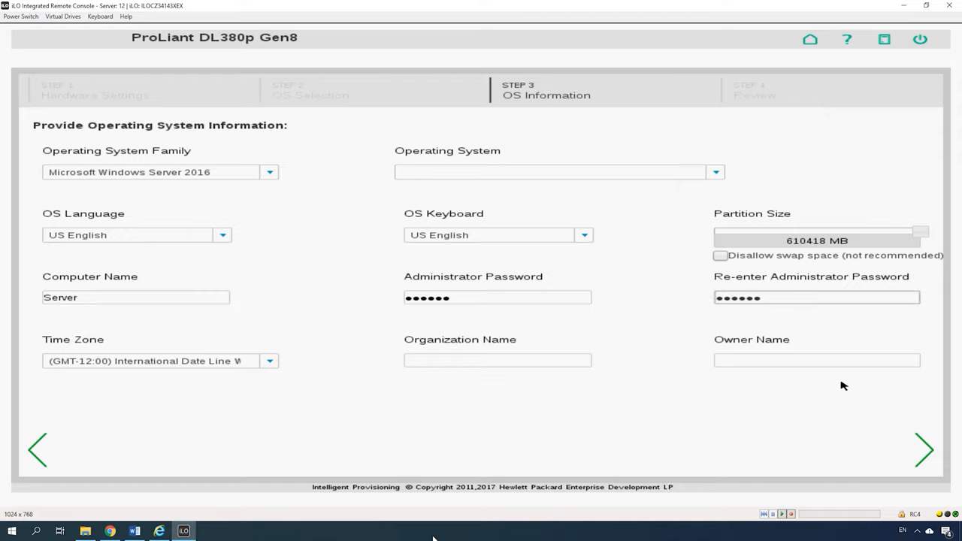
{"action": "mouse_move", "coordinate": [924, 450]}
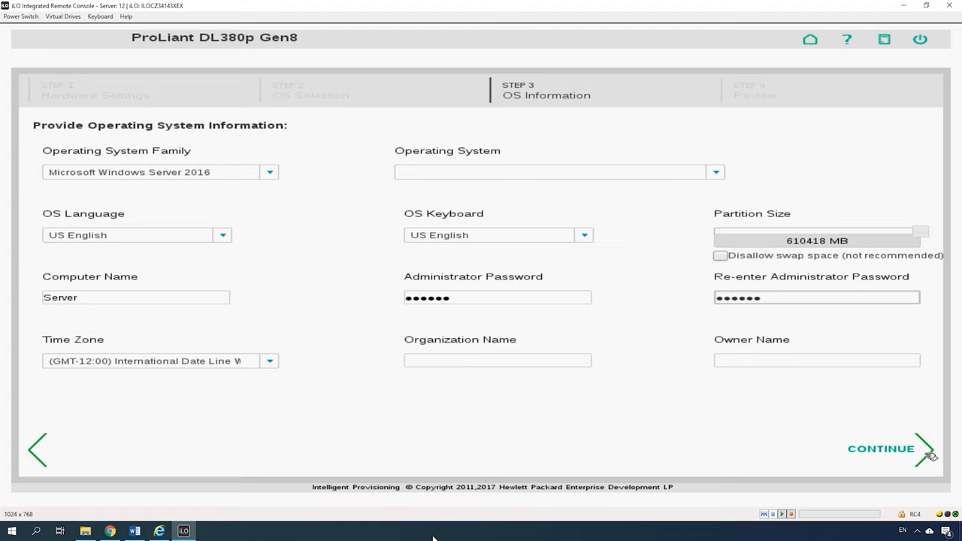
{"action": "left_click", "coordinate": [882, 449]}
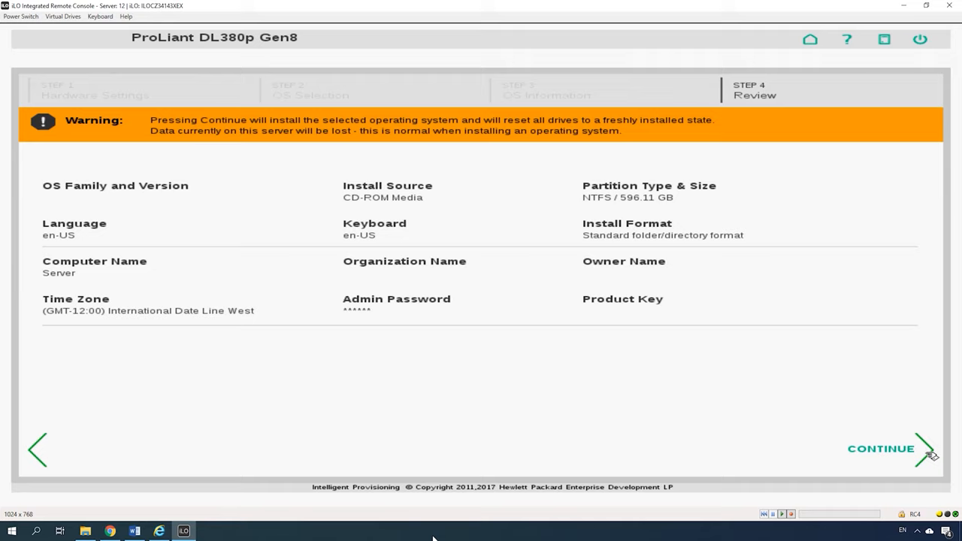
{"action": "mouse_move", "coordinate": [358, 146]}
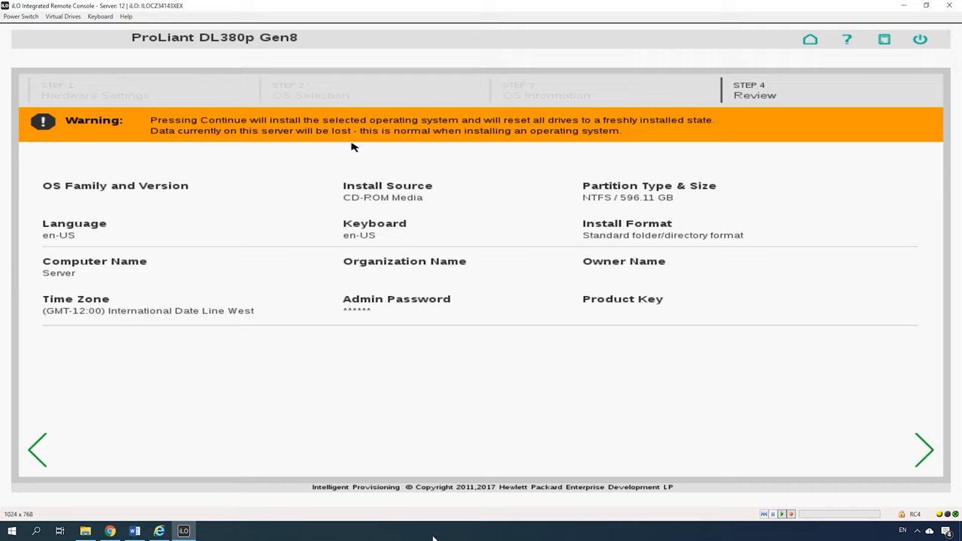
{"action": "mouse_move", "coordinate": [862, 371]}
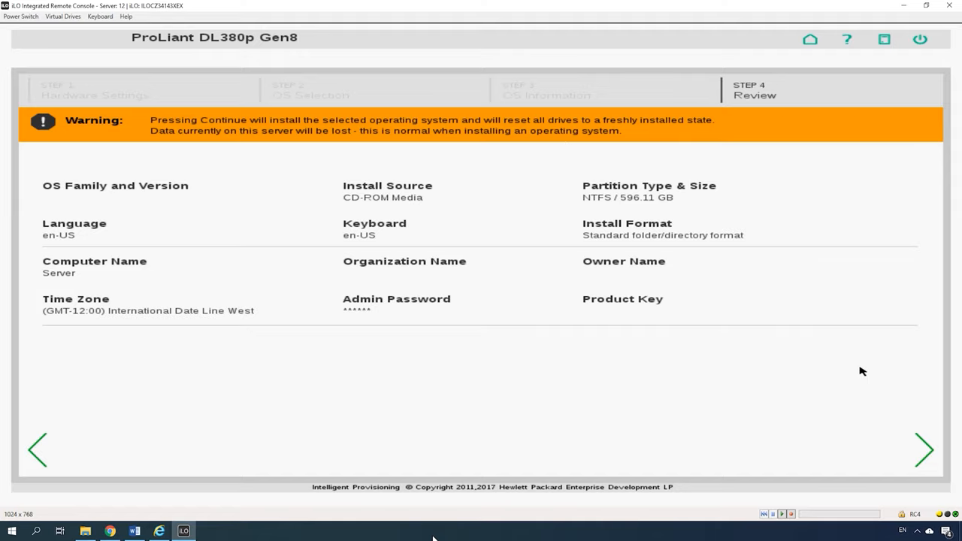
{"action": "mouse_move", "coordinate": [923, 449]}
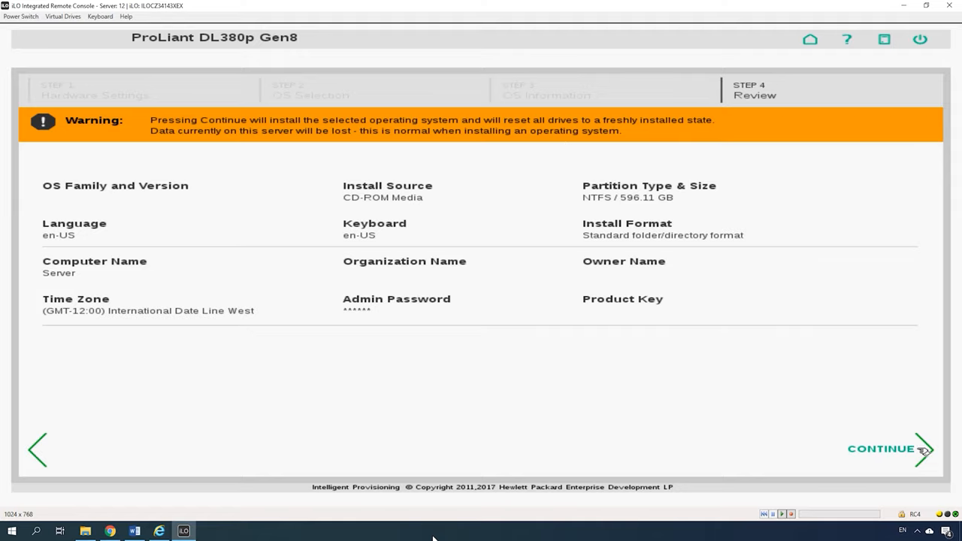
{"action": "left_click", "coordinate": [881, 449]}
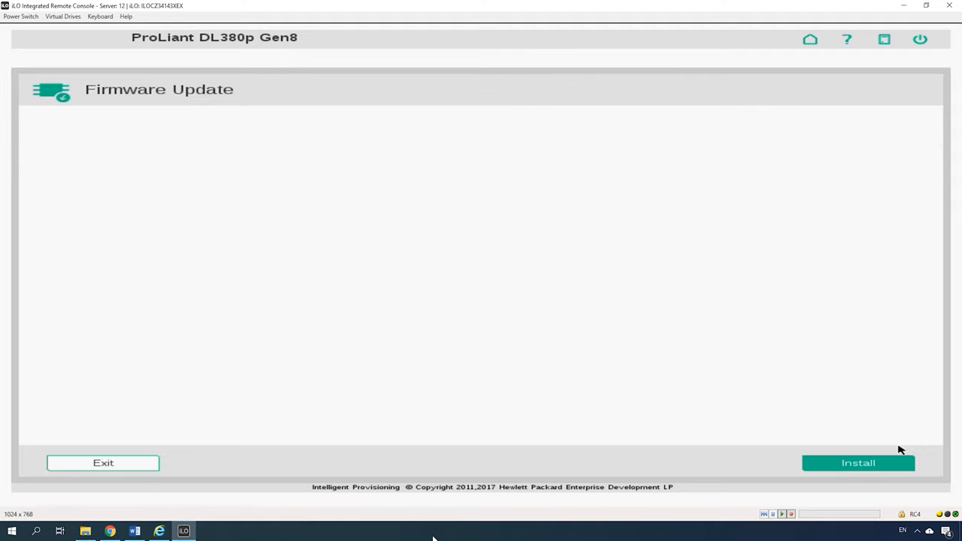
{"action": "mouse_move", "coordinate": [910, 444]}
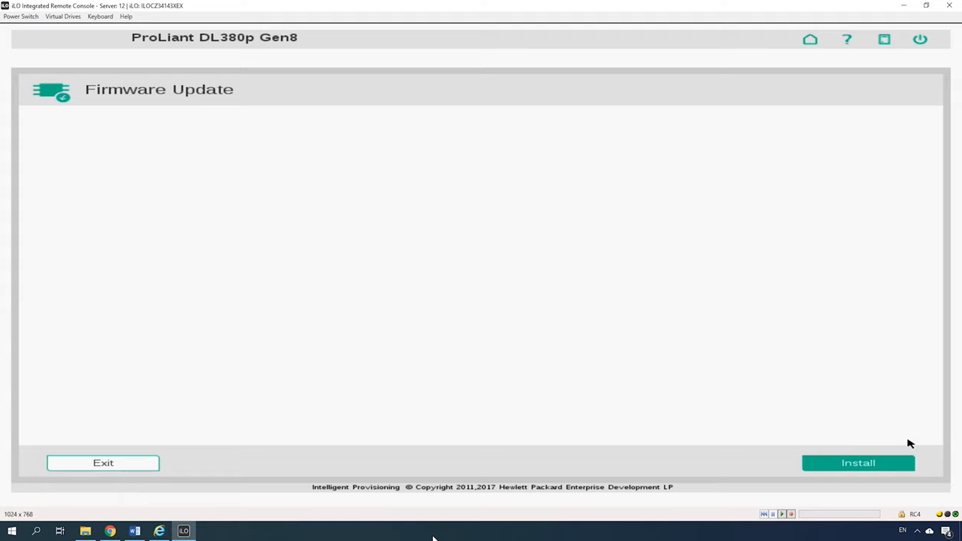
{"action": "left_click", "coordinate": [858, 463]}
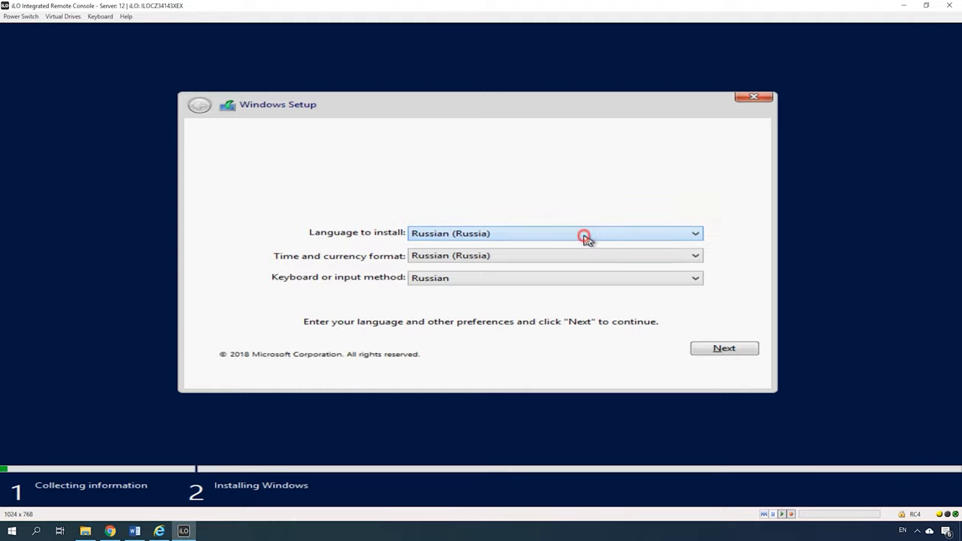
Set English (United States) time format and US keyboard, then choose the Windows Server 2019 edition.
{"action": "left_click", "coordinate": [693, 233]}
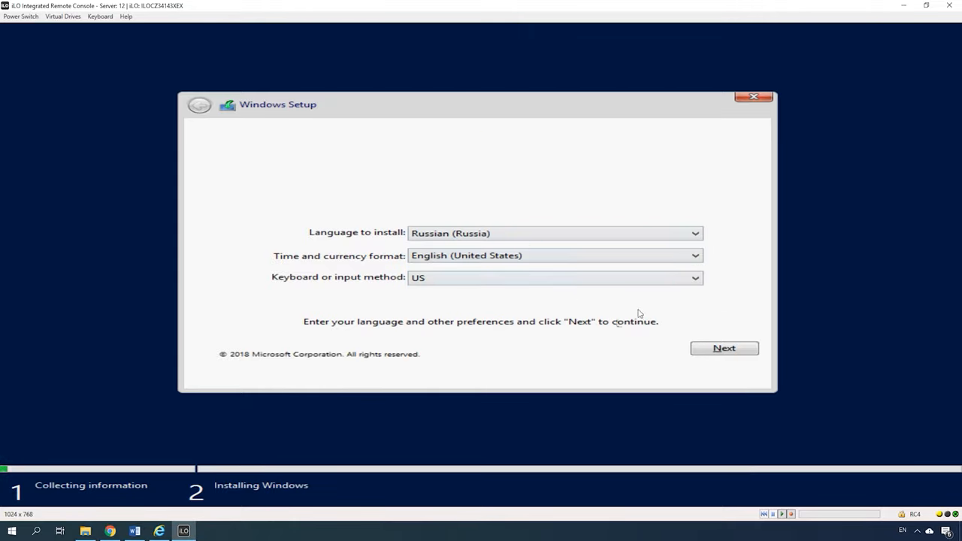
{"action": "left_click", "coordinate": [724, 348]}
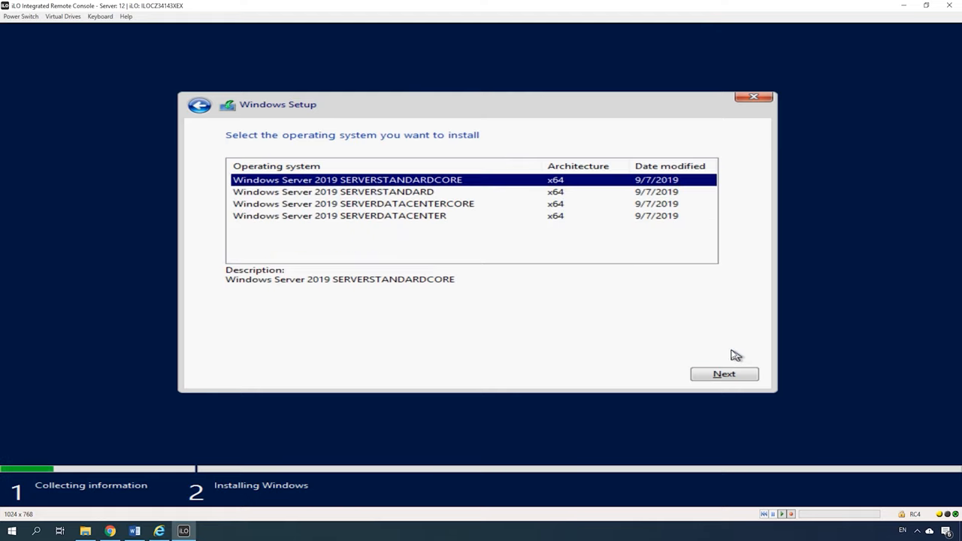
{"action": "left_click", "coordinate": [724, 373]}
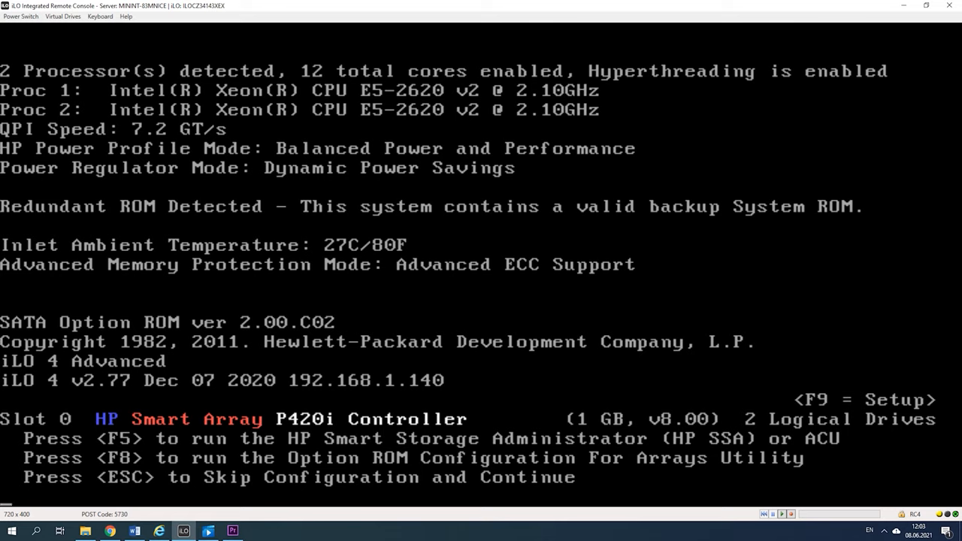
Enter the Smart Array P420i utility at POST and save a new 640.07 GB RAID 5 logical drive.
{"action": "key", "text": "f8"}
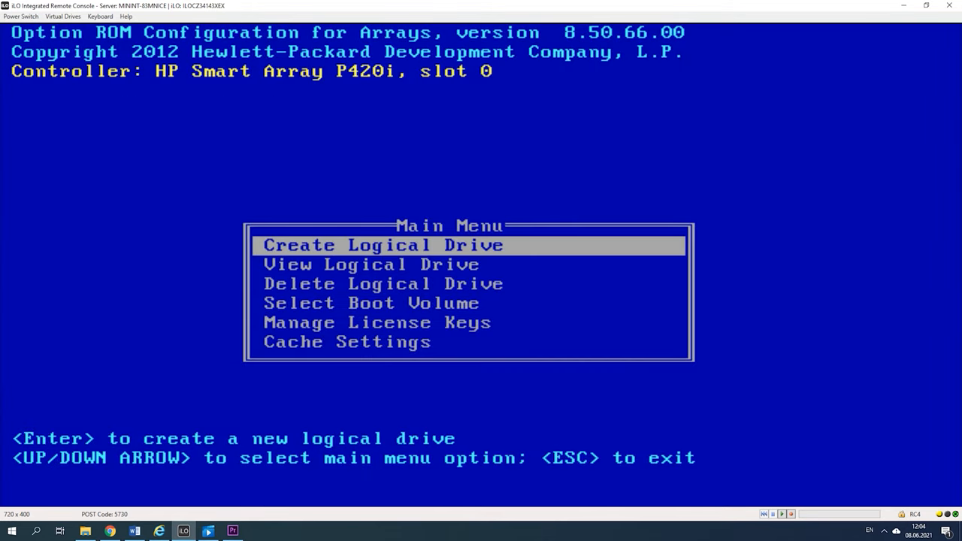
{"action": "key", "text": "Return"}
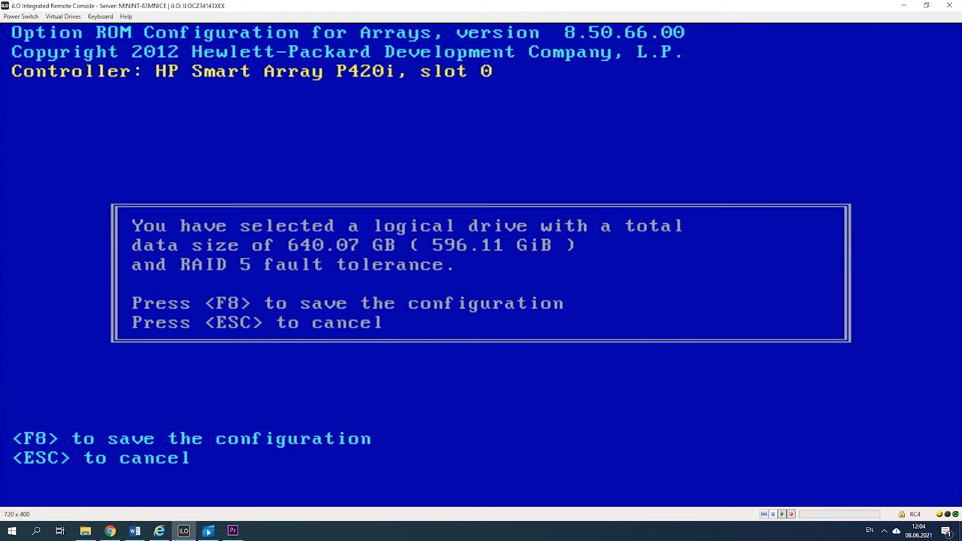
{"action": "key", "text": "f8"}
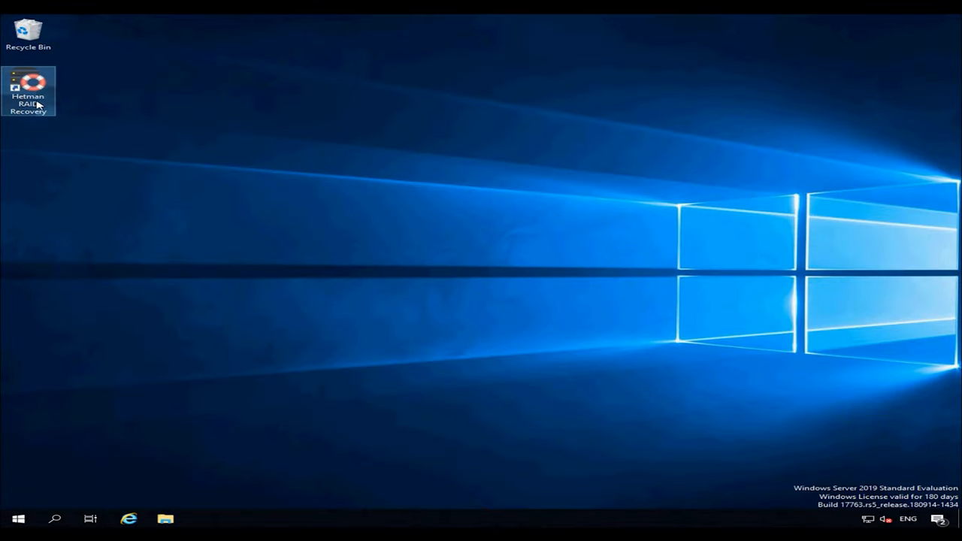
Launch Hetman RAID Recovery and bring up actions for the NR5 (D:) volume.
{"action": "double_click", "coordinate": [28, 83]}
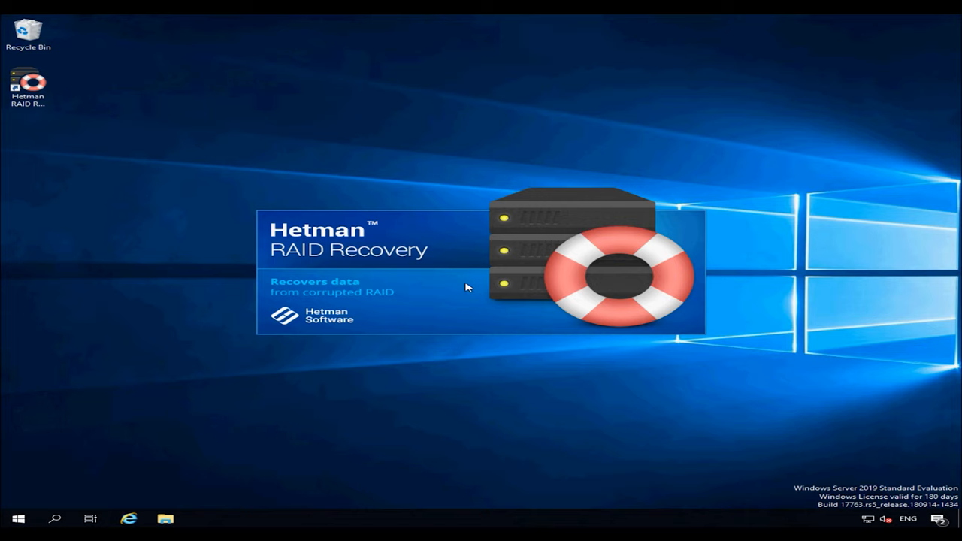
{"action": "double_click", "coordinate": [28, 79]}
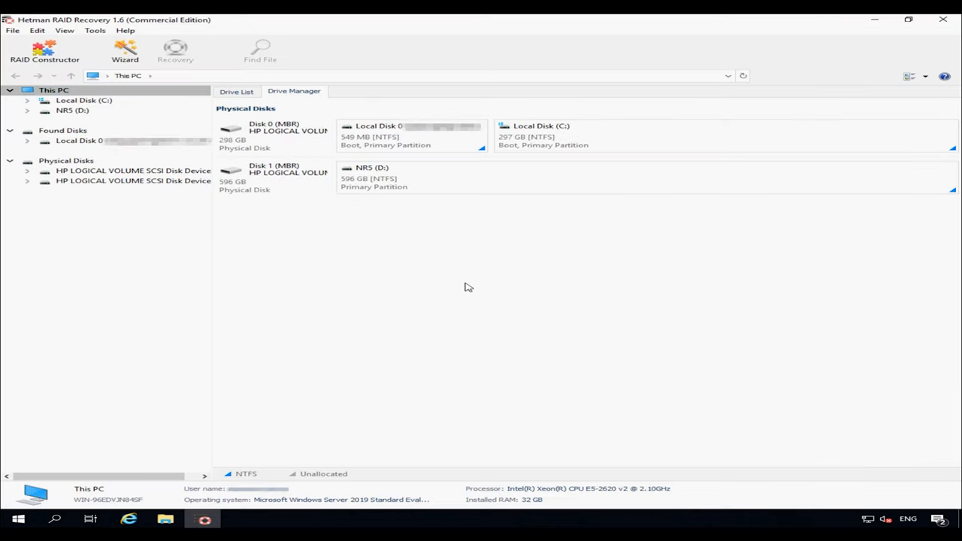
{"action": "mouse_move", "coordinate": [466, 203]}
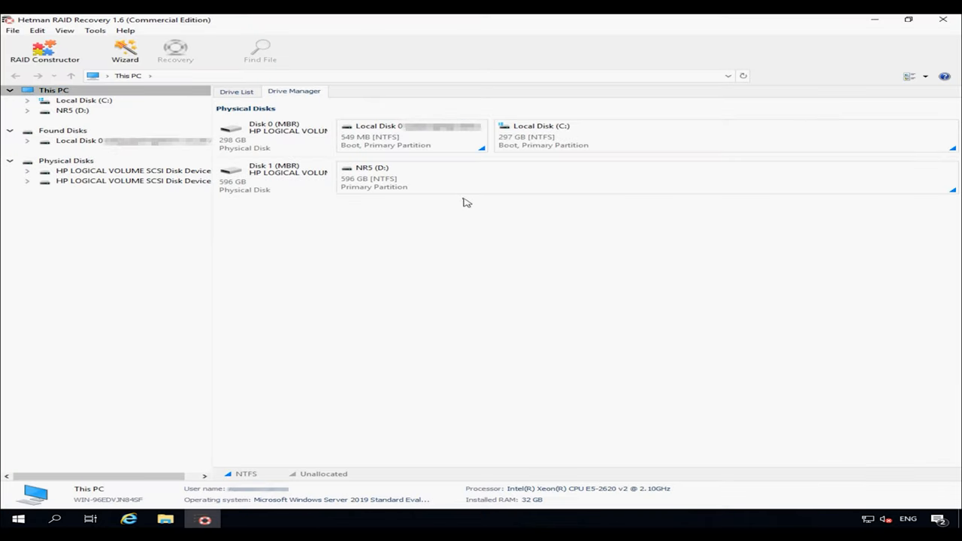
{"action": "left_click", "coordinate": [496, 180]}
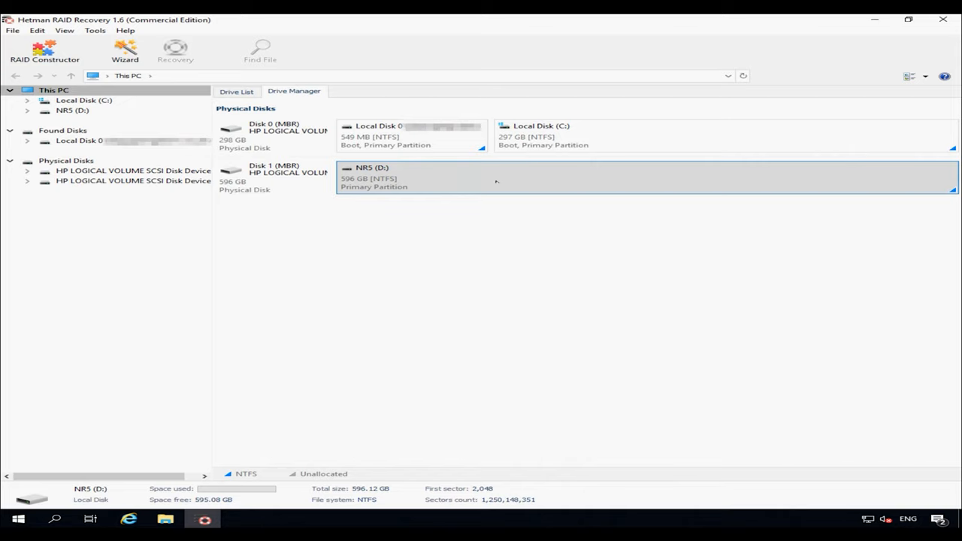
{"action": "right_click", "coordinate": [497, 181]}
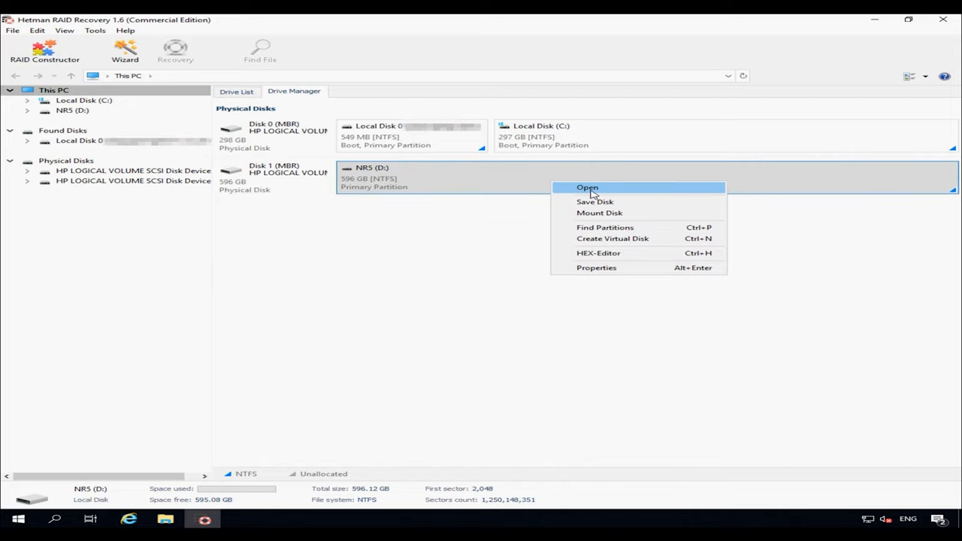
Run a fast scan of NR5 (D:) and open its data folder.
{"action": "left_click", "coordinate": [588, 187]}
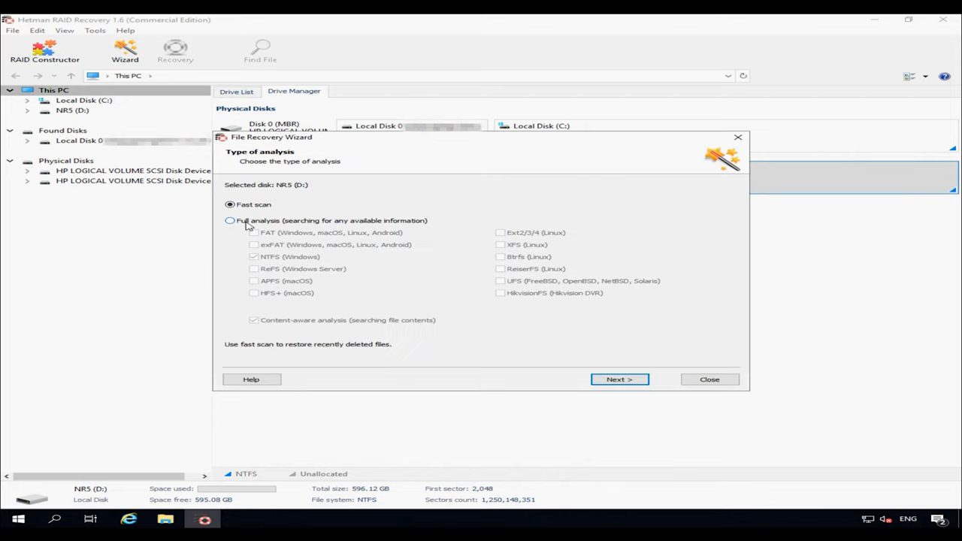
{"action": "left_click", "coordinate": [618, 379]}
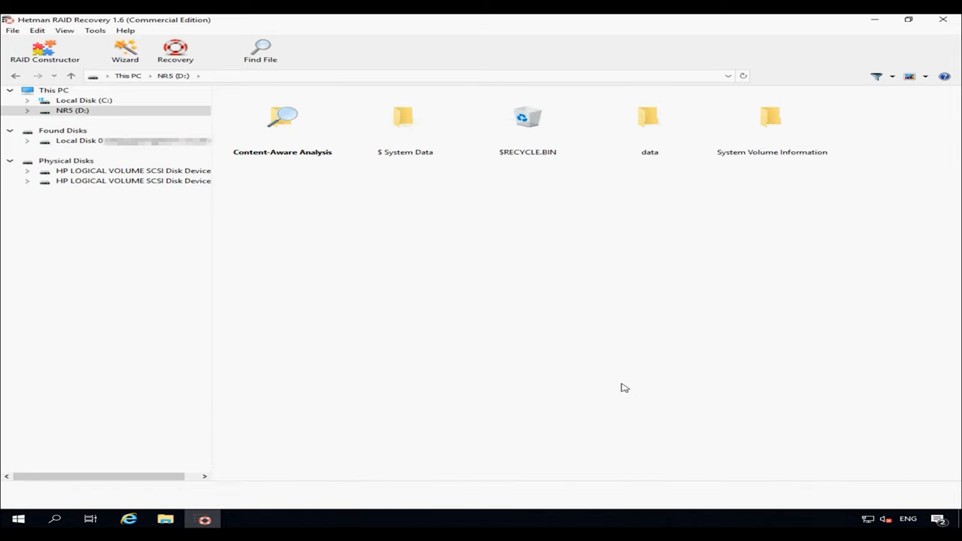
{"action": "left_click", "coordinate": [649, 120]}
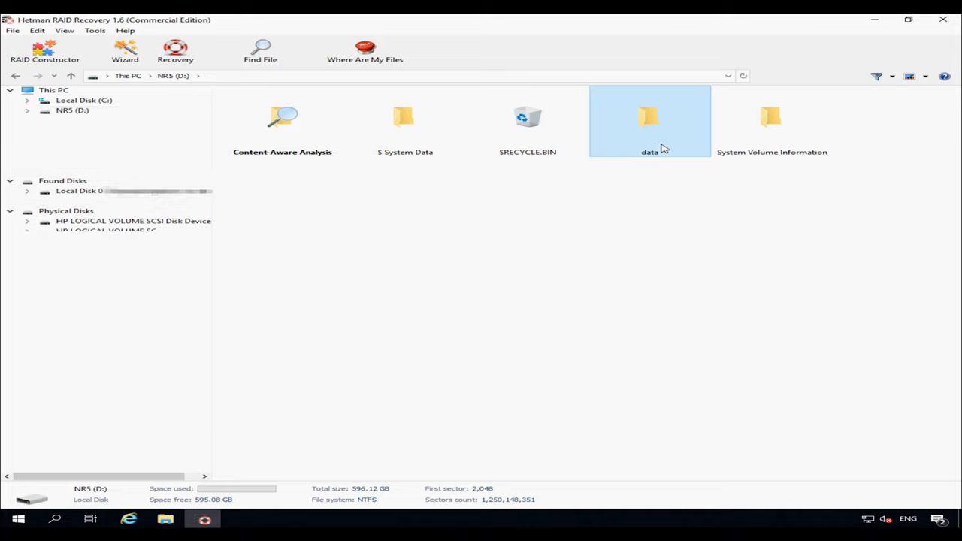
{"action": "double_click", "coordinate": [649, 121]}
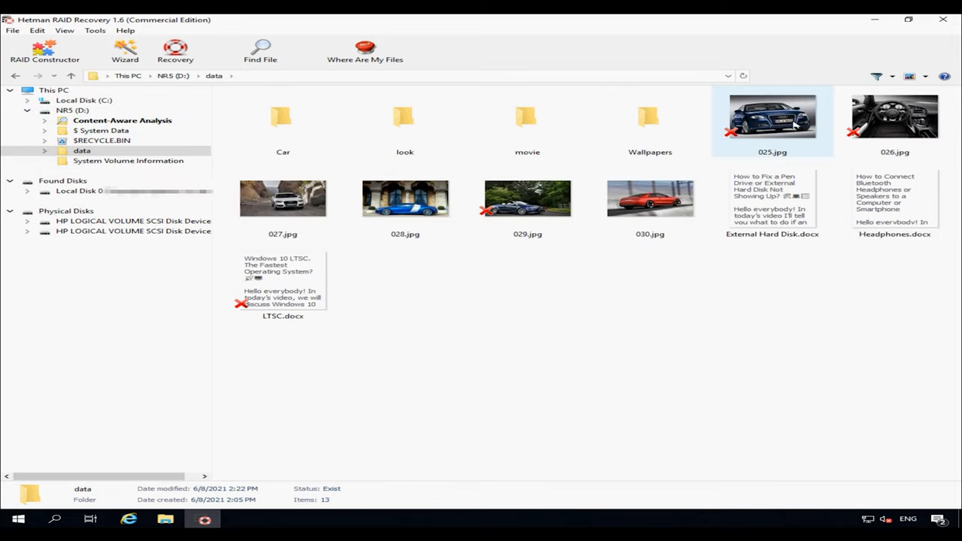
Save 025.jpg, 026.jpg, 029.jpg and LTSC.docx to the hard disk, then open File Explorer.
{"action": "left_click", "coordinate": [405, 198]}
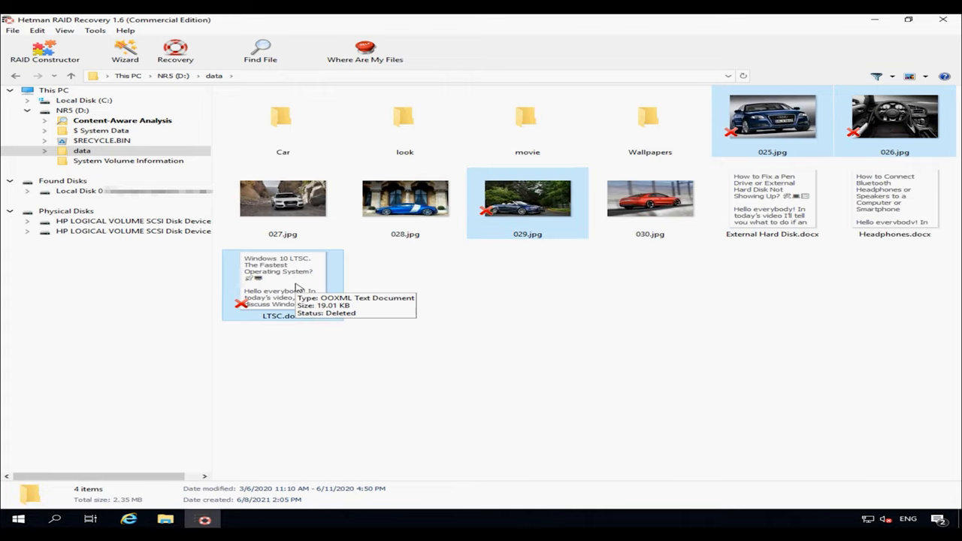
{"action": "mouse_move", "coordinate": [119, 76]}
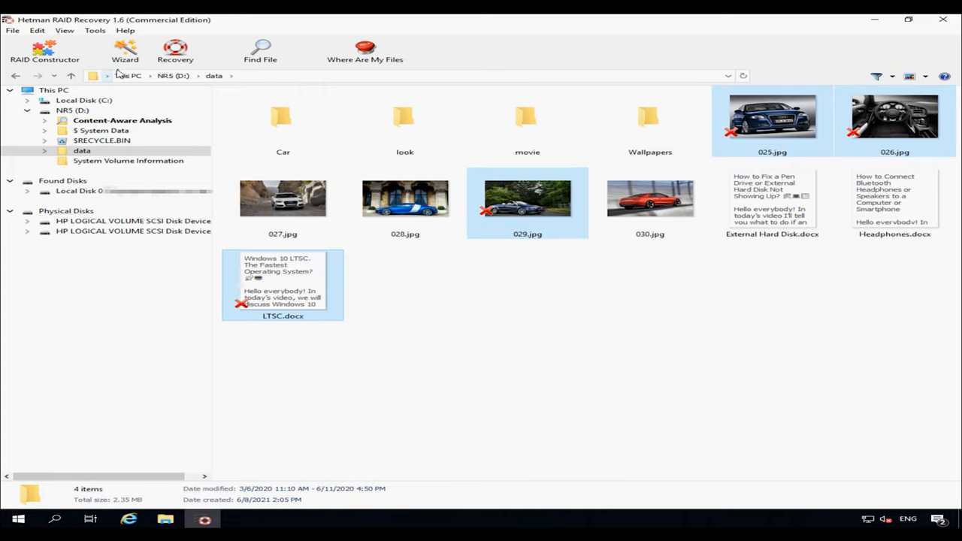
{"action": "left_click", "coordinate": [174, 48]}
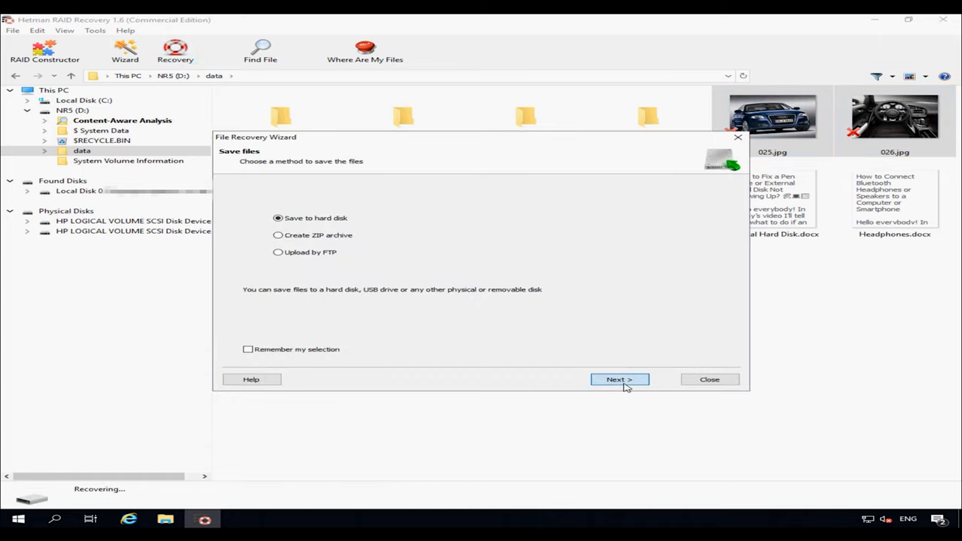
{"action": "left_click", "coordinate": [619, 379]}
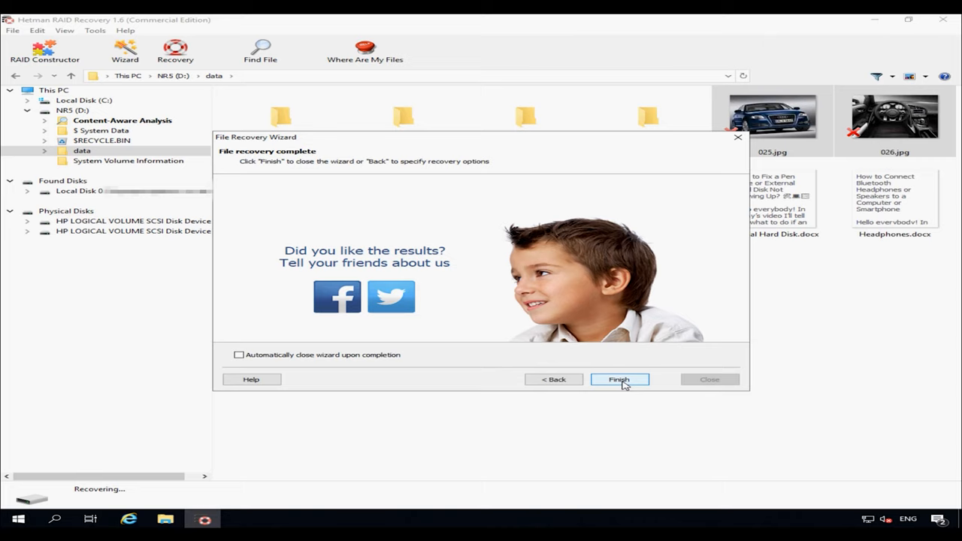
{"action": "left_click", "coordinate": [619, 379]}
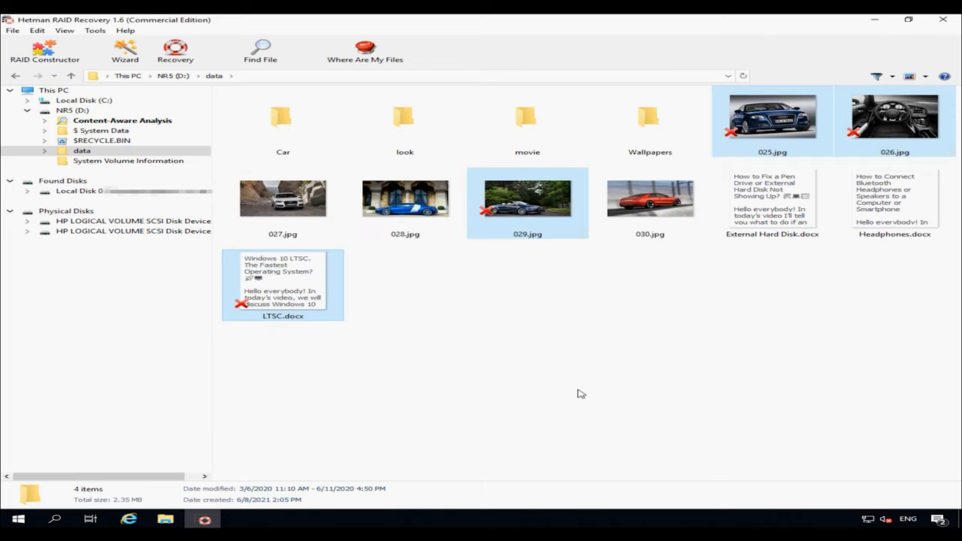
{"action": "left_click", "coordinate": [164, 519]}
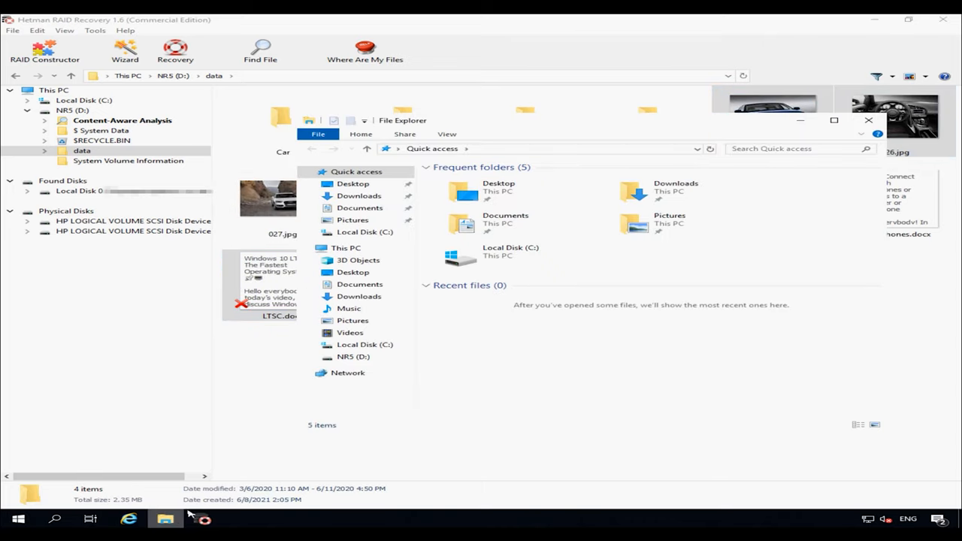
Browse to folder 1 on Local Disk (C:) and select the recovered files, starting with 026.
{"action": "left_click", "coordinate": [365, 344]}
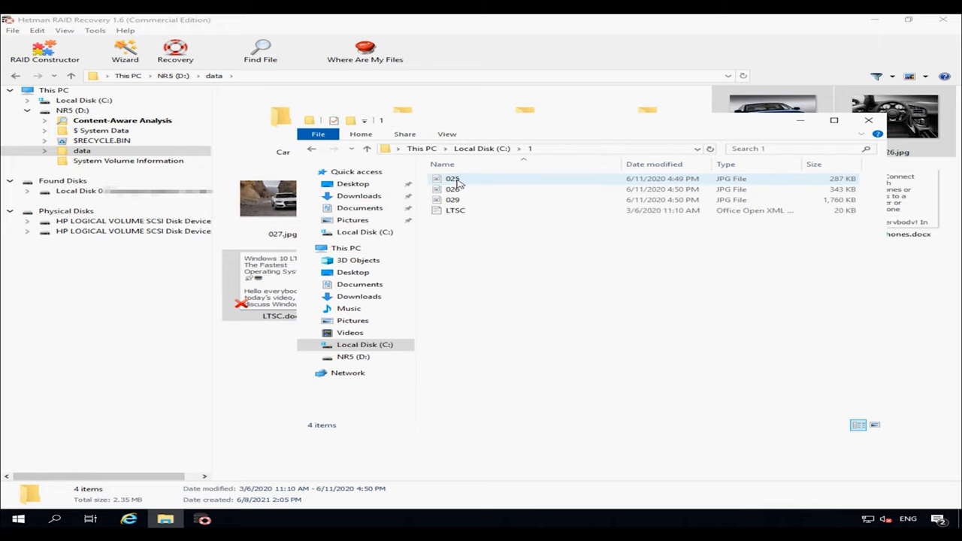
{"action": "left_click", "coordinate": [453, 189]}
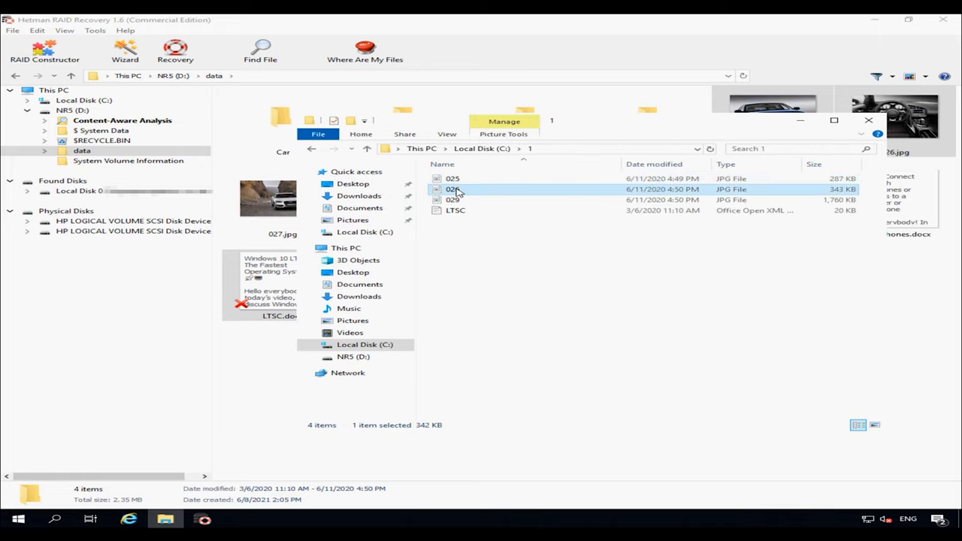
{"action": "left_click", "coordinate": [455, 210]}
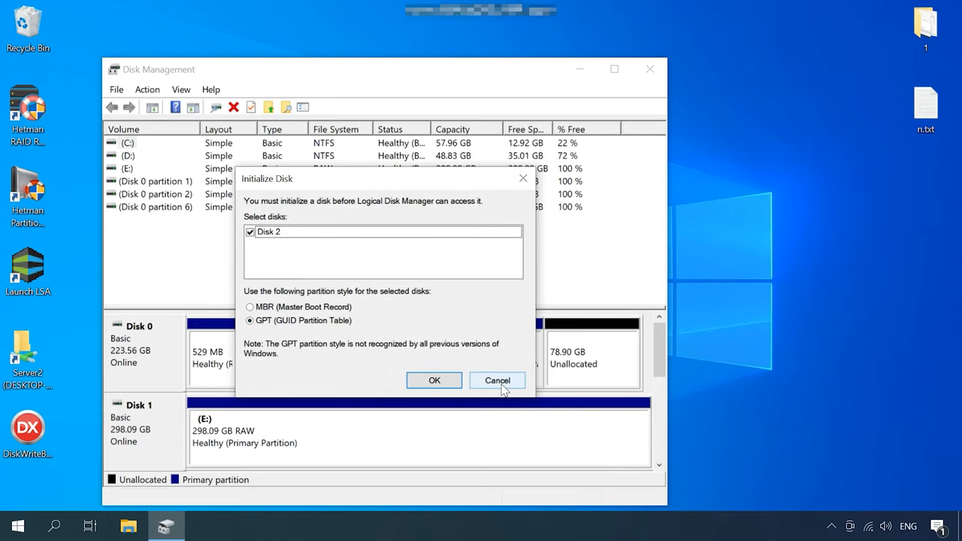
Cancel the Initialize Disk prompt so Disk 2 stays uninitialized with 298.09 GB unallocated.
{"action": "left_click", "coordinate": [497, 380]}
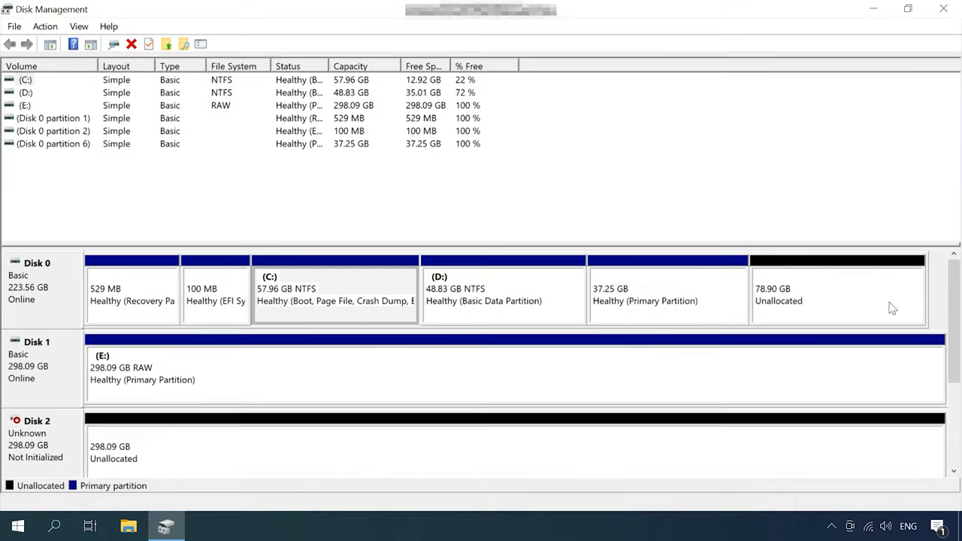
{"action": "scroll", "scroll_direction": "down", "scroll_amount": 3}
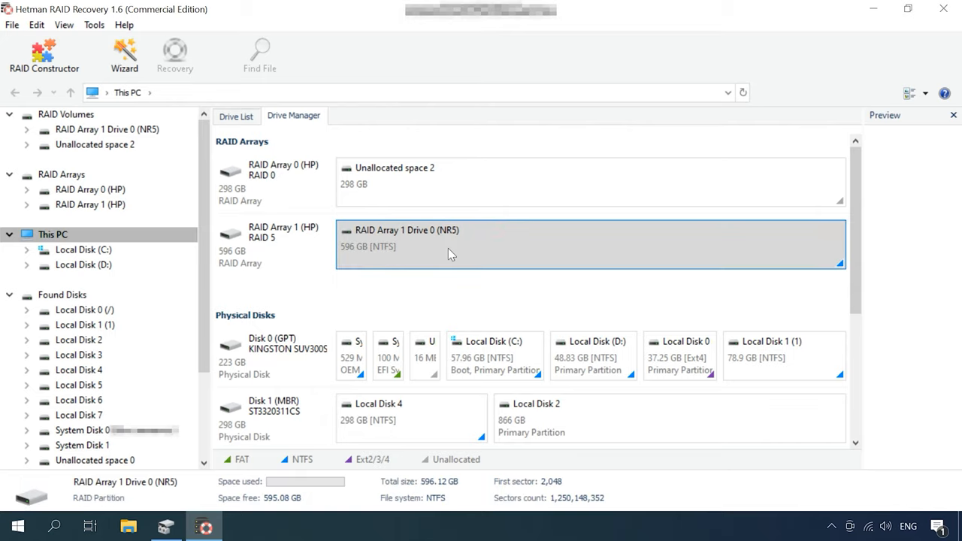
Open RAID Array 1 Drive 0 (NR5) and run a fast scan.
{"action": "right_click", "coordinate": [451, 253]}
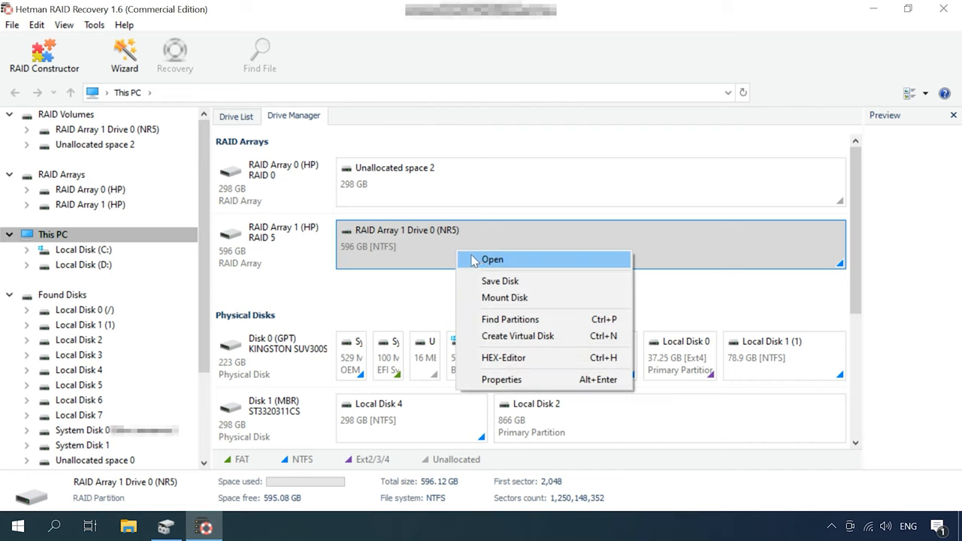
{"action": "left_click", "coordinate": [492, 259]}
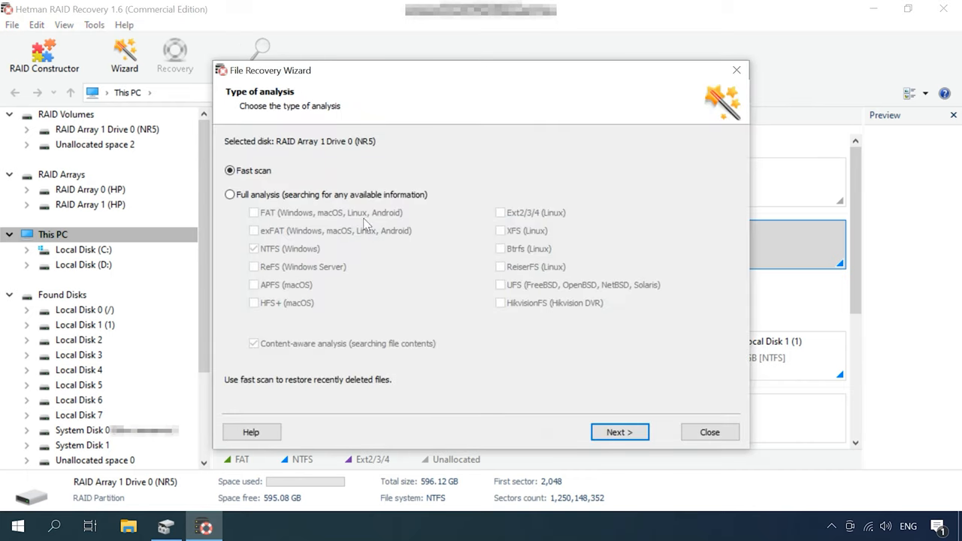
{"action": "left_click", "coordinate": [619, 432]}
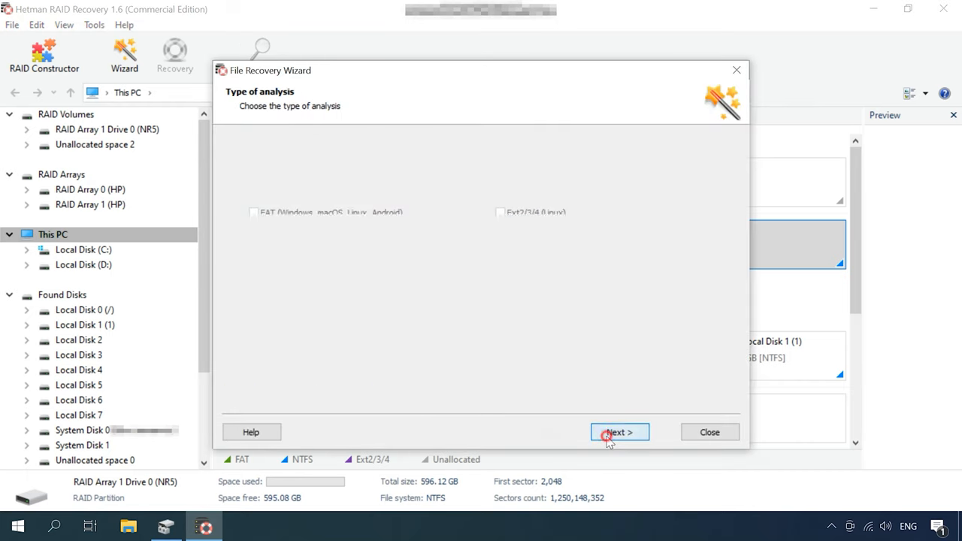
{"action": "left_click", "coordinate": [619, 432]}
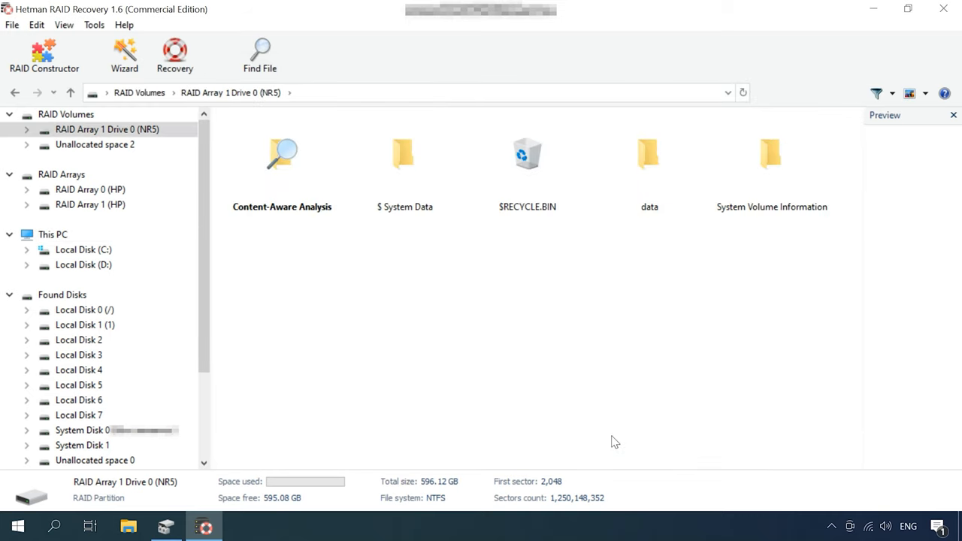
Open the data folder, mark 025.jpg and preview the deleted LTSC.docx.
{"action": "double_click", "coordinate": [649, 158]}
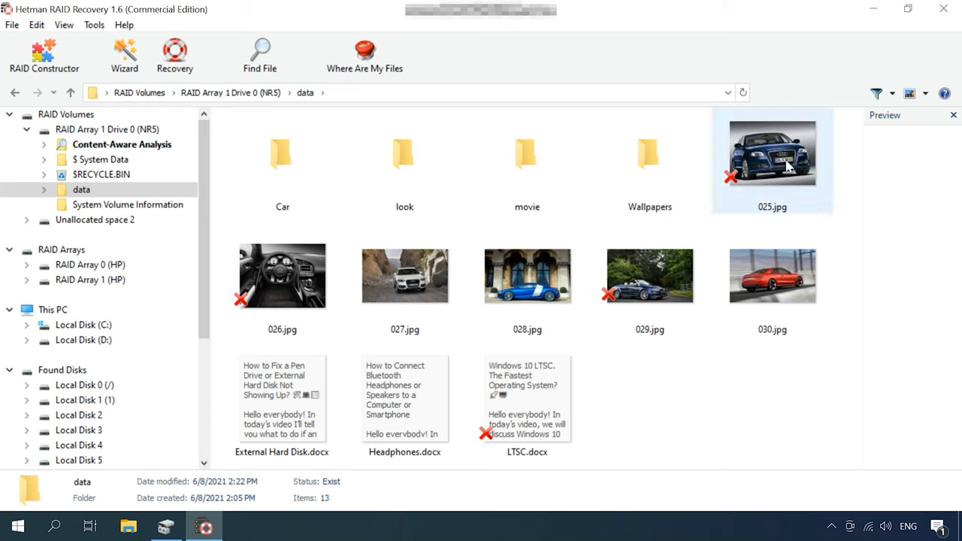
{"action": "left_click", "coordinate": [649, 276]}
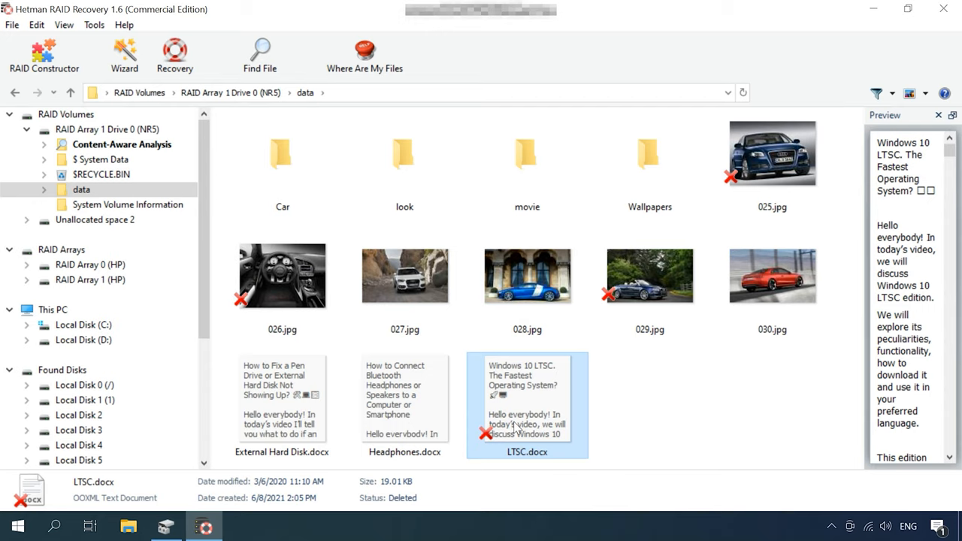
{"action": "left_click", "coordinate": [772, 153]}
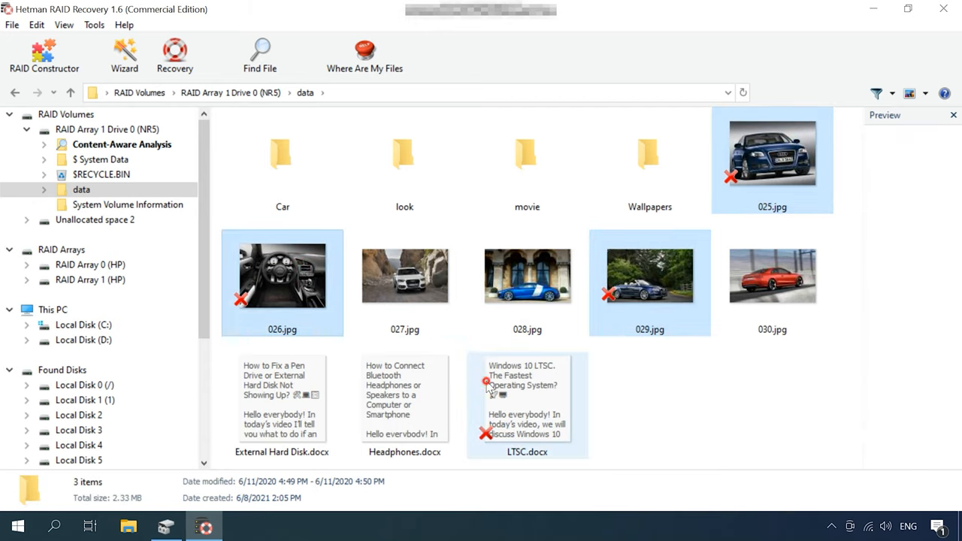
Add LTSC.docx and save the four chosen files to C:\2 on the hard disk.
{"action": "left_click", "coordinate": [527, 399]}
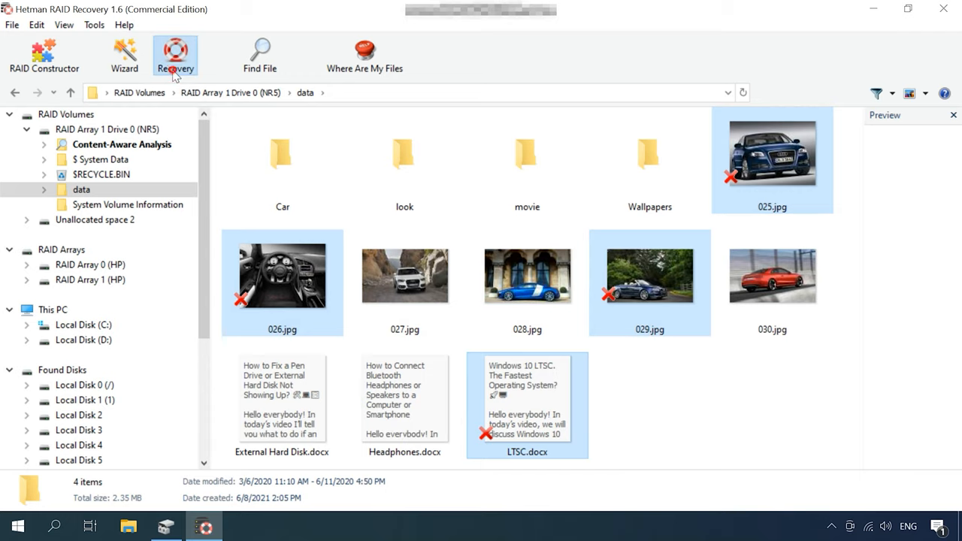
{"action": "left_click", "coordinate": [175, 56]}
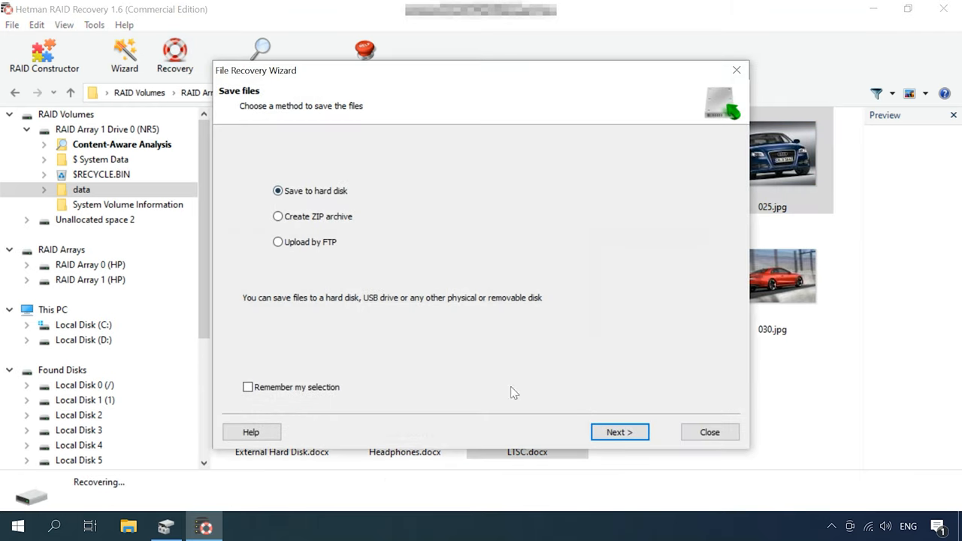
{"action": "left_click", "coordinate": [619, 431]}
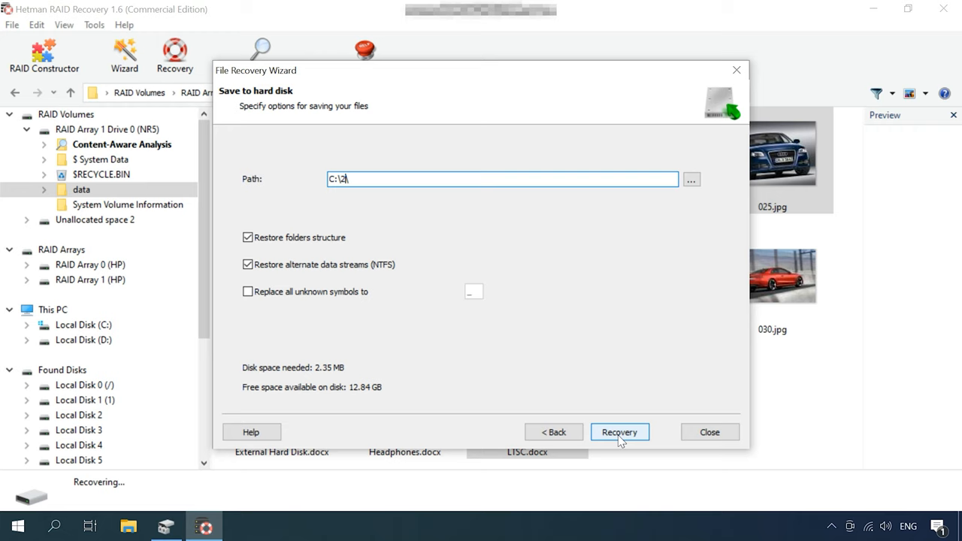
{"action": "left_click", "coordinate": [619, 432]}
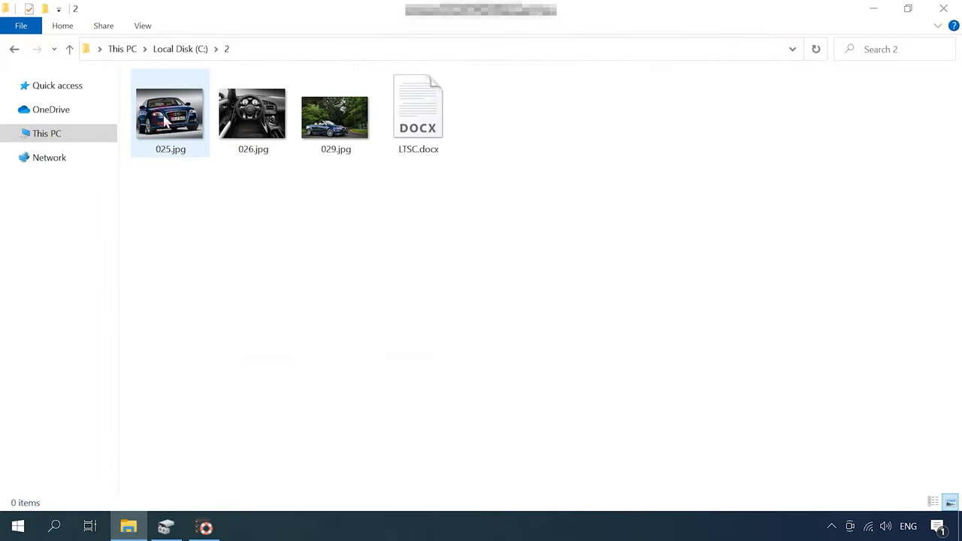
Select all recovered files in C:\2 to confirm their 2.35 MB total.
{"action": "key", "text": "ctrl+a"}
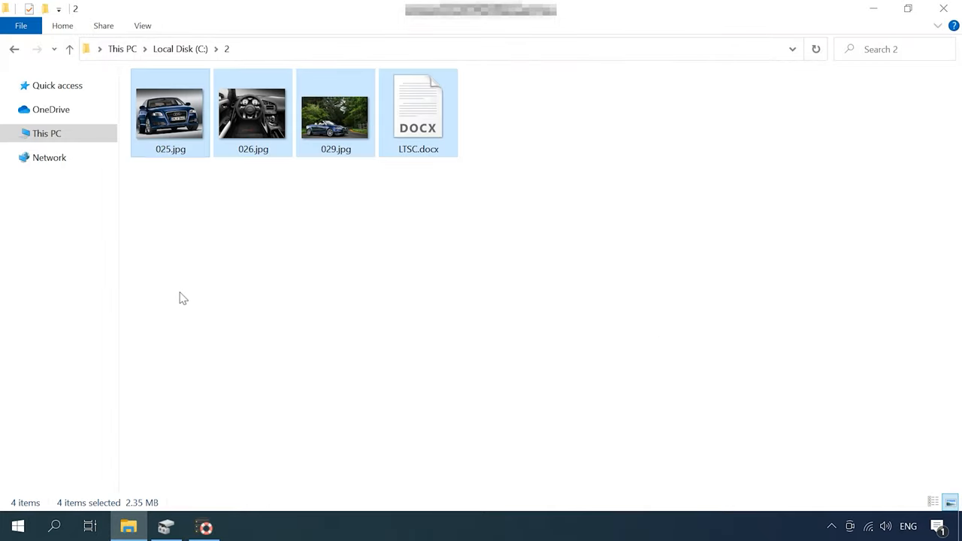
{"action": "left_click", "coordinate": [203, 527]}
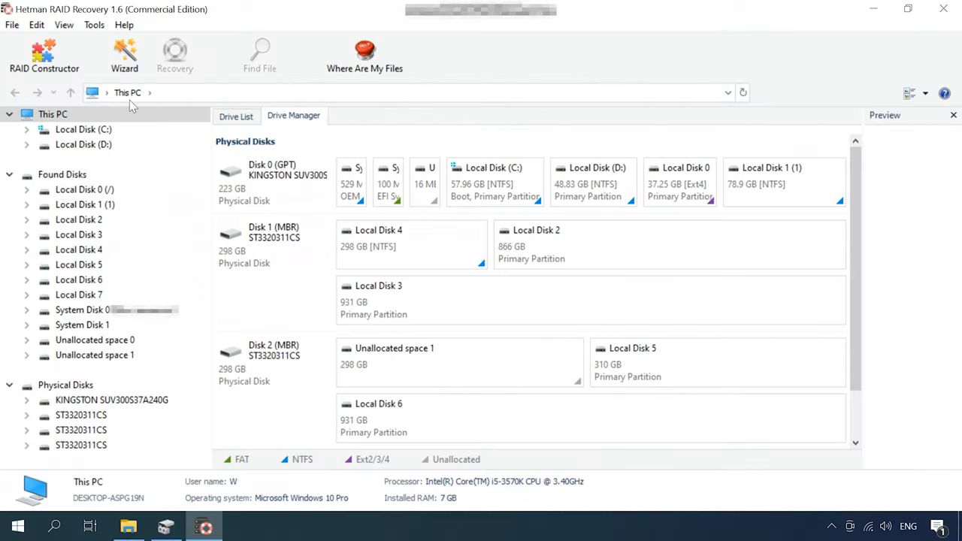
Start RAID Constructor in Manual mode and reach the array parameters page.
{"action": "left_click", "coordinate": [43, 54]}
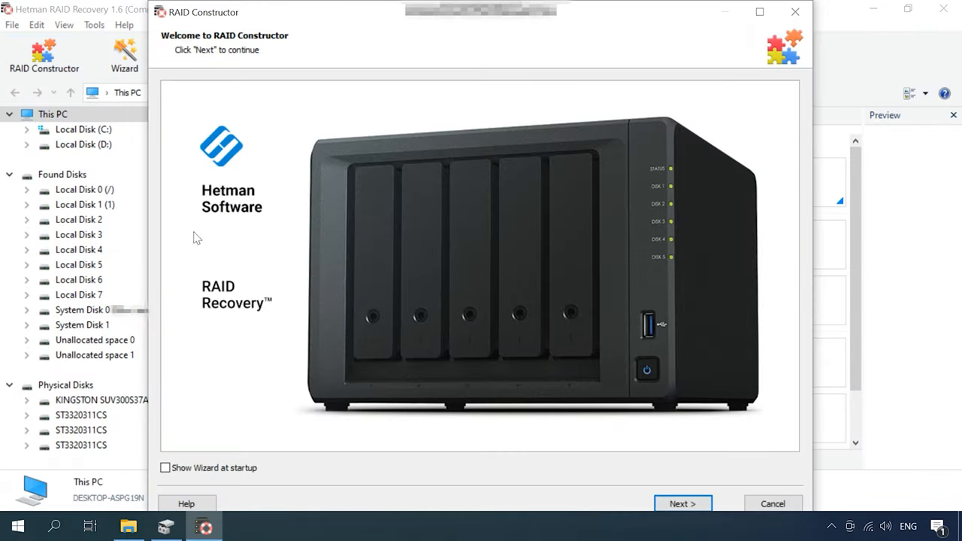
{"action": "left_click", "coordinate": [682, 503]}
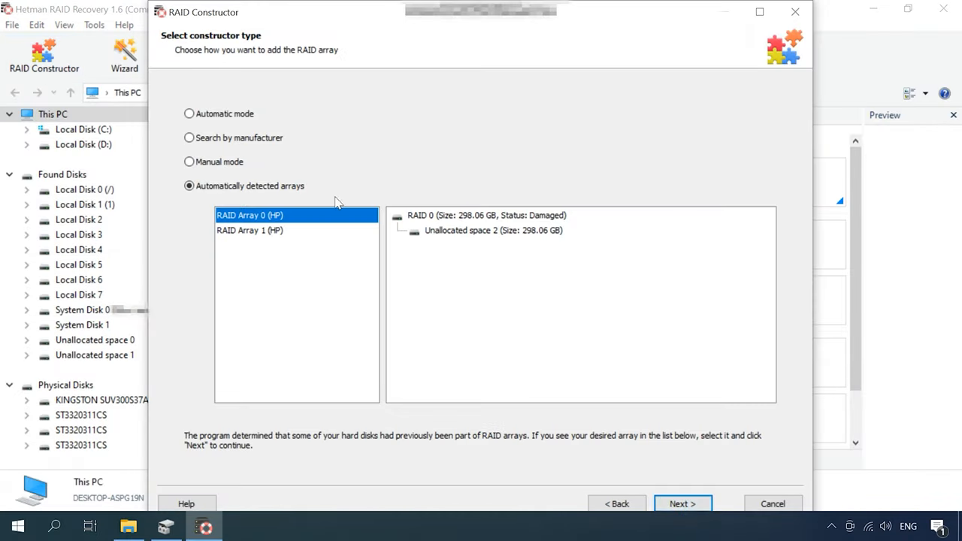
{"action": "left_click", "coordinate": [189, 162]}
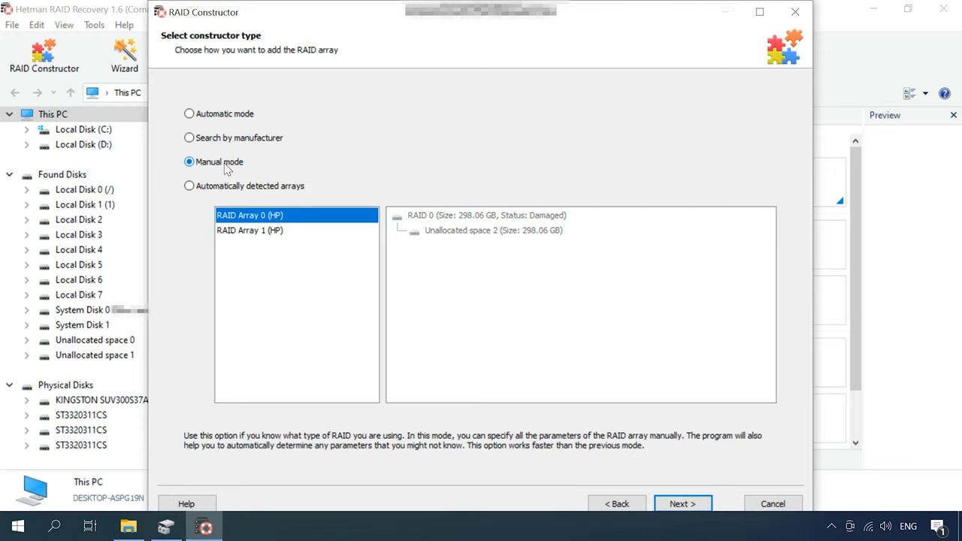
{"action": "left_click", "coordinate": [682, 504]}
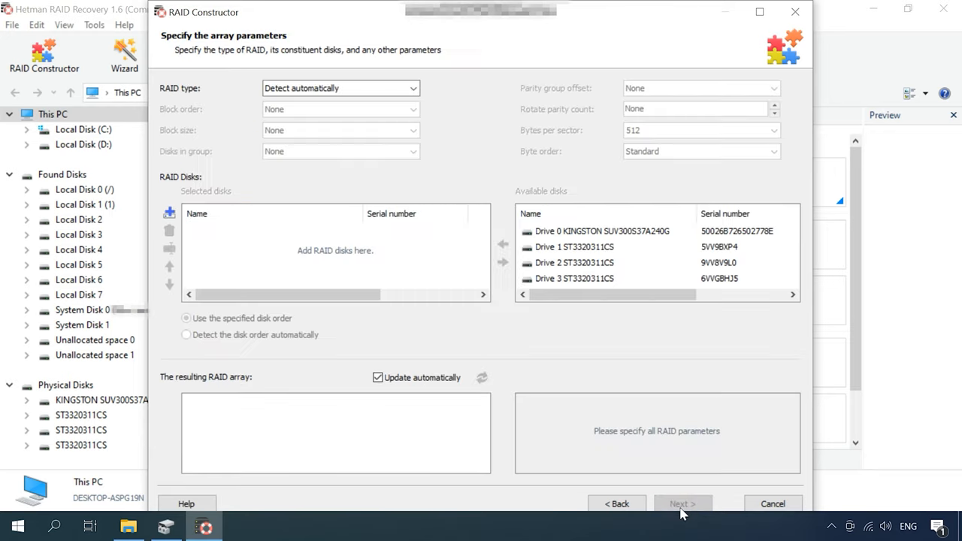
Set RAID type RAID 5, block order Hewlett Packard and block size 1 MB.
{"action": "left_click", "coordinate": [412, 88]}
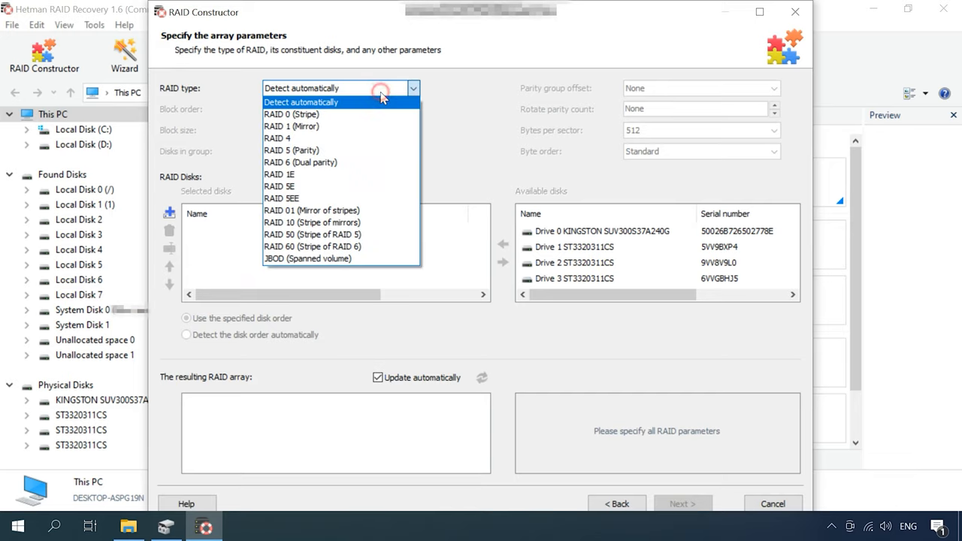
{"action": "left_click", "coordinate": [291, 150]}
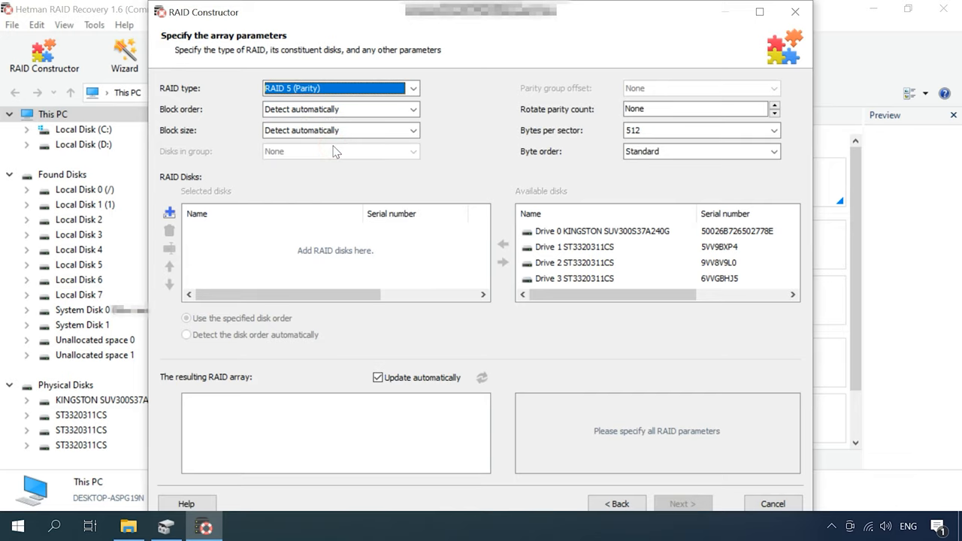
{"action": "left_click", "coordinate": [412, 109]}
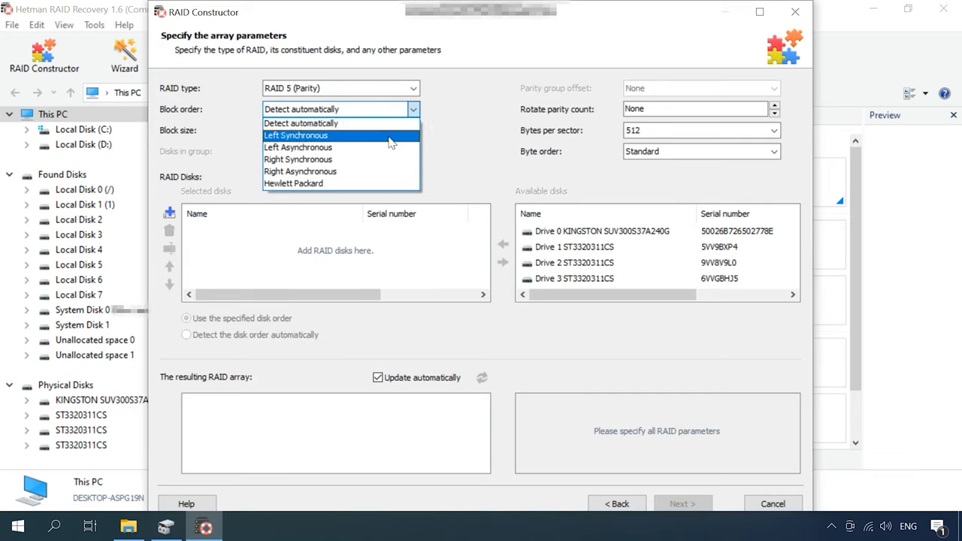
{"action": "left_click", "coordinate": [293, 183]}
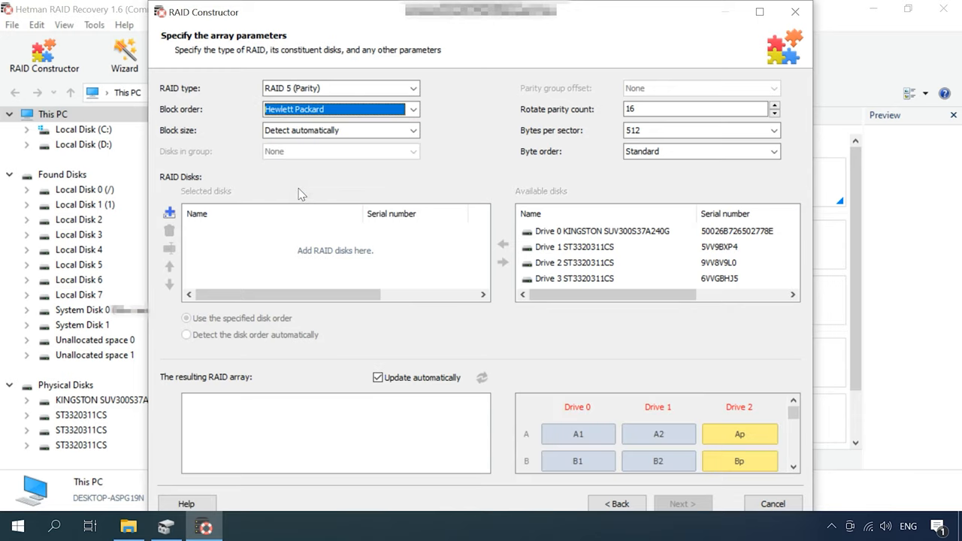
{"action": "left_click", "coordinate": [413, 131]}
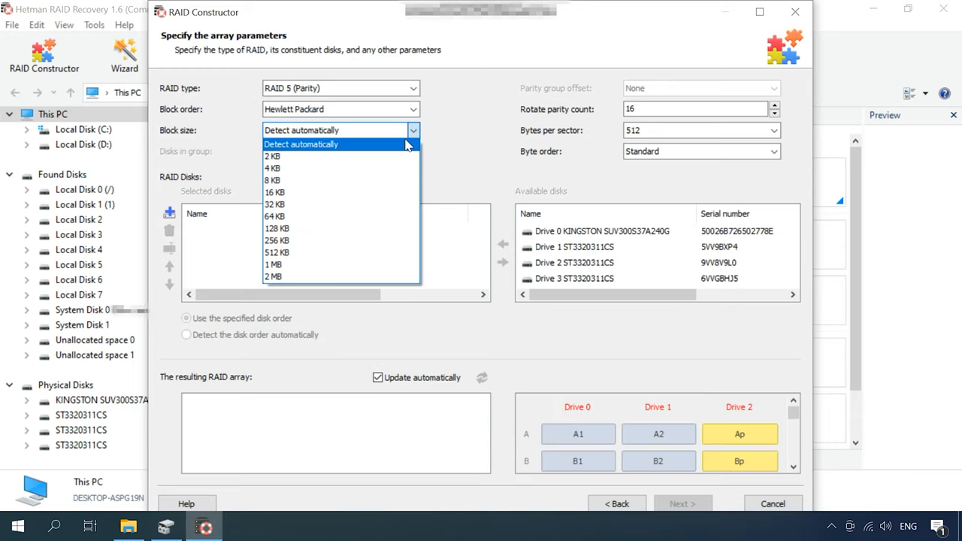
{"action": "left_click", "coordinate": [273, 264]}
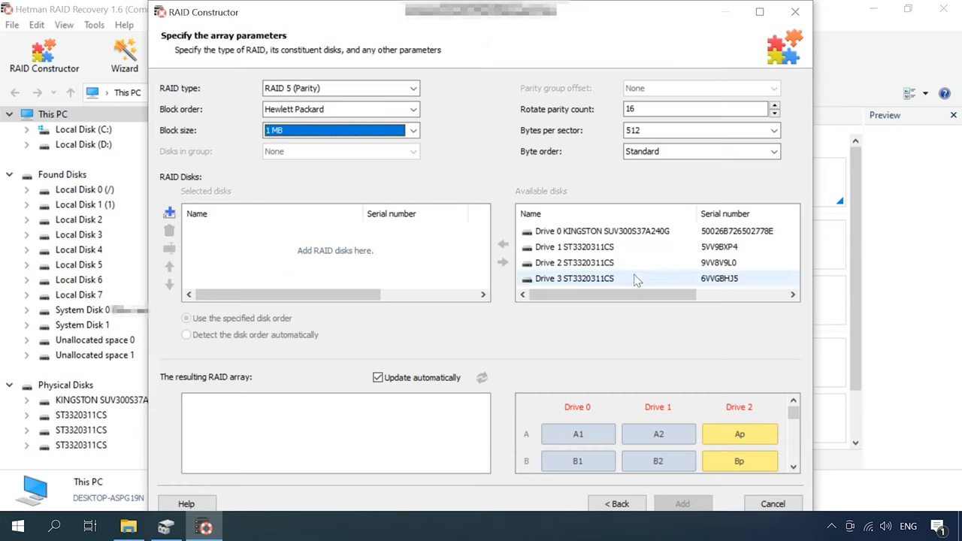
Add drives 3, 1 and 2 (ST3320311CS) in order and create RAID Array 2.
{"action": "left_click", "coordinate": [502, 245]}
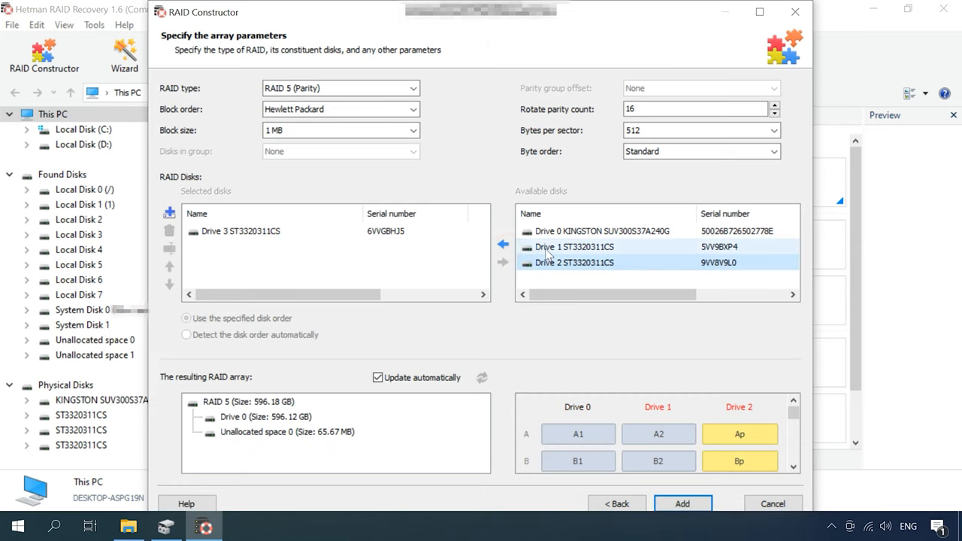
{"action": "left_click", "coordinate": [502, 244]}
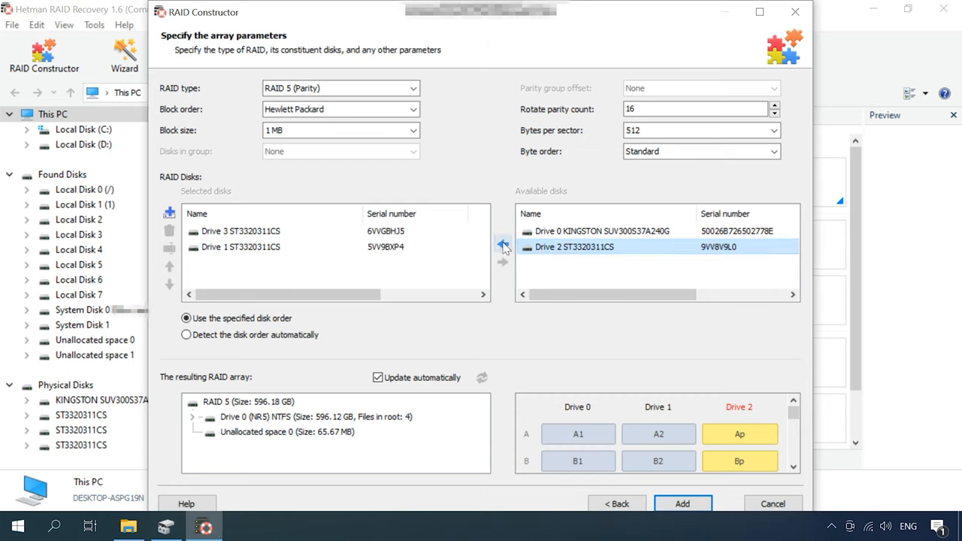
{"action": "left_click", "coordinate": [502, 244]}
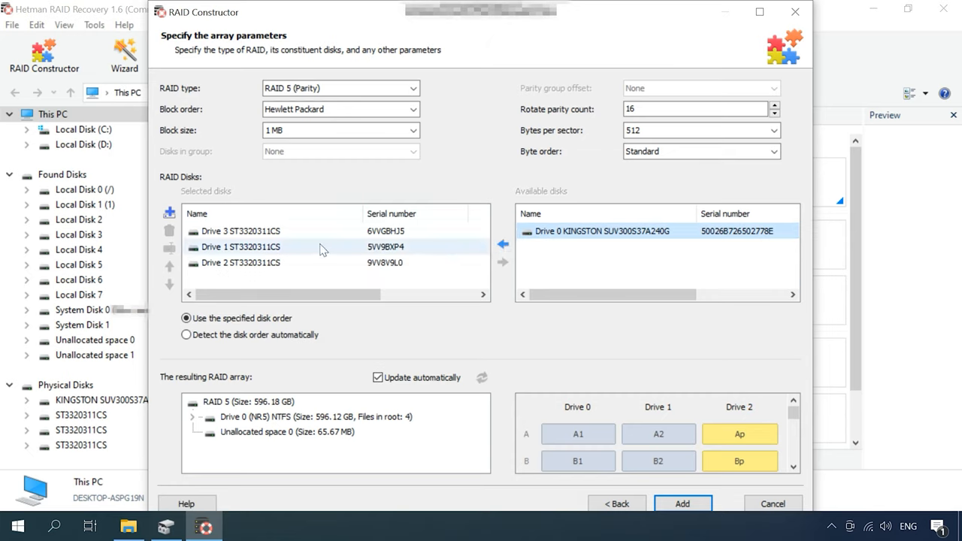
{"action": "left_click", "coordinate": [241, 231]}
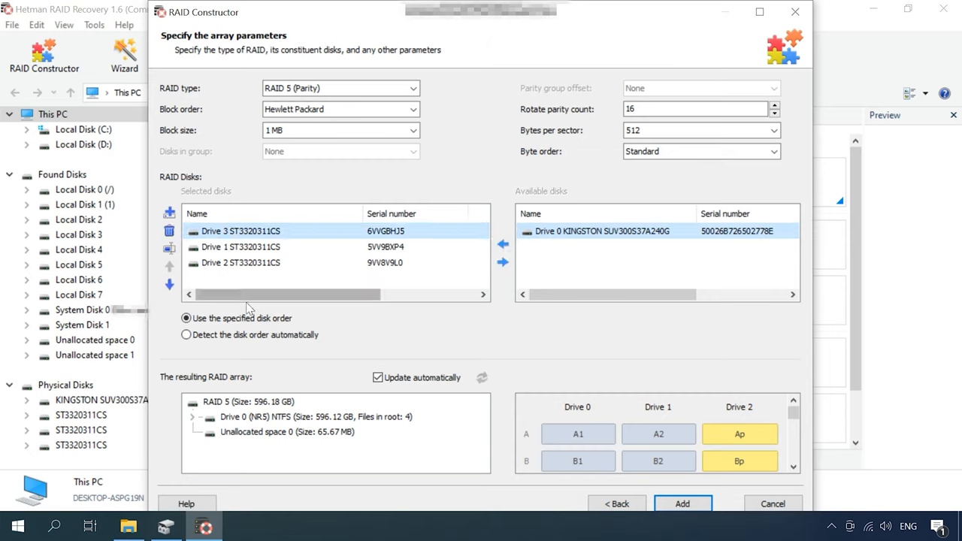
{"action": "mouse_move", "coordinate": [285, 331]}
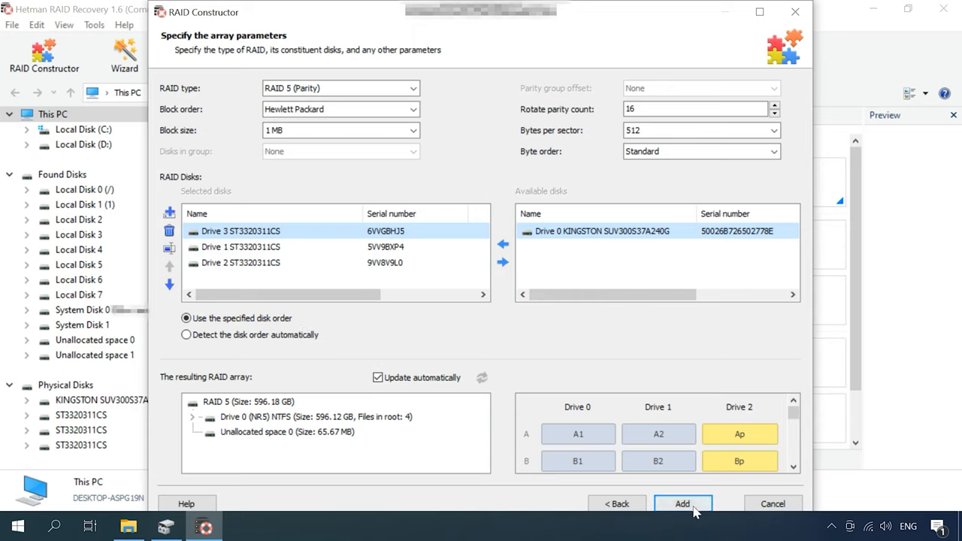
{"action": "left_click", "coordinate": [682, 504]}
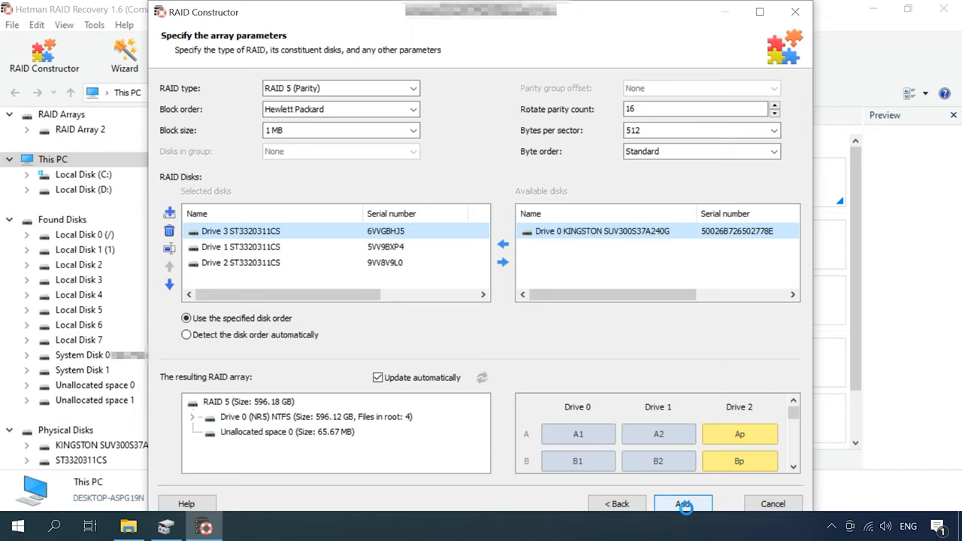
{"action": "left_click", "coordinate": [682, 504]}
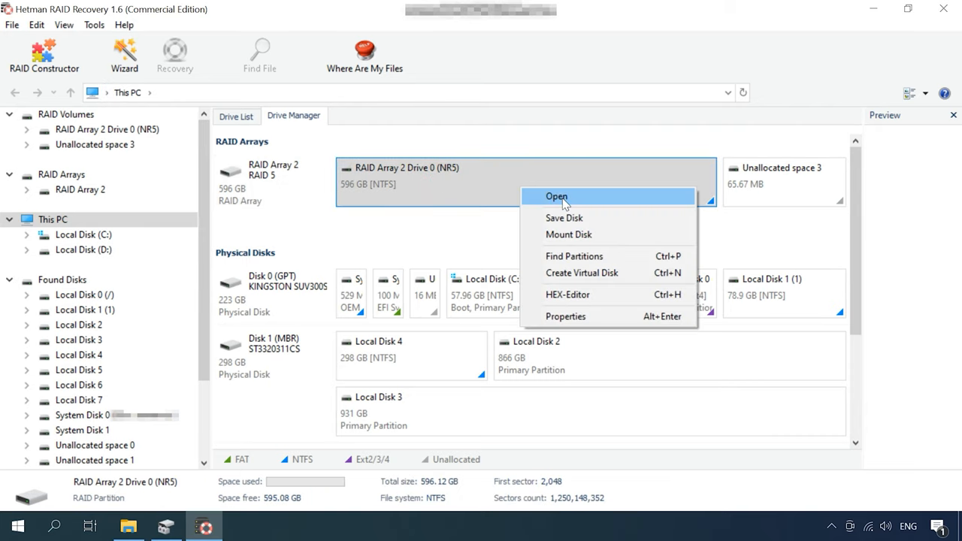
Fast-scan RAID Array 2's NR5 volume and open its data folder.
{"action": "left_click", "coordinate": [556, 197]}
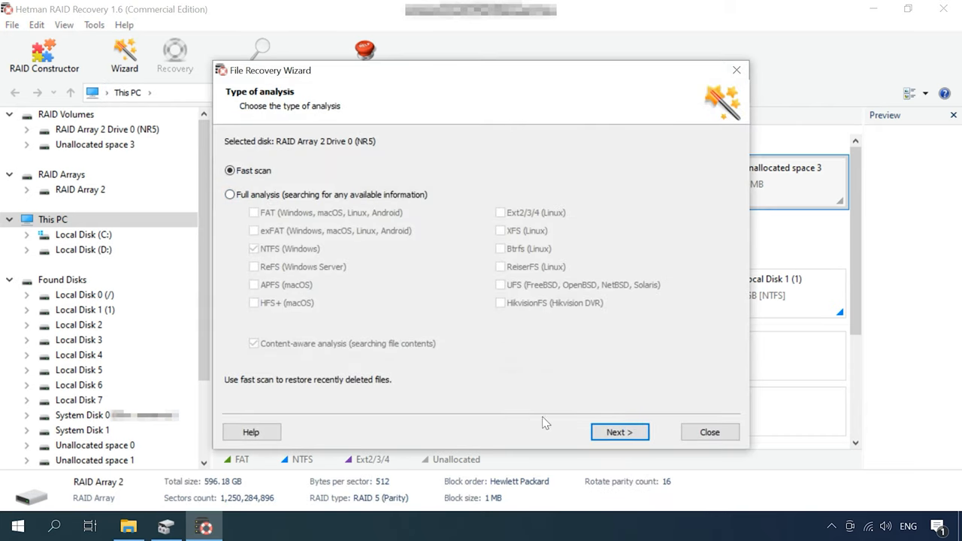
{"action": "left_click", "coordinate": [619, 432]}
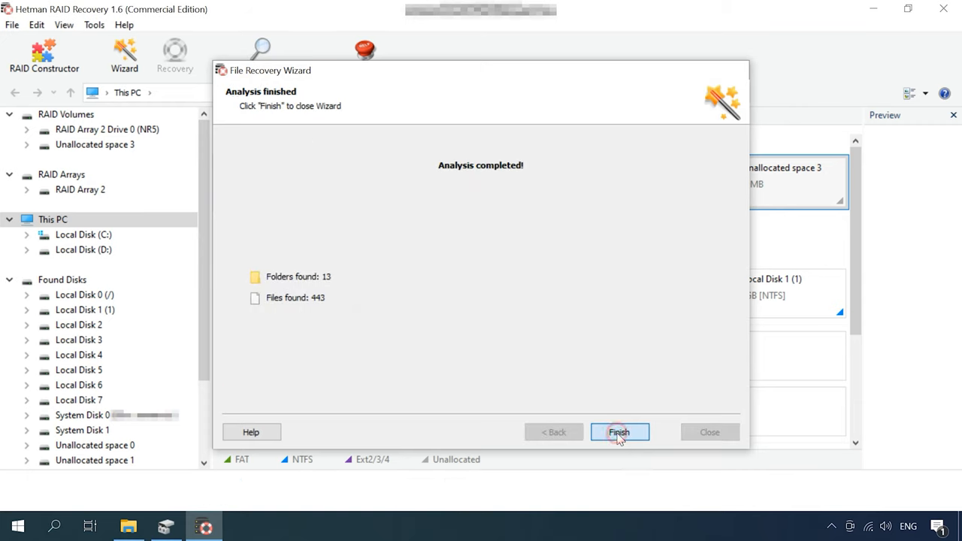
{"action": "left_click", "coordinate": [620, 433]}
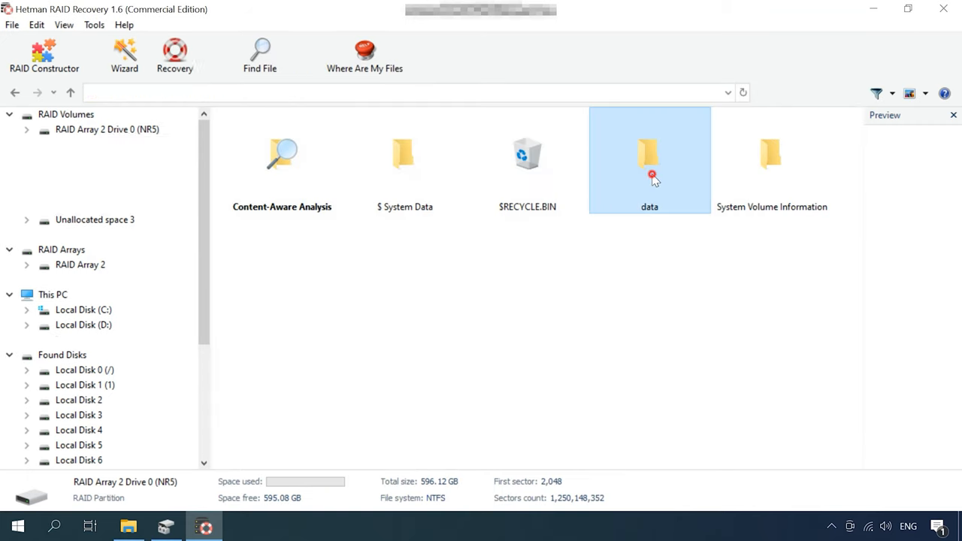
{"action": "double_click", "coordinate": [650, 158]}
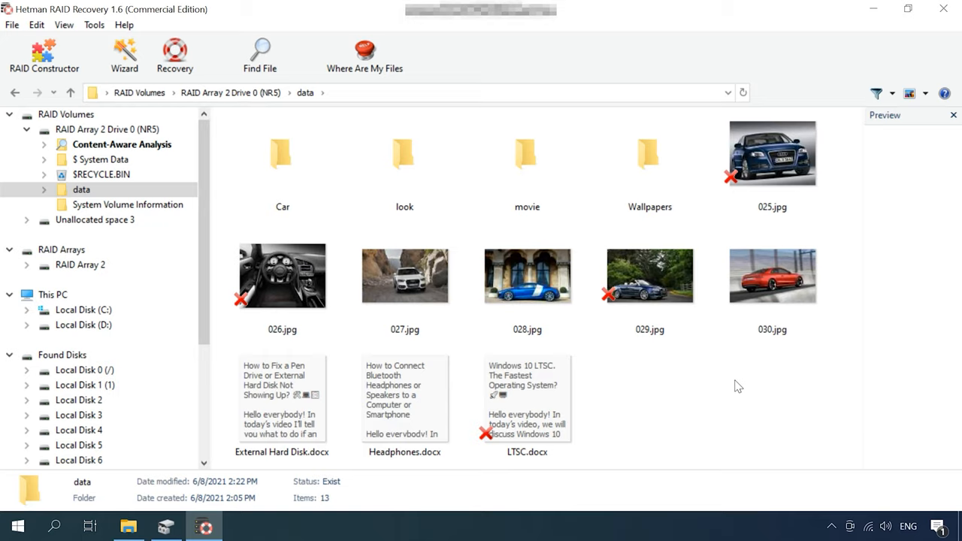
Recover deleted 025.jpg, 026.jpg, 029.jpg and LTSC.docx to C:\3 on hard disk.
{"action": "left_click", "coordinate": [772, 153]}
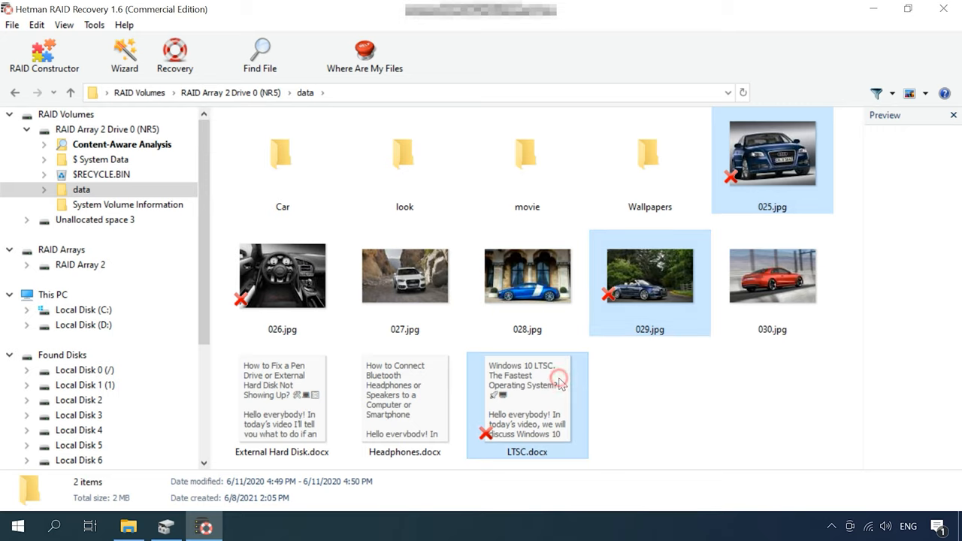
{"action": "left_click", "coordinate": [282, 276]}
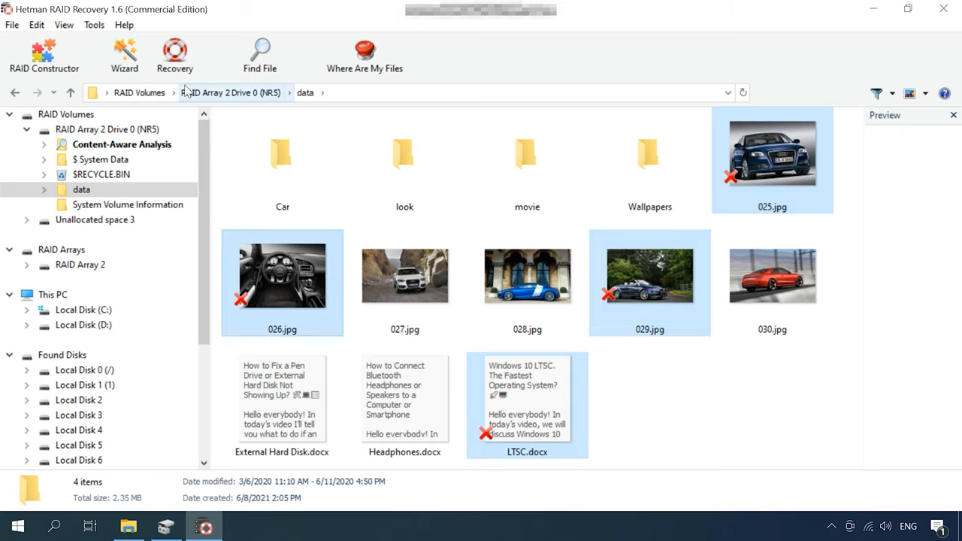
{"action": "left_click", "coordinate": [174, 52]}
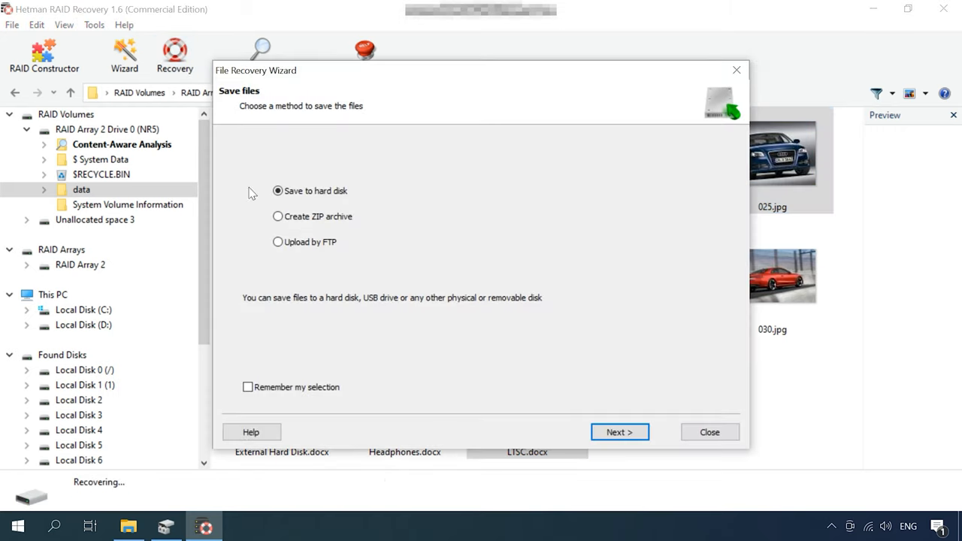
{"action": "left_click", "coordinate": [619, 432]}
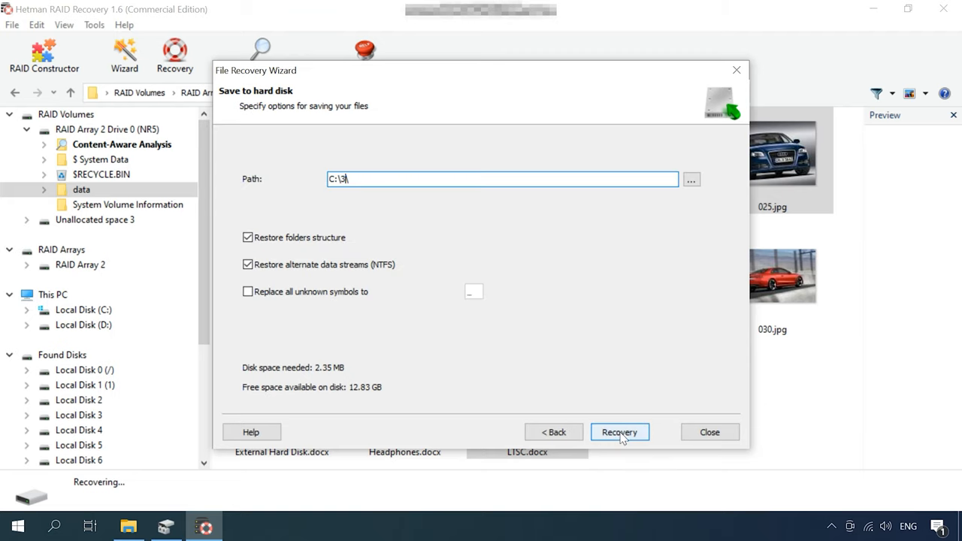
{"action": "left_click", "coordinate": [619, 432]}
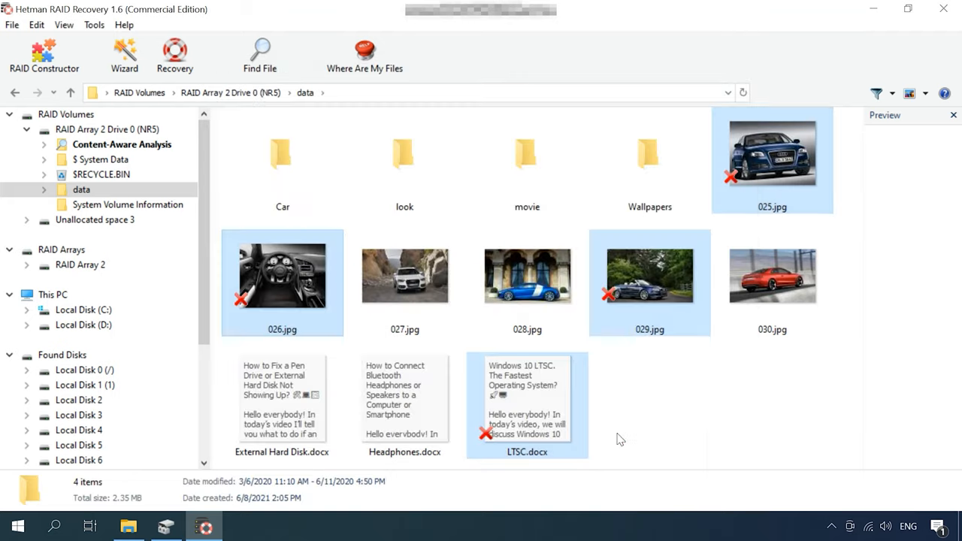
{"action": "left_click", "coordinate": [53, 294]}
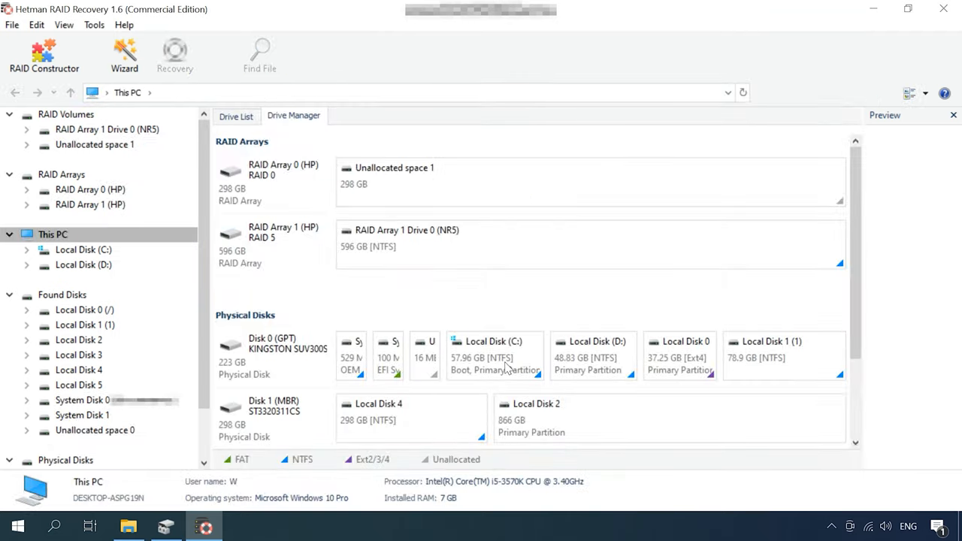
{"action": "right_click", "coordinate": [291, 245]}
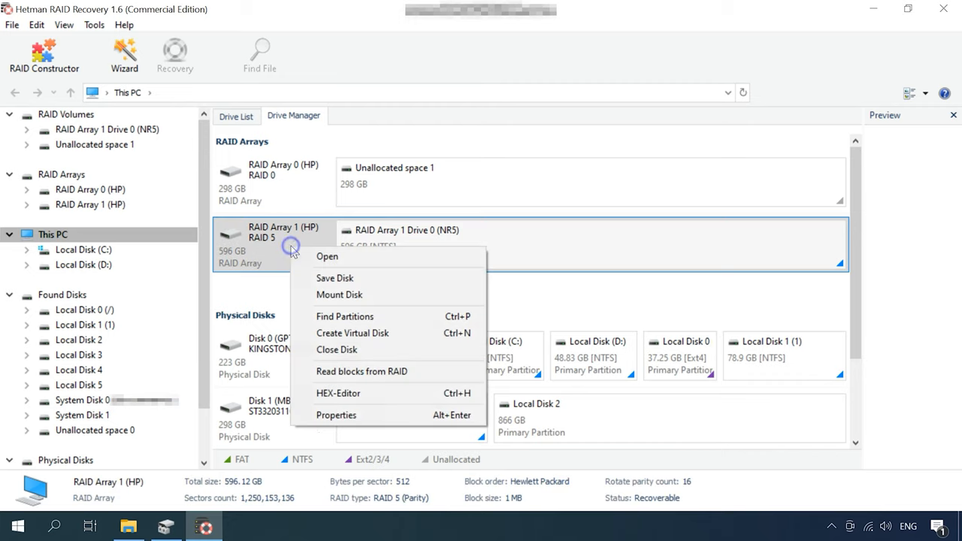
{"action": "left_click", "coordinate": [336, 415]}
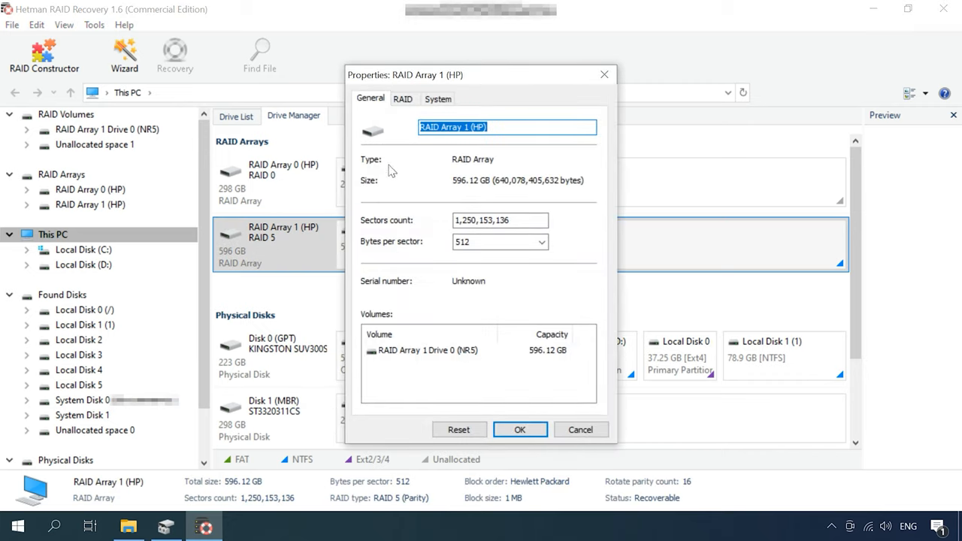
{"action": "left_click", "coordinate": [402, 98]}
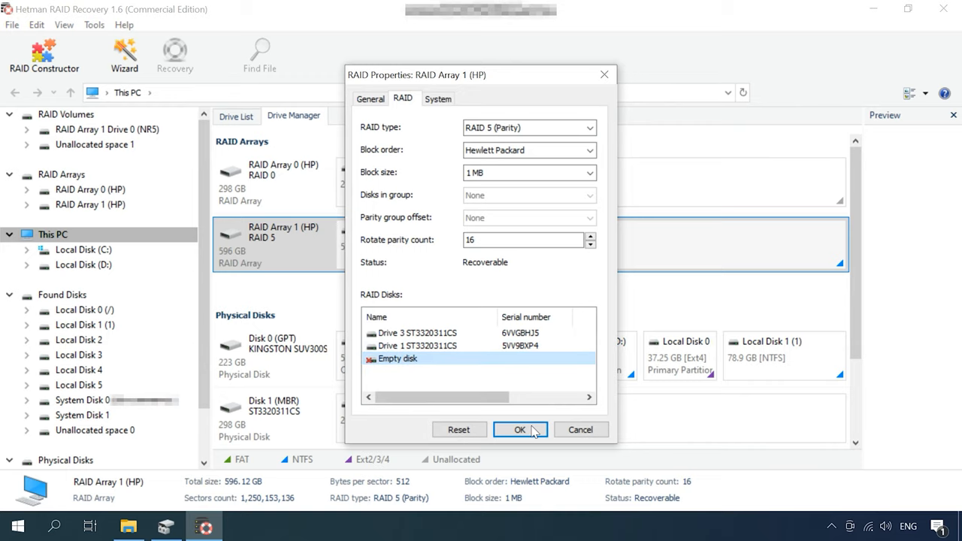
{"action": "left_click", "coordinate": [521, 430]}
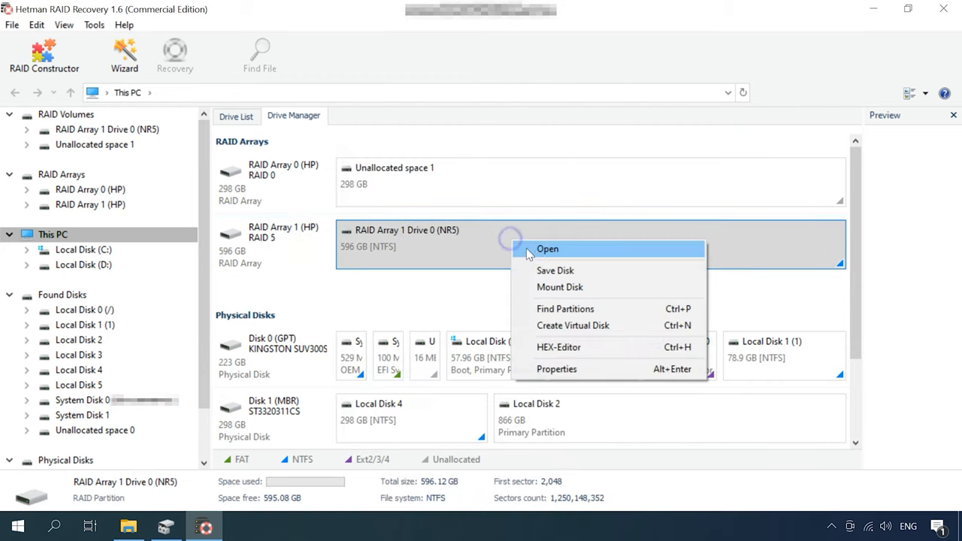
Fast-scan RAID Array 1's degraded NR5 volume and open its data folder.
{"action": "left_click", "coordinate": [547, 248]}
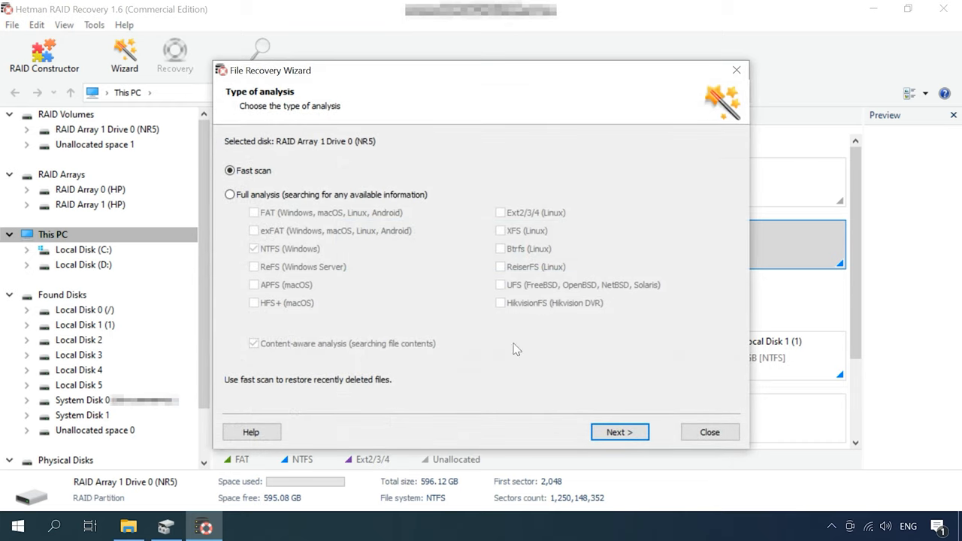
{"action": "left_click", "coordinate": [619, 432]}
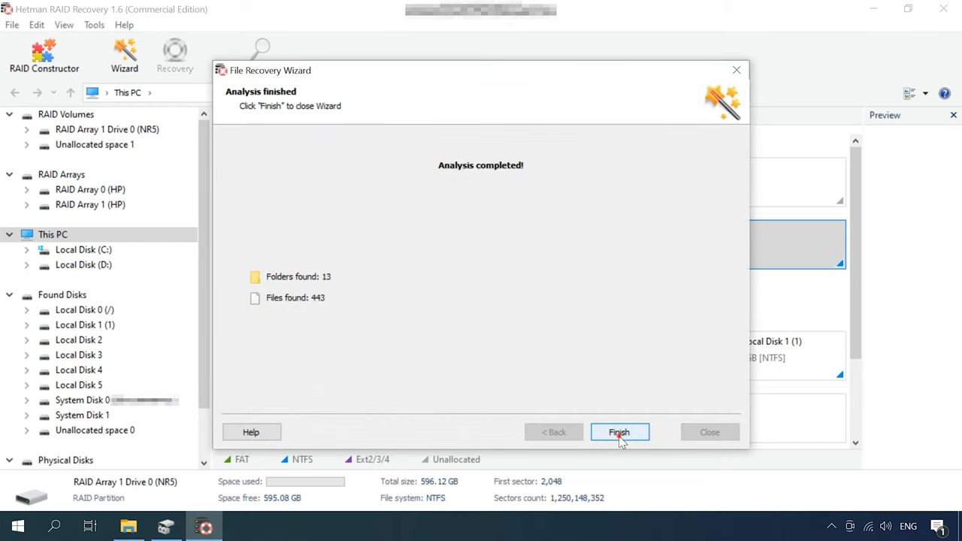
{"action": "left_click", "coordinate": [619, 432]}
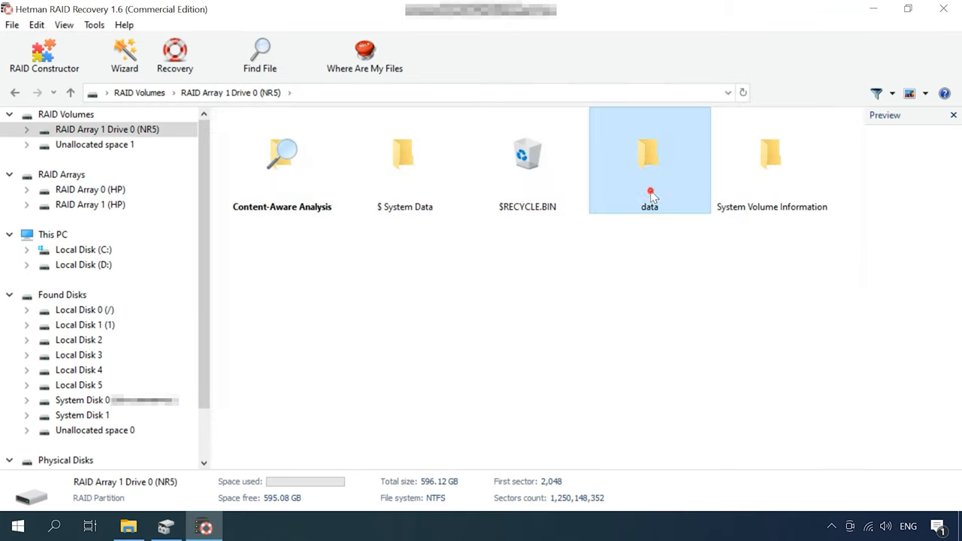
{"action": "double_click", "coordinate": [649, 158]}
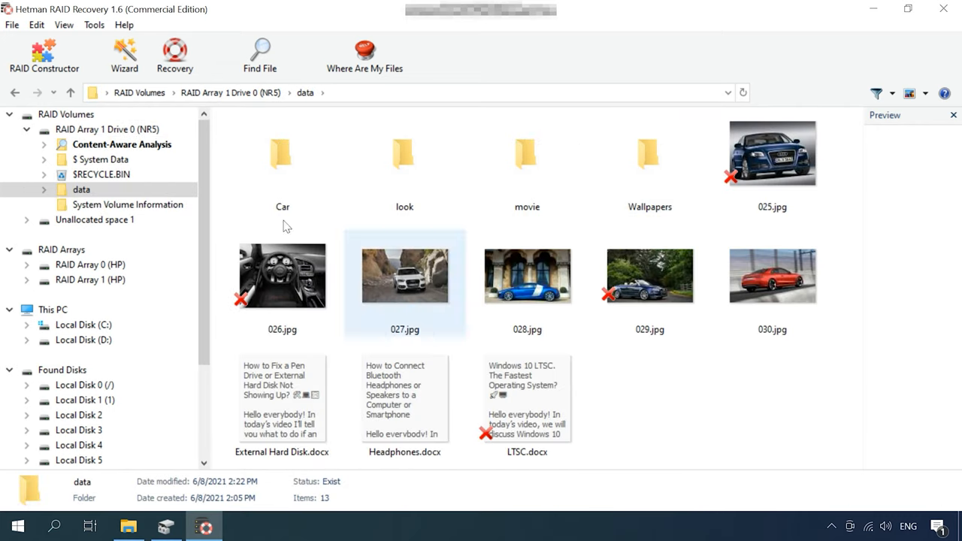
Browse the Car, look and movie subfolders, then open Wallpapers.
{"action": "double_click", "coordinate": [282, 154]}
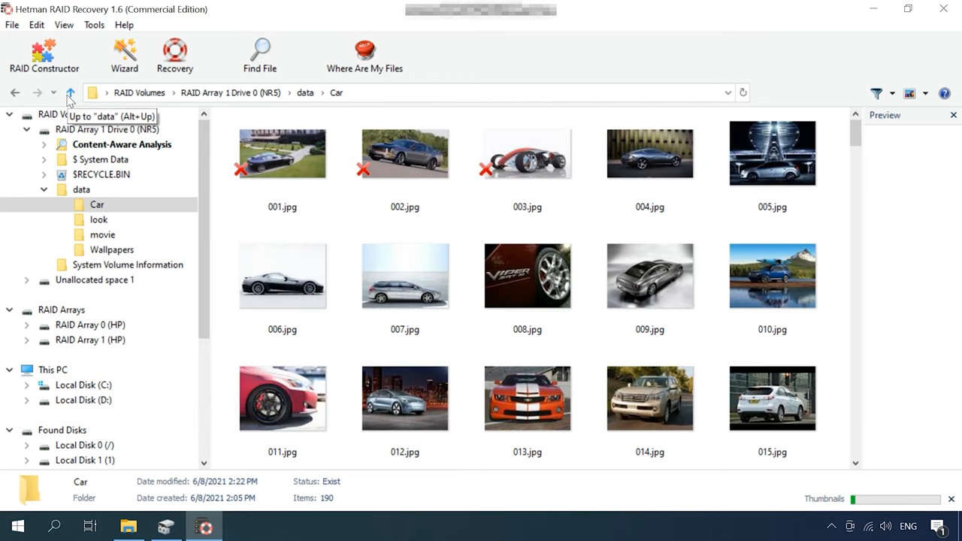
{"action": "left_click", "coordinate": [98, 220]}
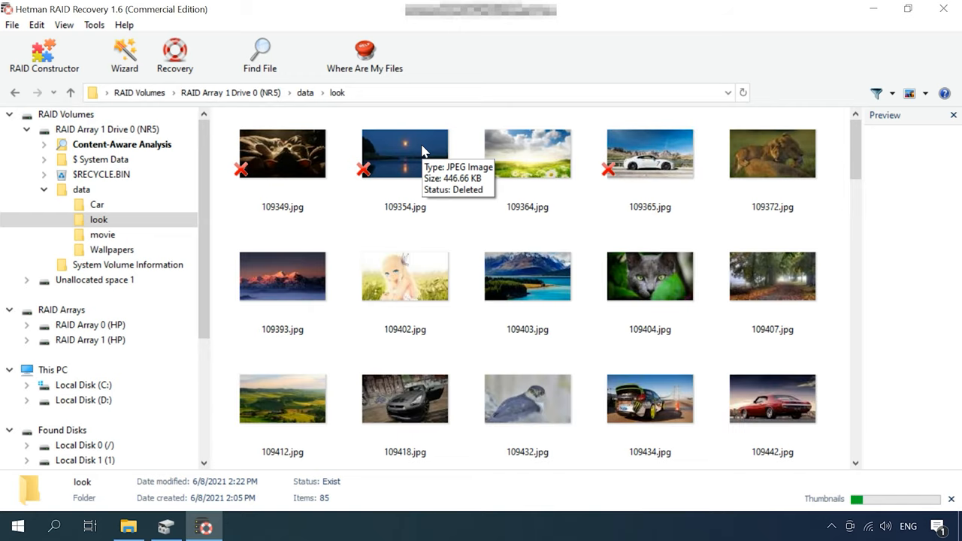
{"action": "left_click", "coordinate": [305, 92]}
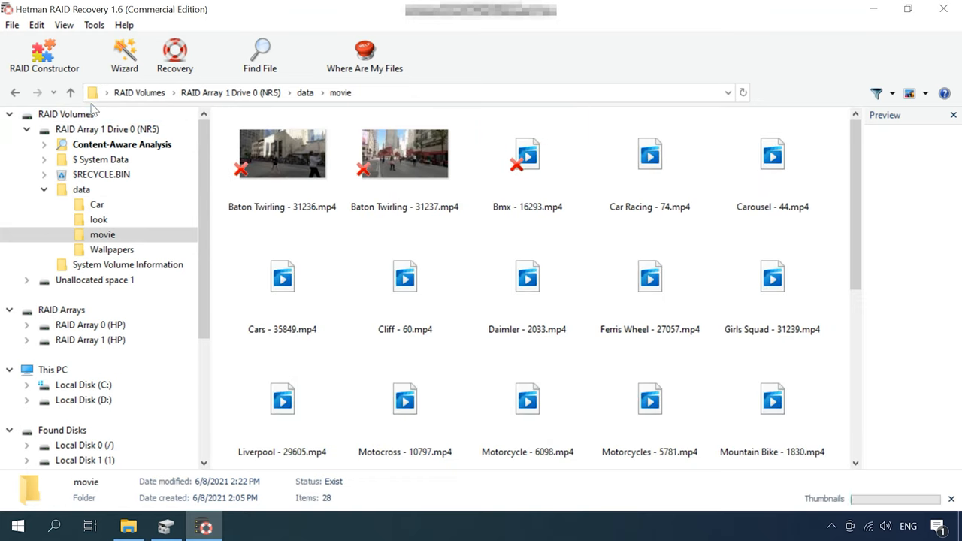
{"action": "left_click", "coordinate": [305, 92]}
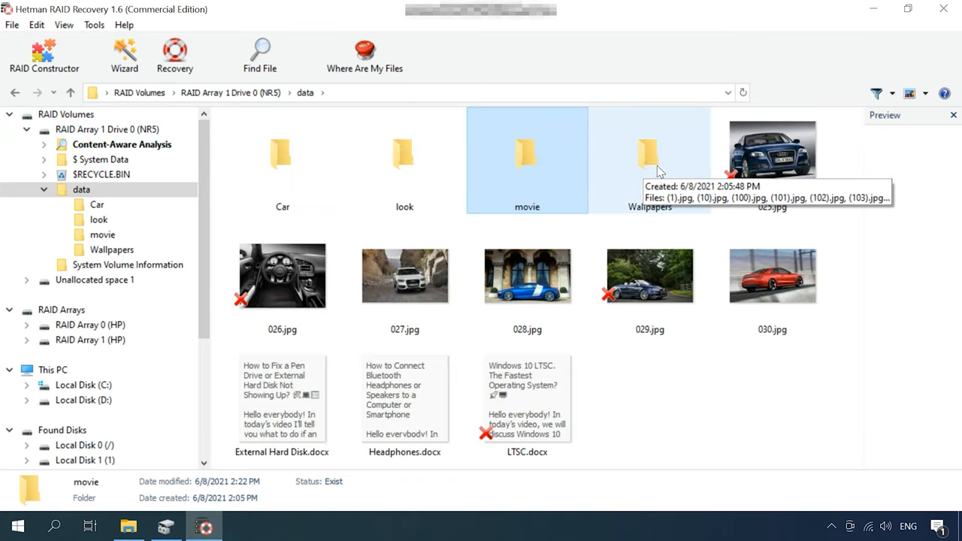
{"action": "double_click", "coordinate": [649, 154]}
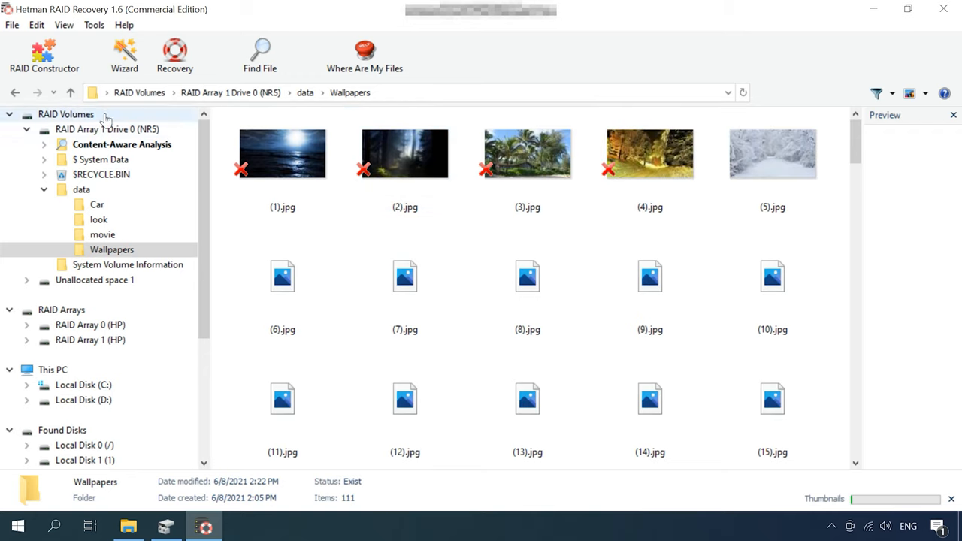